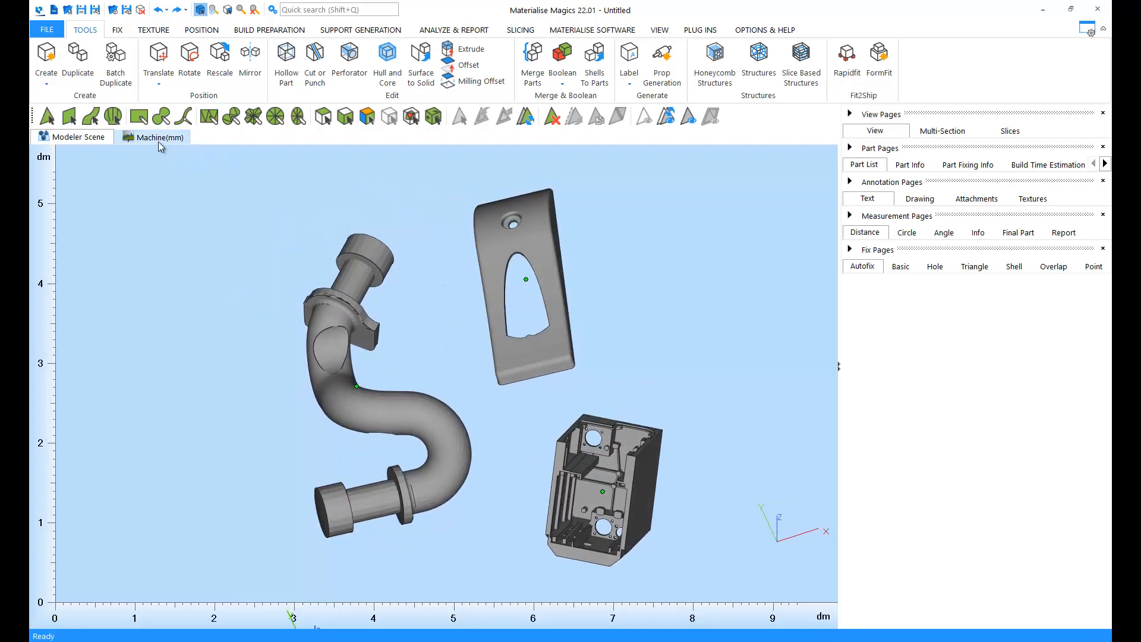
View the parts on the machine build platform, then return to the free modeler scene
left_click(159, 137)
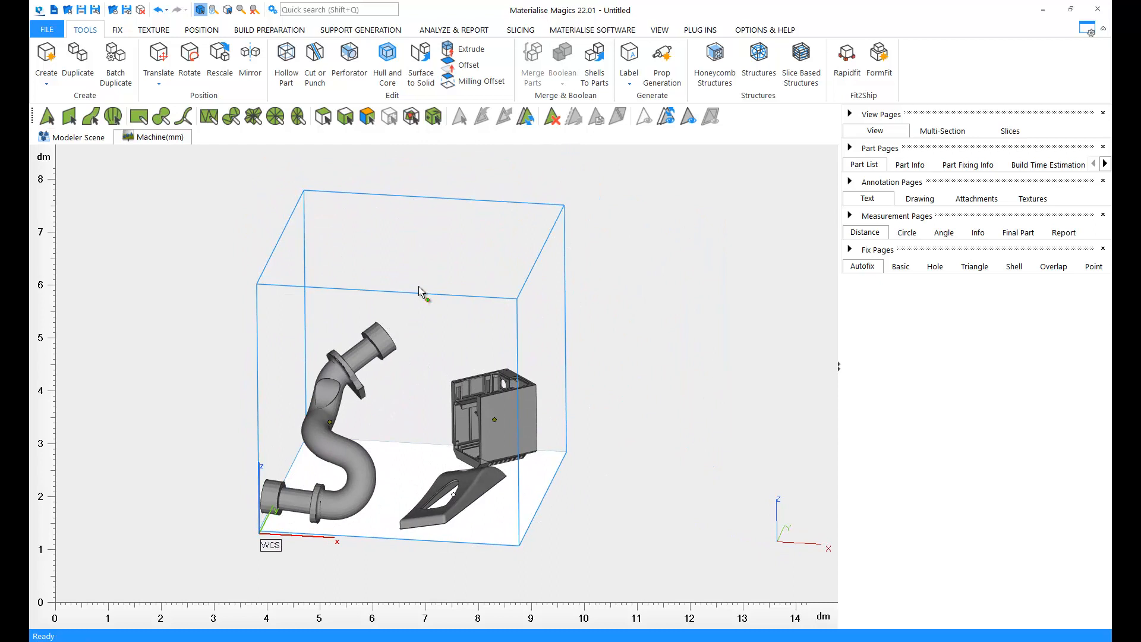
left_click(79, 136)
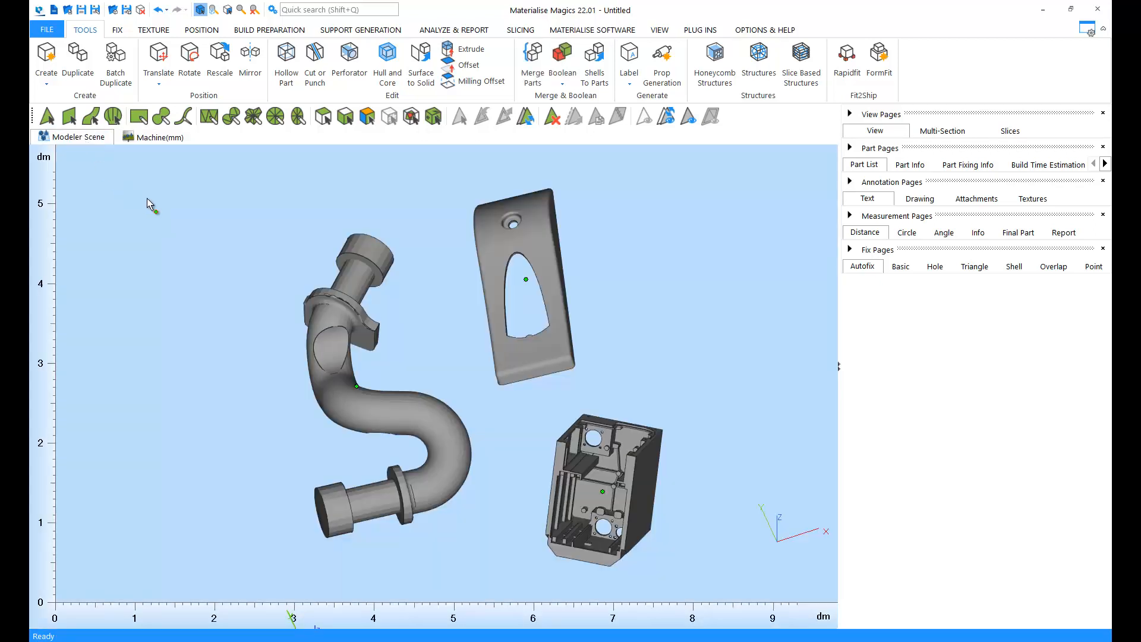
mouse_move(242, 244)
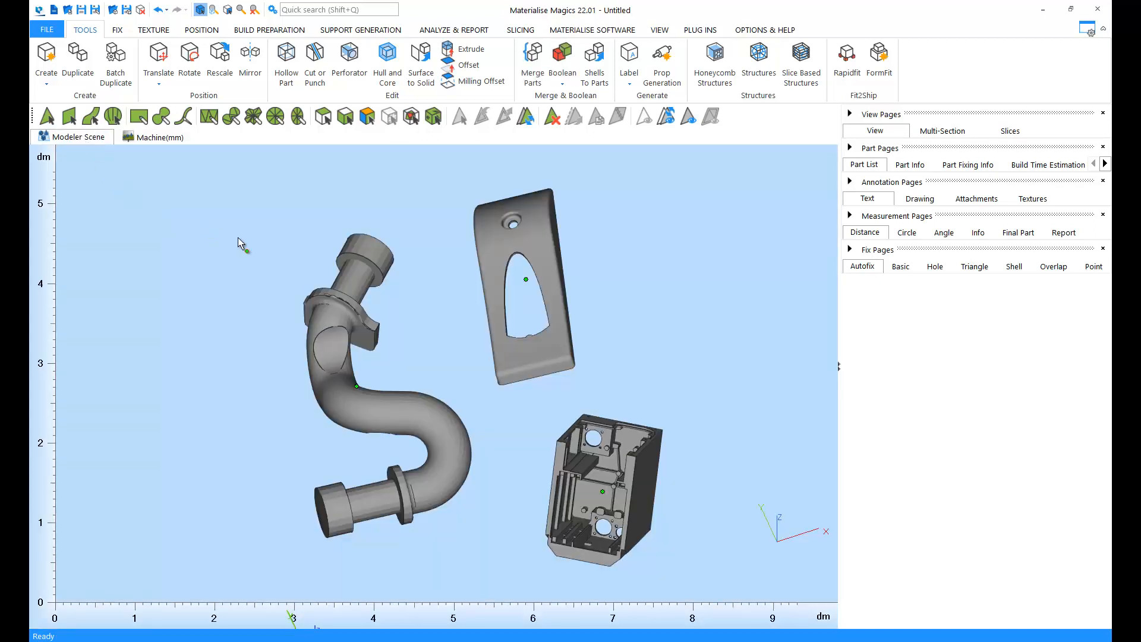
mouse_move(162, 211)
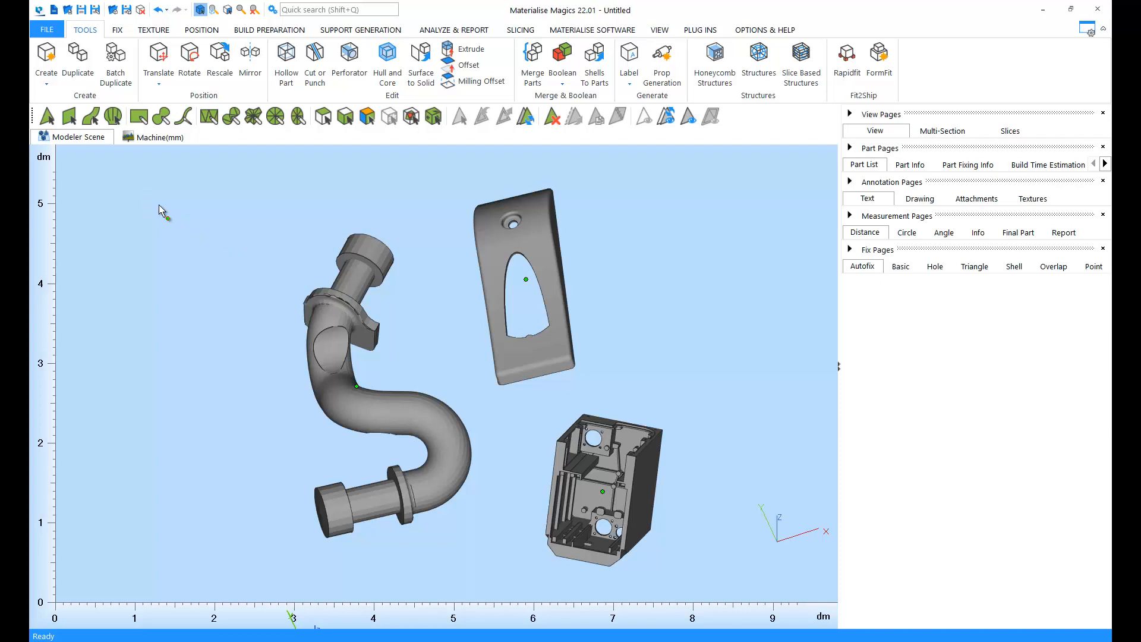
Browse the Fix, Position, Build Preparation and Support Generation toolsets, ending on Fix
left_click(118, 30)
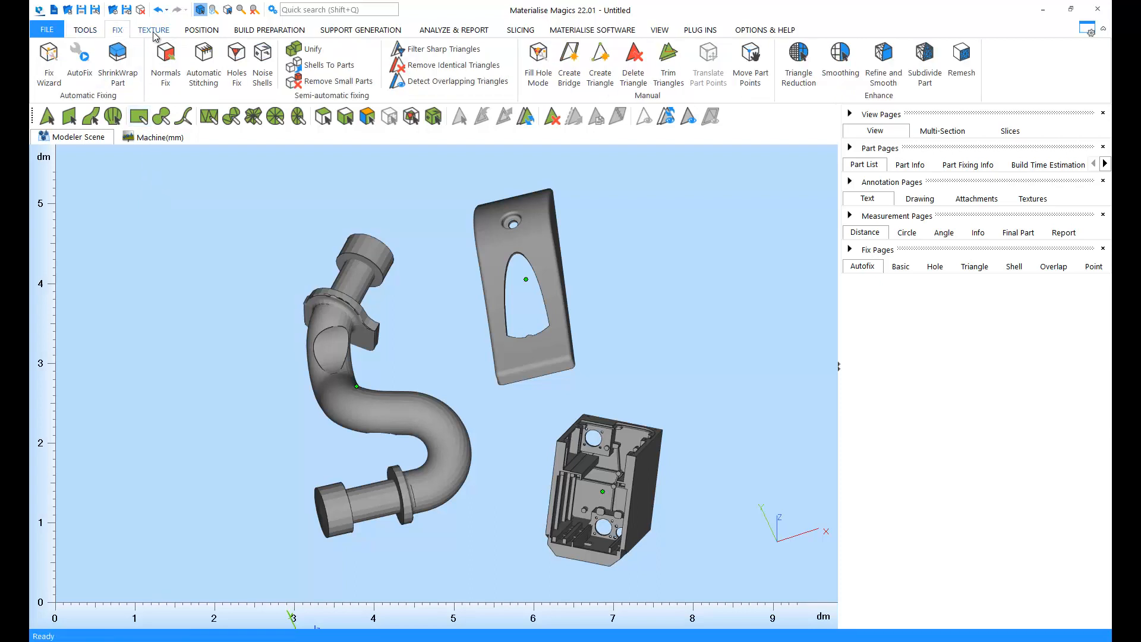
left_click(153, 29)
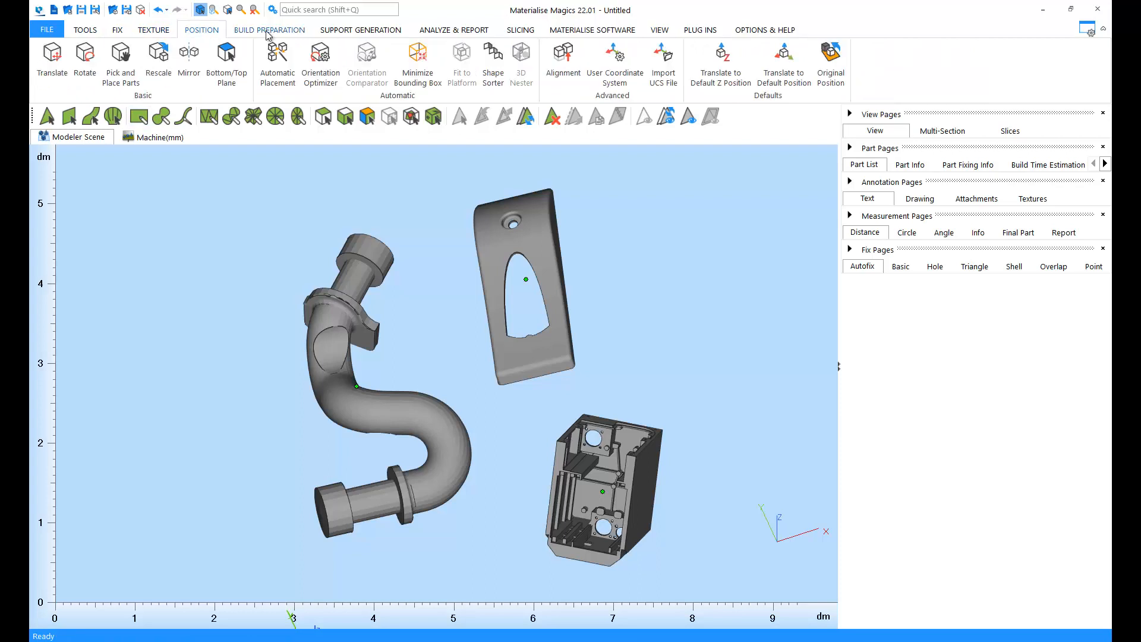
left_click(269, 30)
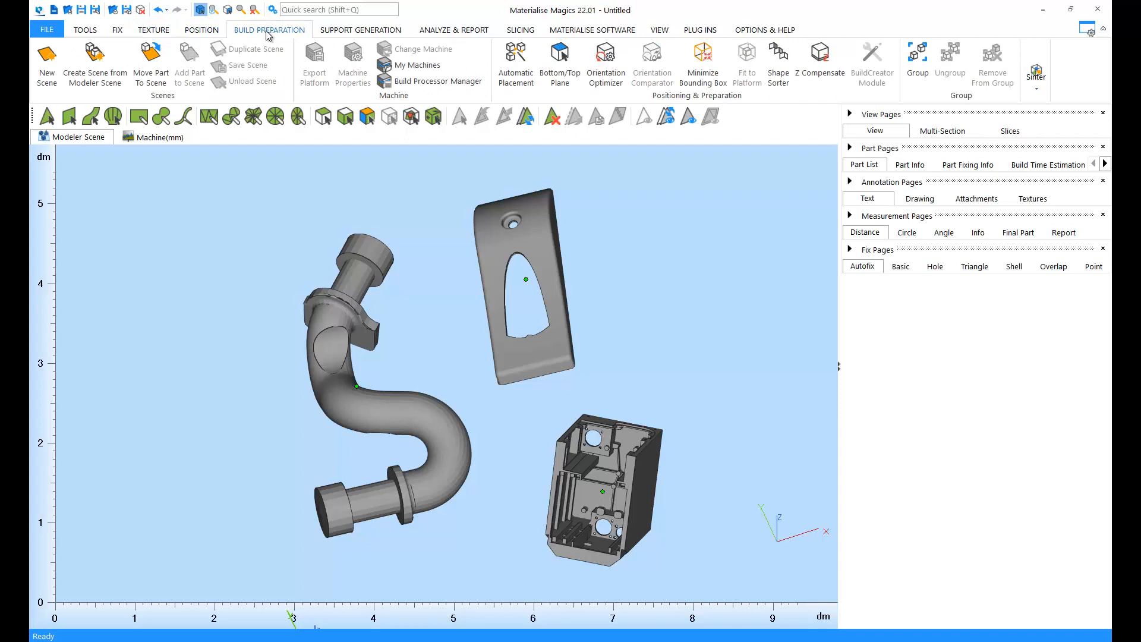
left_click(360, 30)
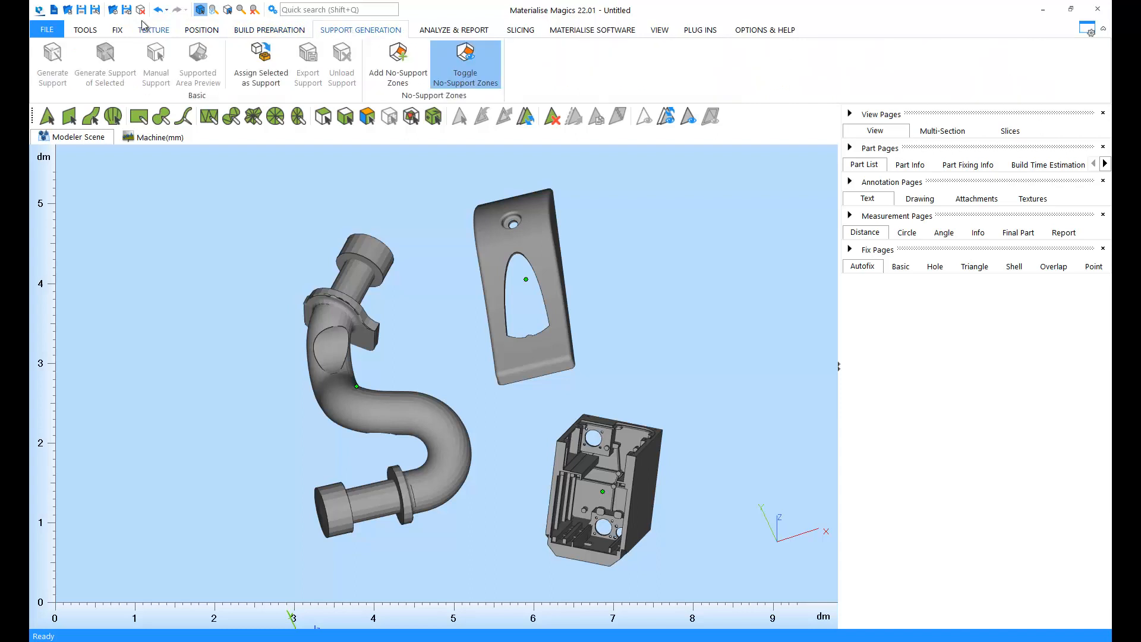
left_click(117, 30)
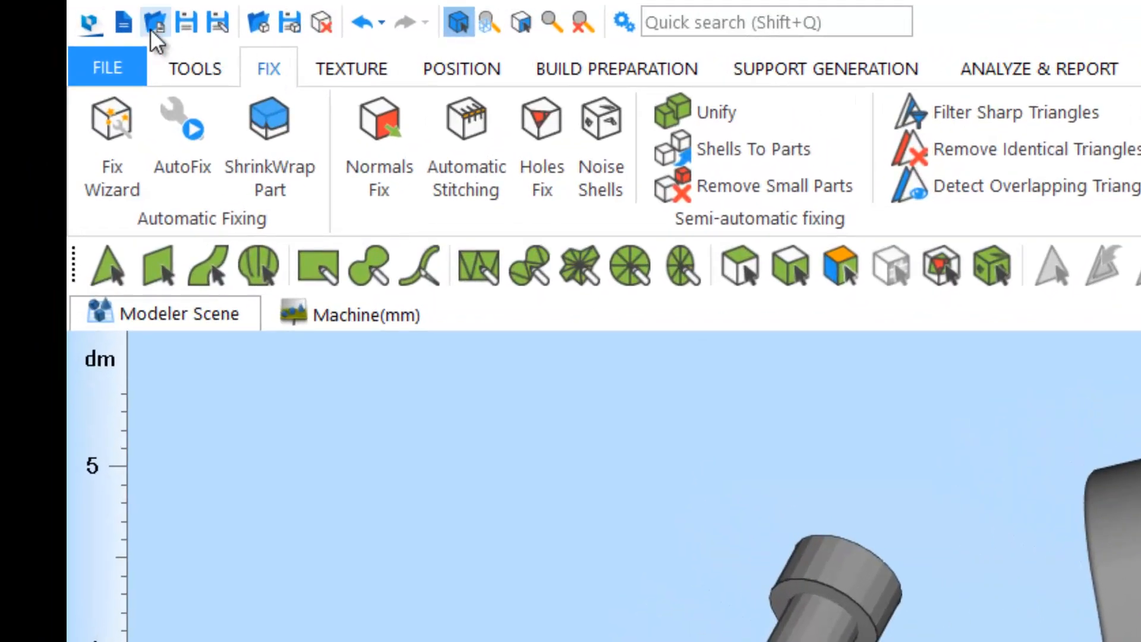
mouse_move(185, 21)
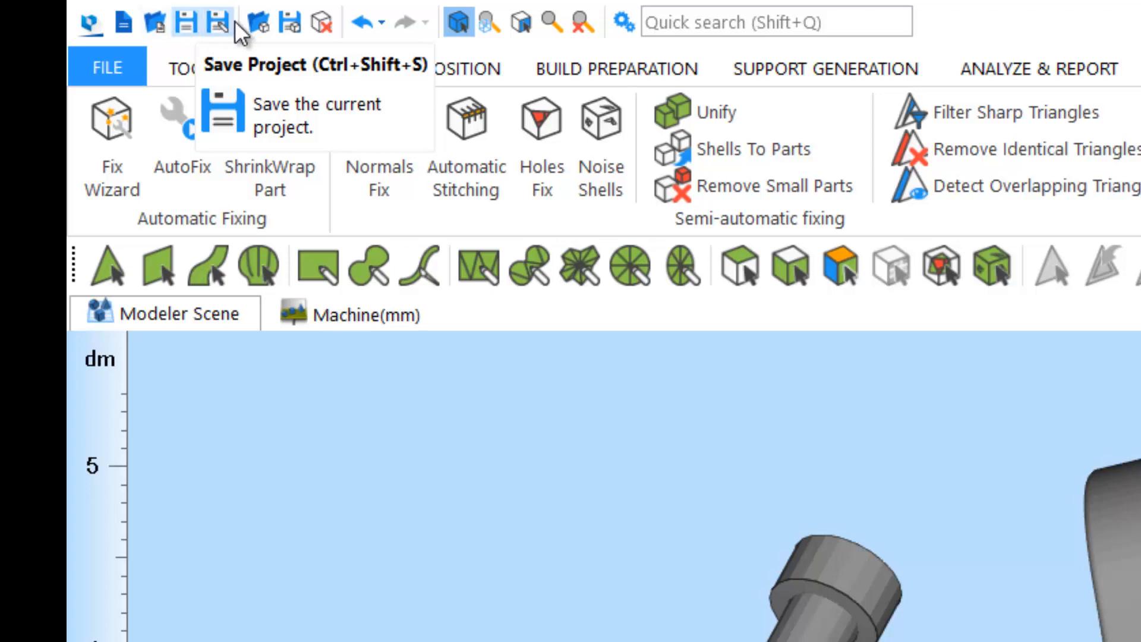
mouse_move(257, 24)
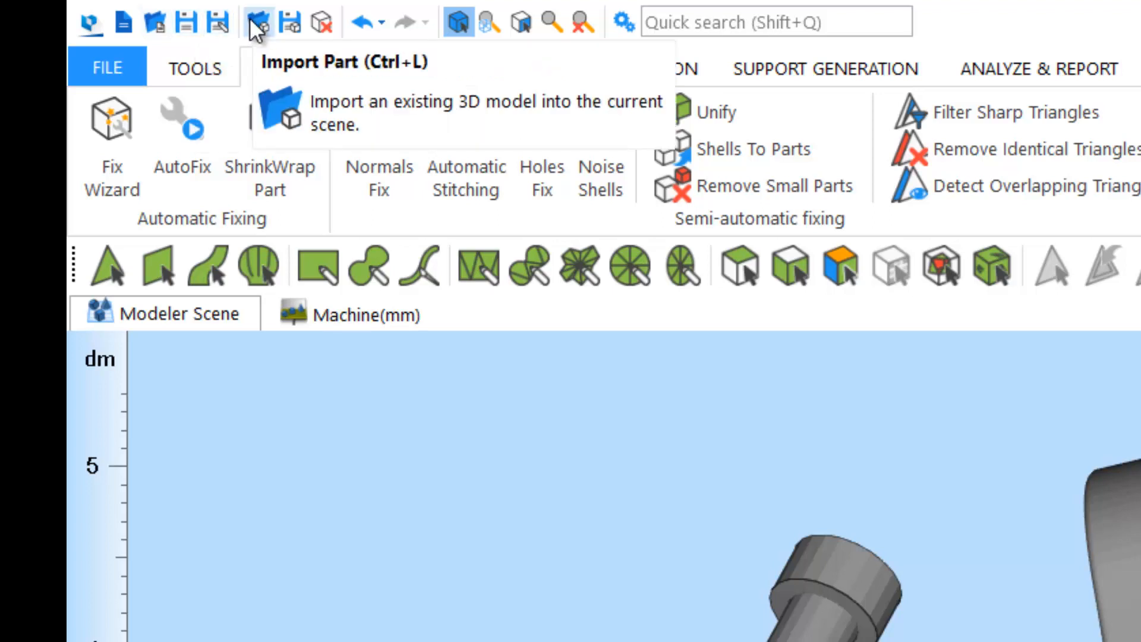
mouse_move(287, 23)
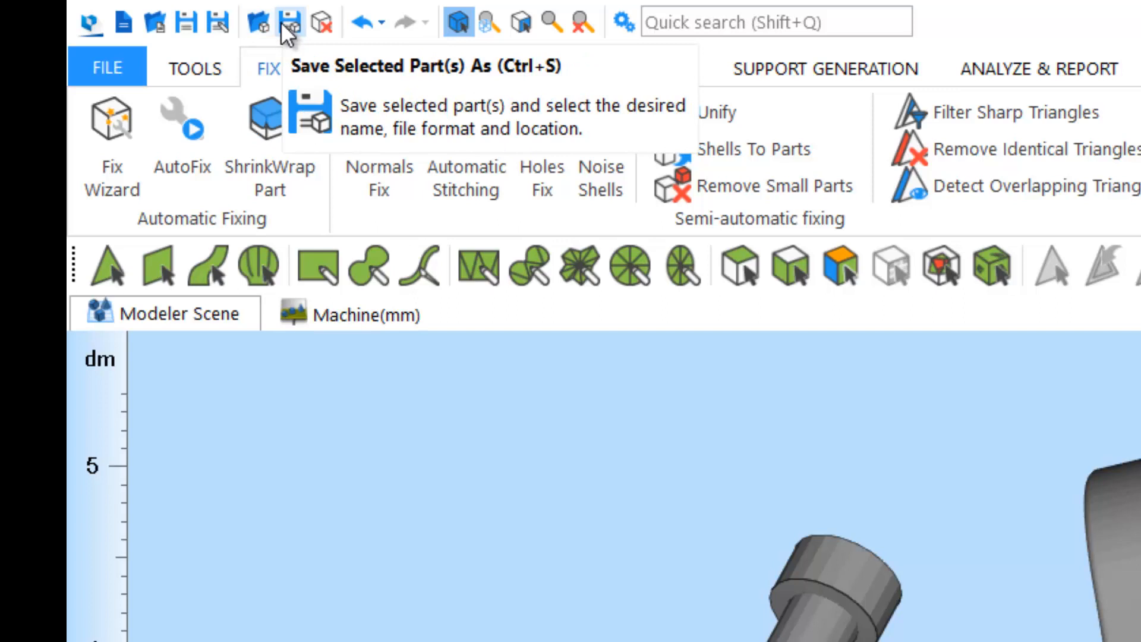
mouse_move(322, 23)
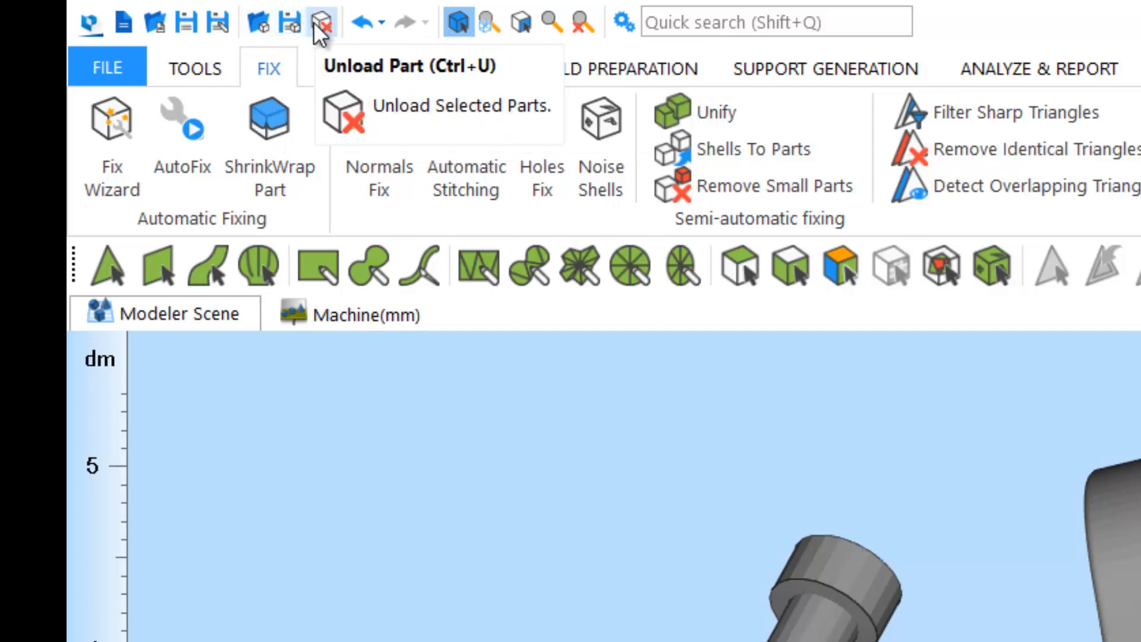
mouse_move(369, 24)
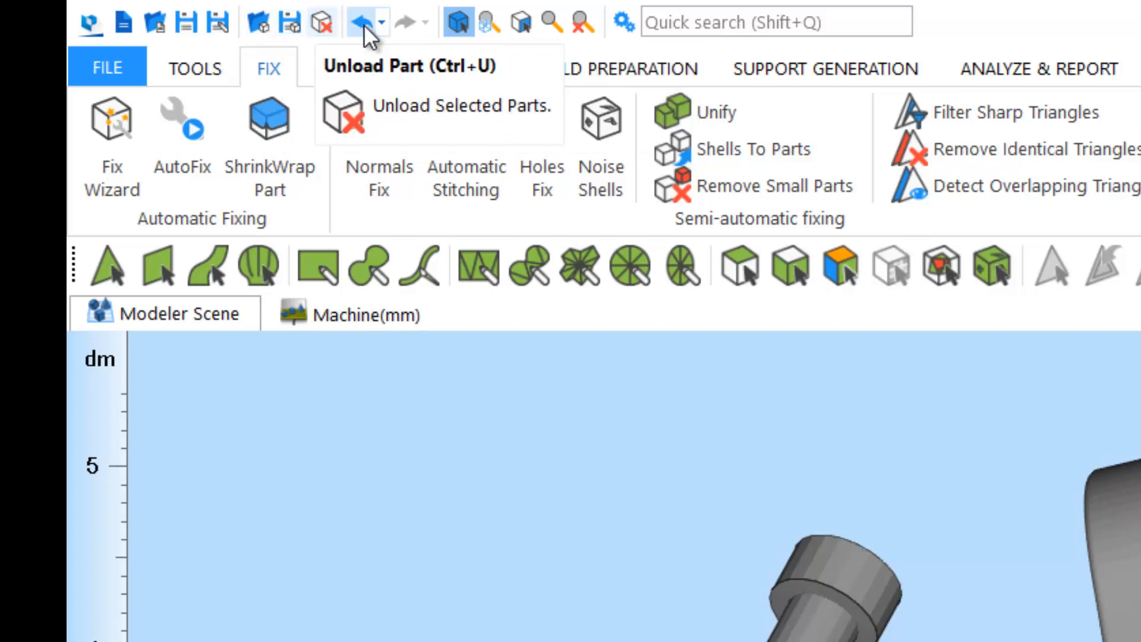
mouse_move(408, 23)
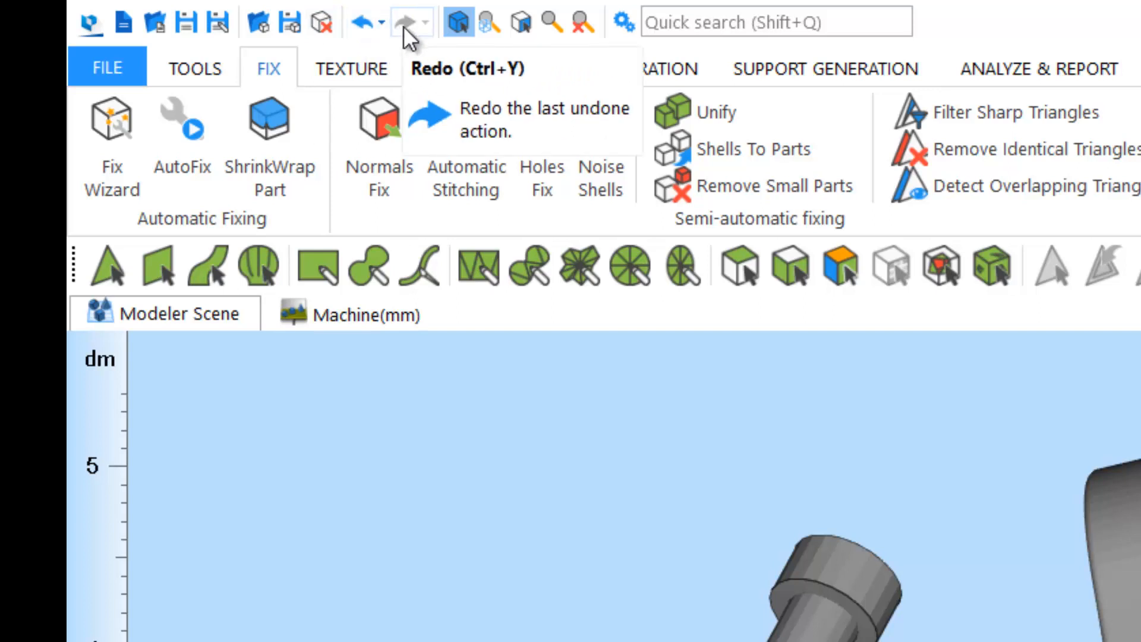
mouse_move(409, 38)
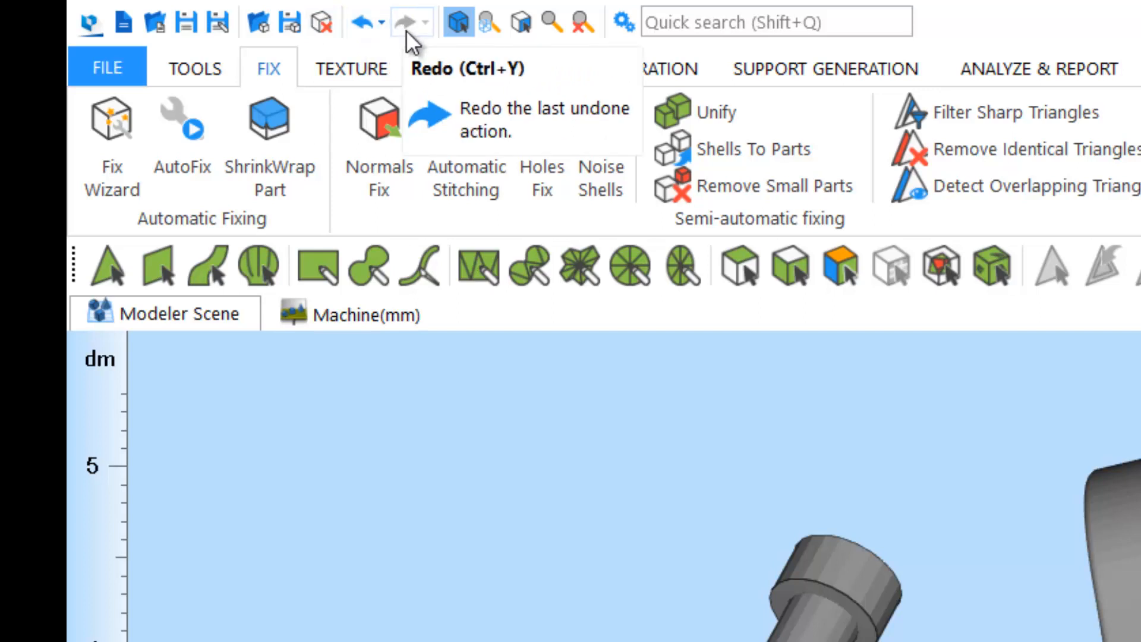
mouse_move(487, 24)
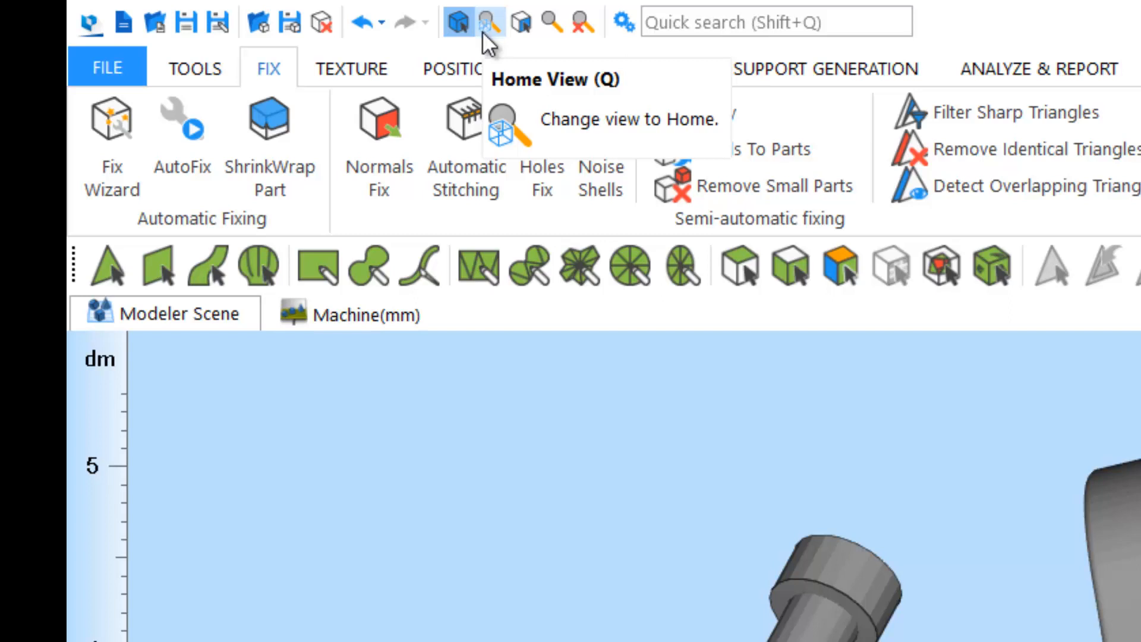
mouse_move(1047, 37)
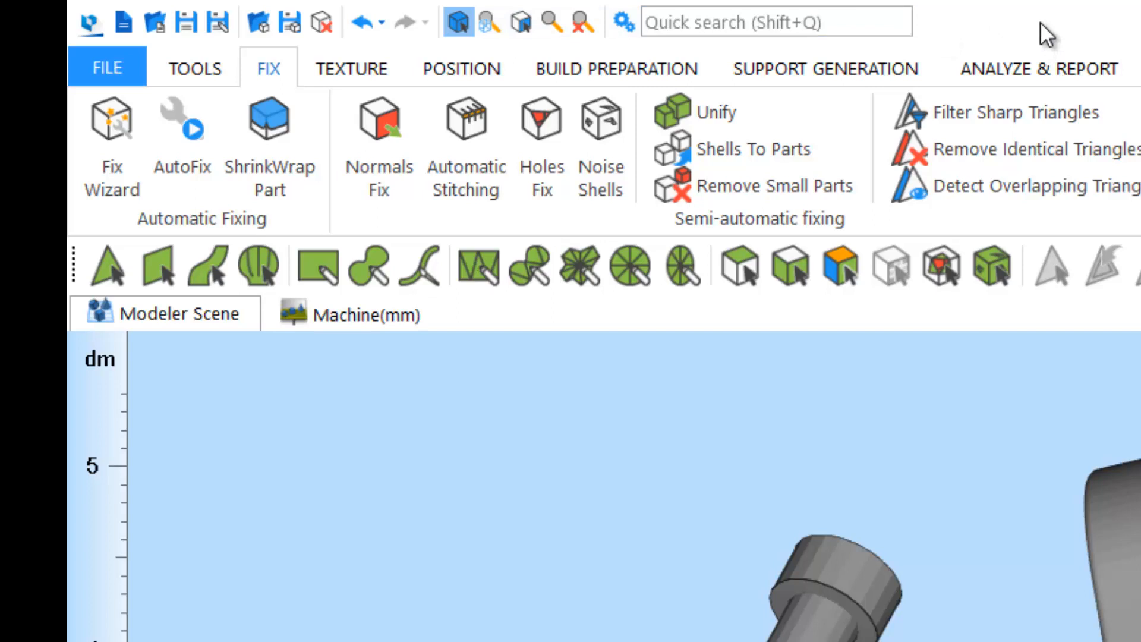
left_click(775, 21)
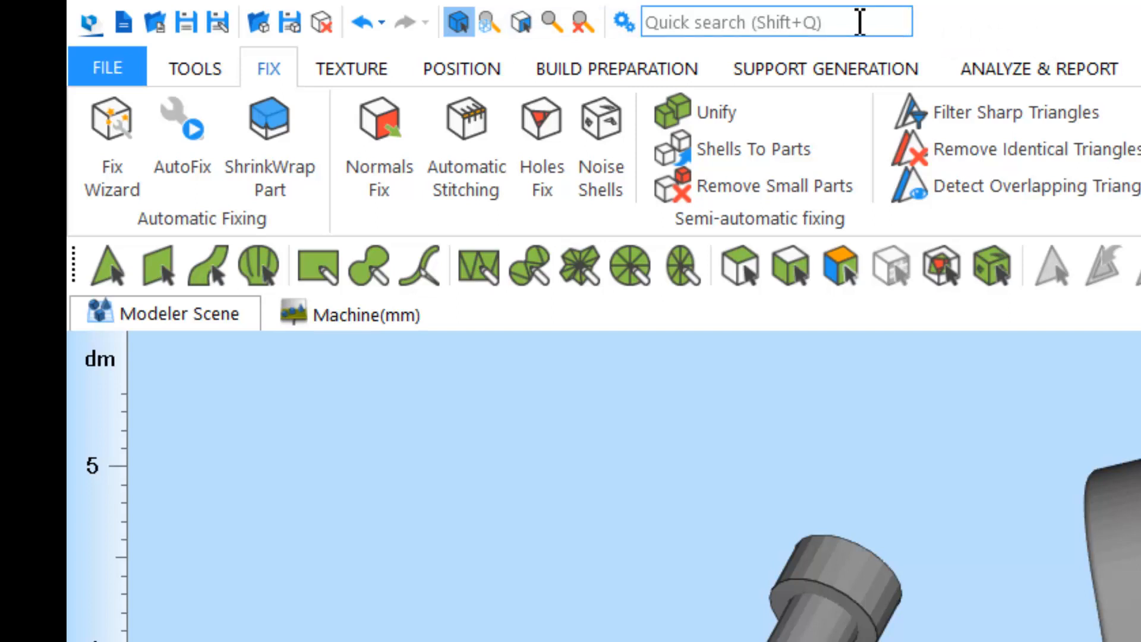
mouse_move(979, 27)
type("F")
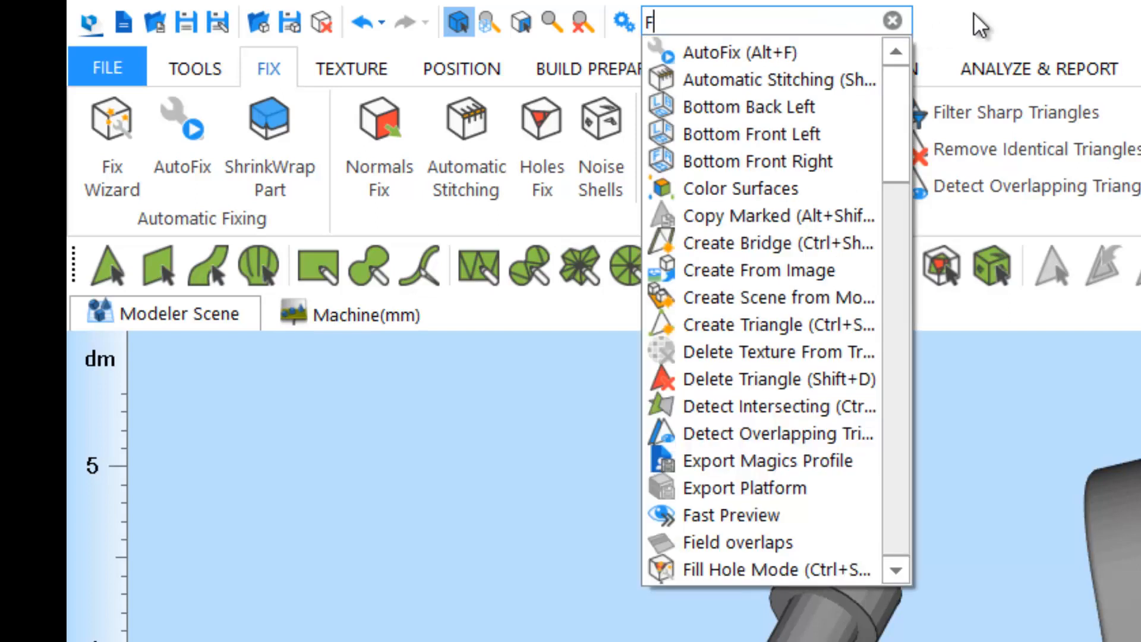
type("ix")
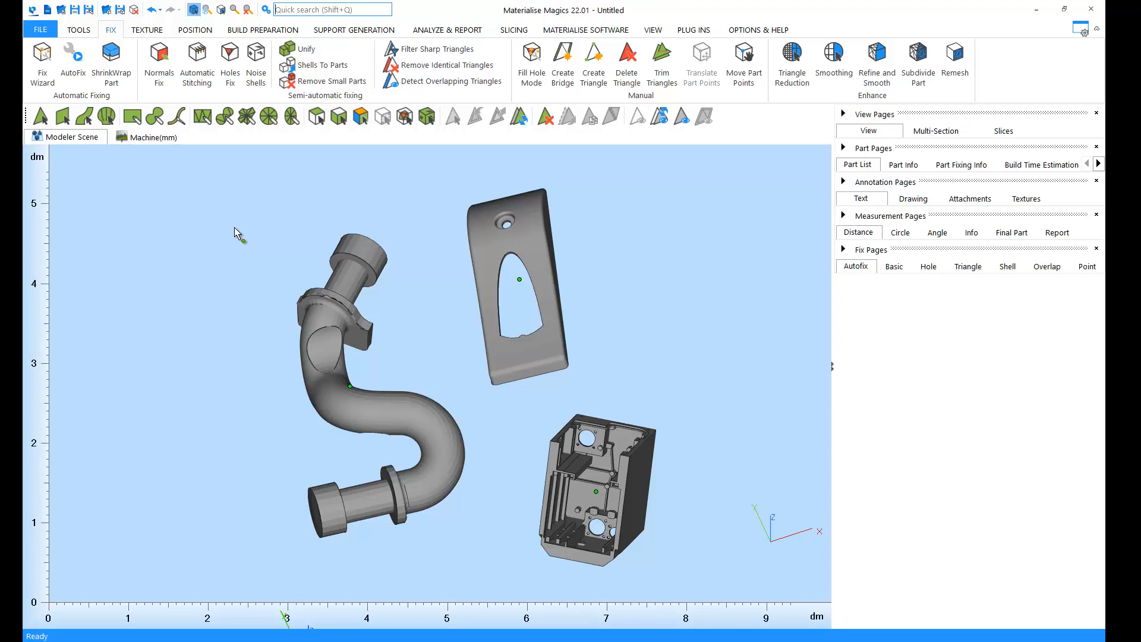
mouse_move(250, 177)
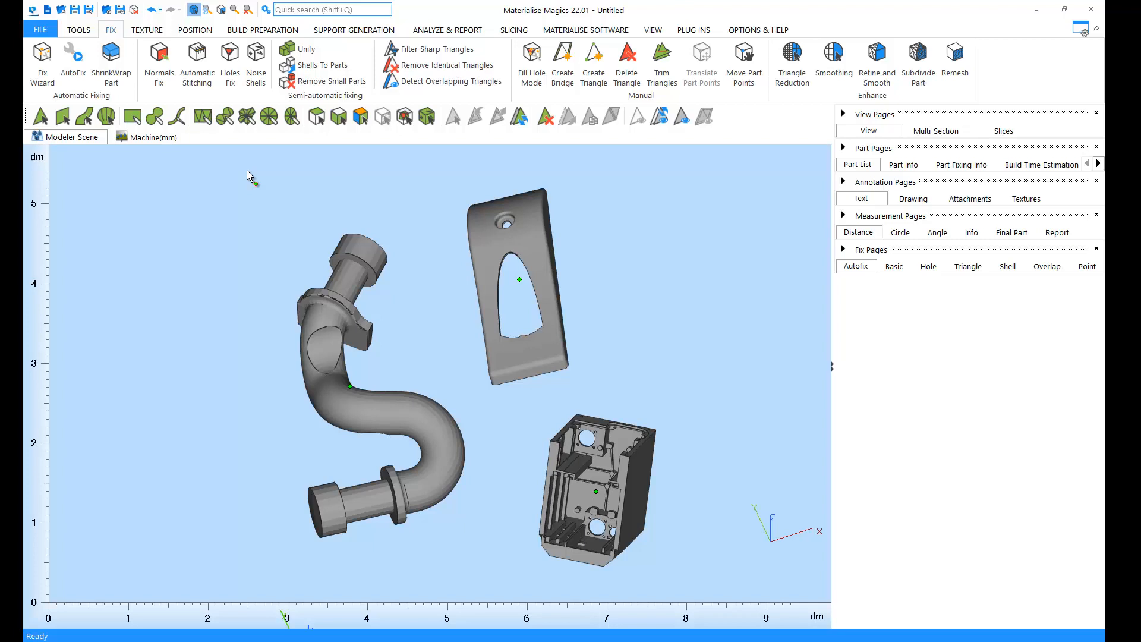
mouse_move(717, 283)
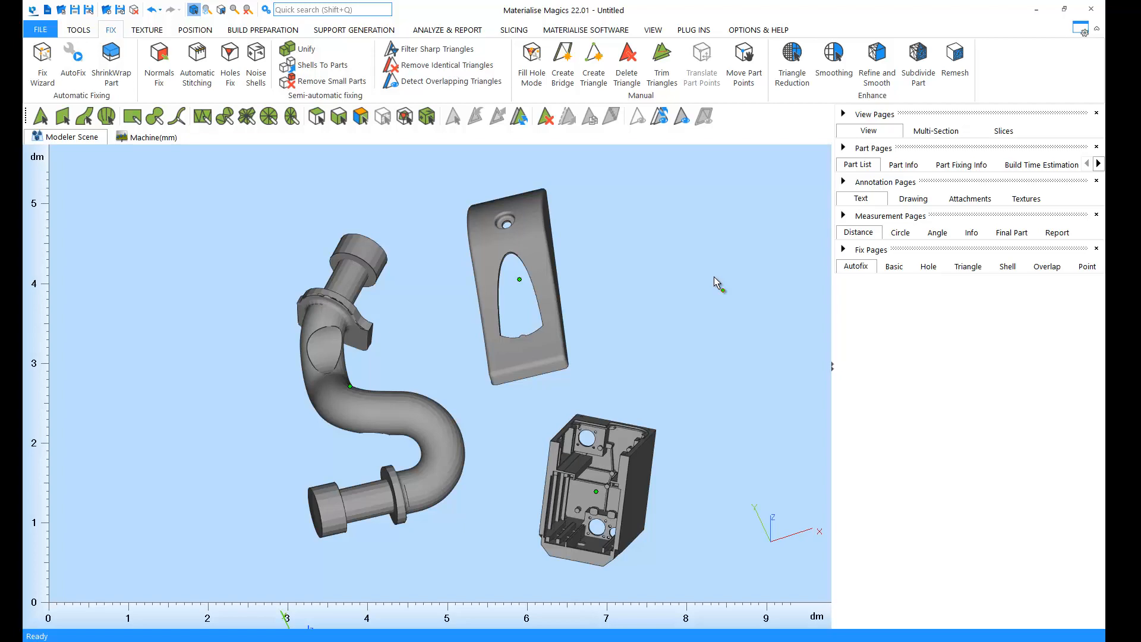
mouse_move(879, 140)
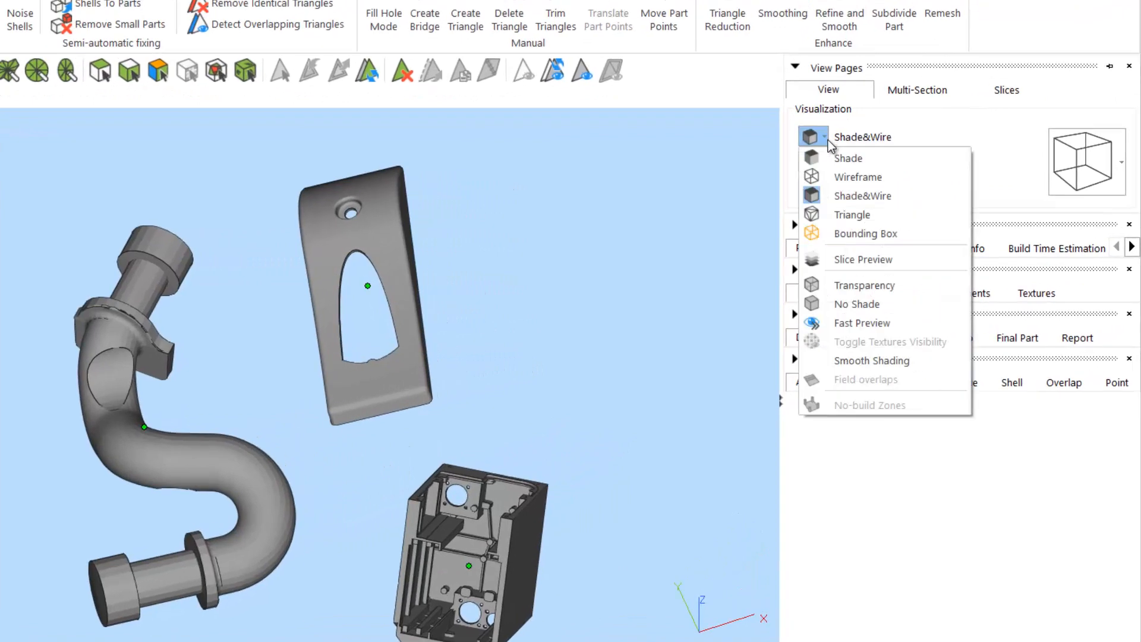
Try Shade, Triangle and Bounding Box display modes, settling on Shade&Wire
left_click(848, 158)
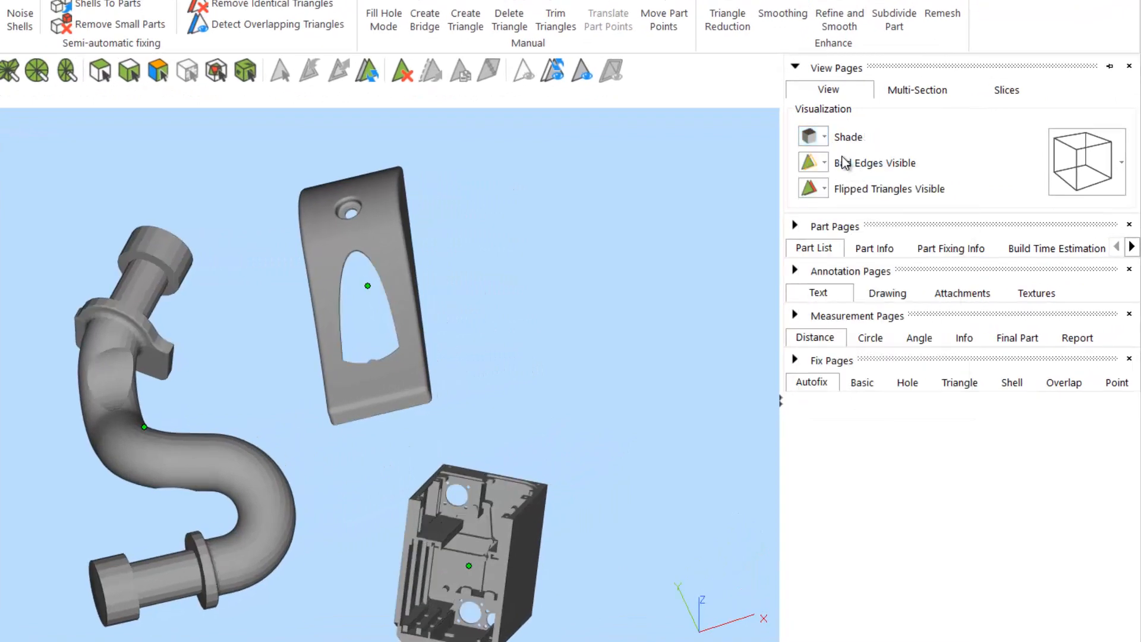
left_click(825, 137)
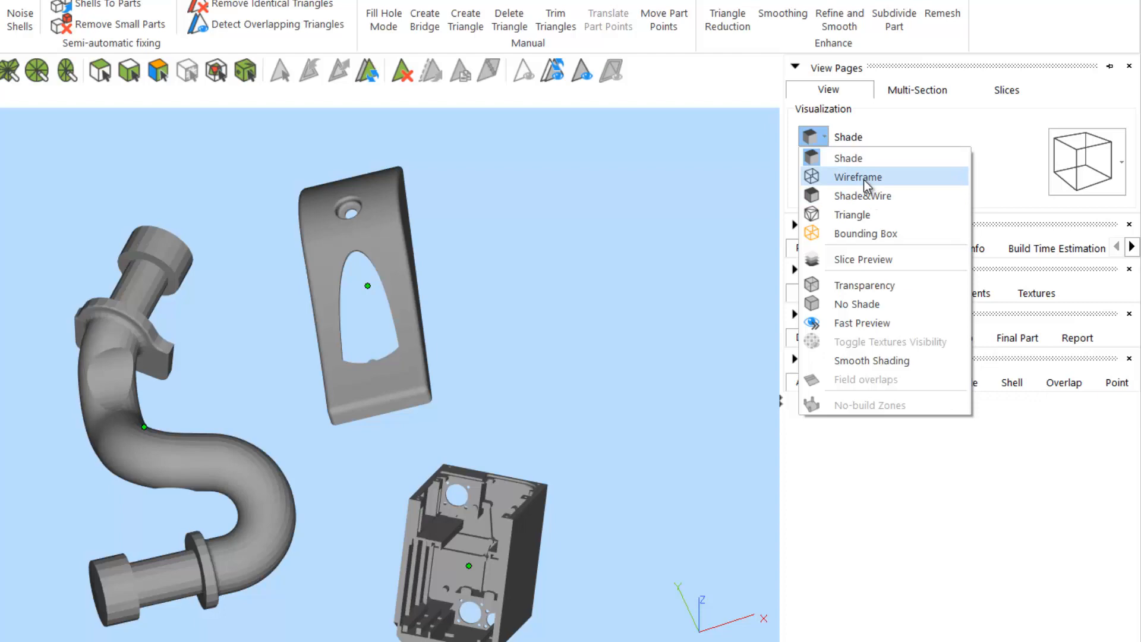
left_click(863, 195)
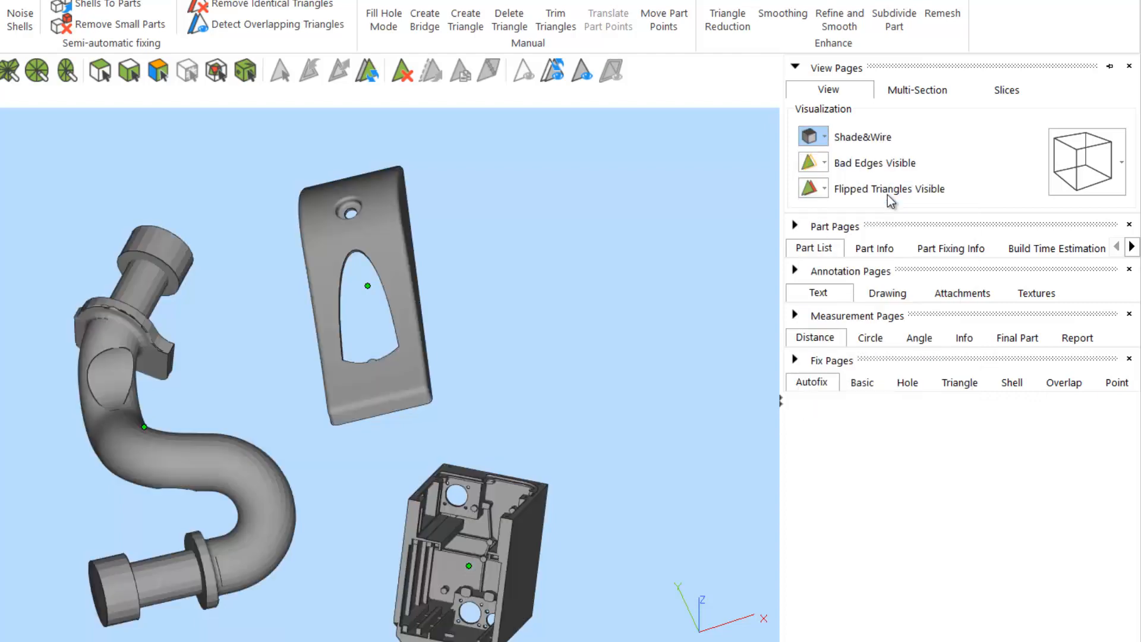
left_click(827, 137)
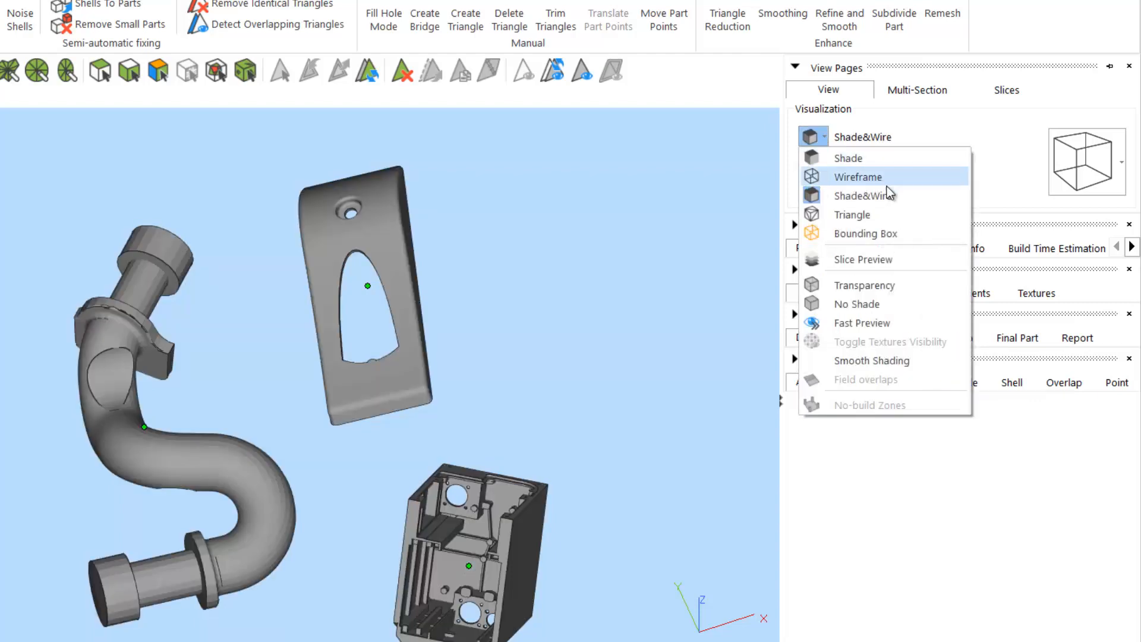
left_click(851, 214)
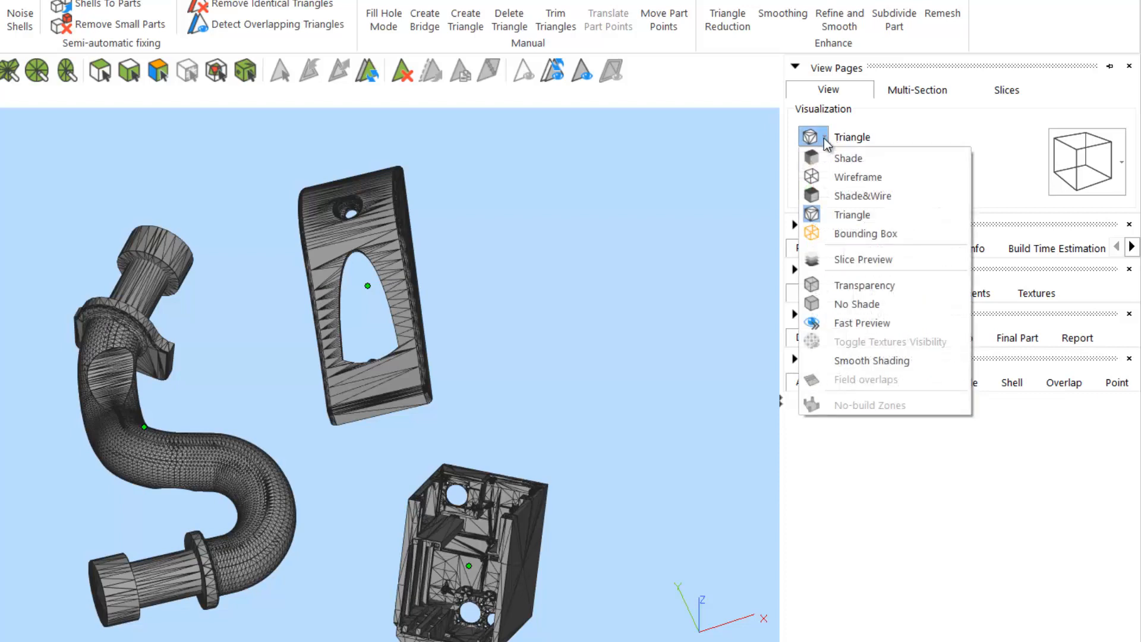
left_click(865, 233)
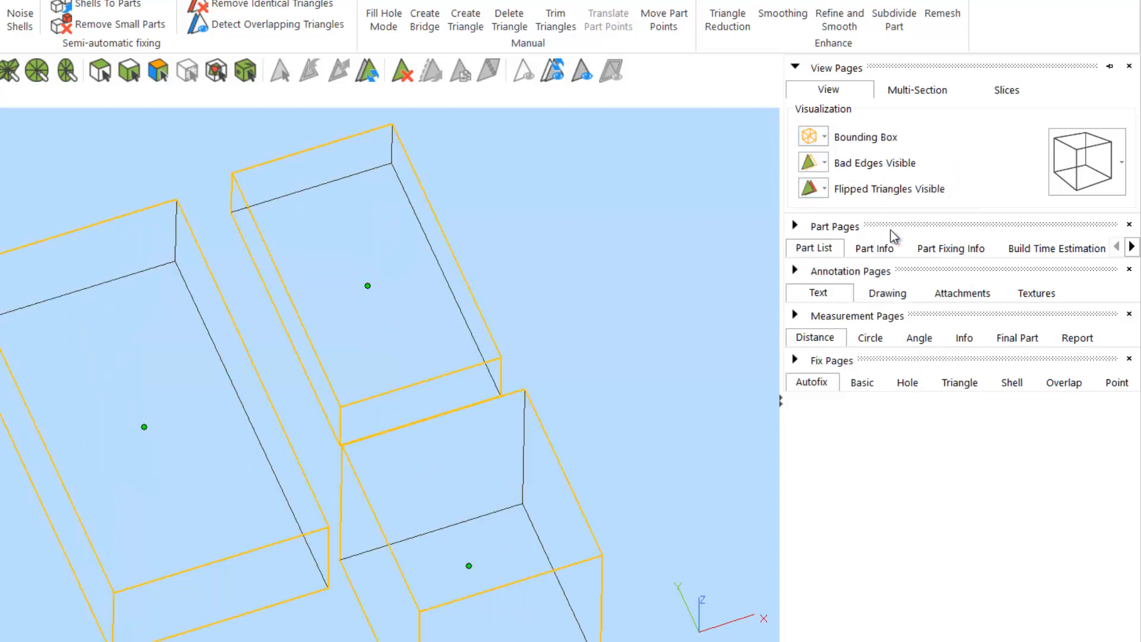
left_click(825, 135)
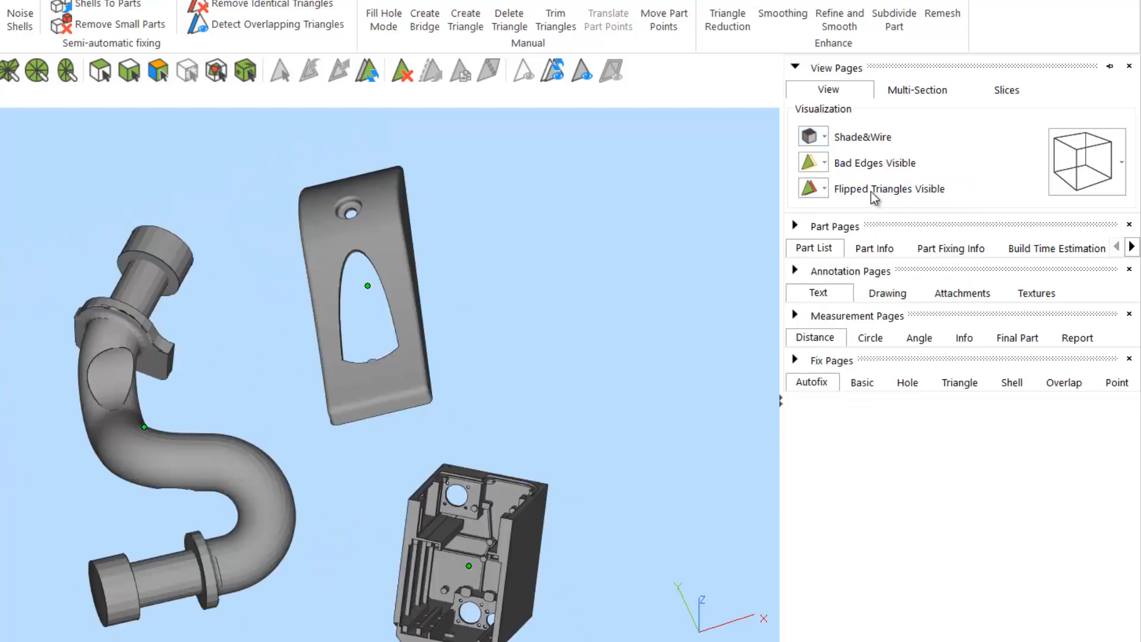
Toggle Transparency on and off so the parts end up solid again
left_click(823, 136)
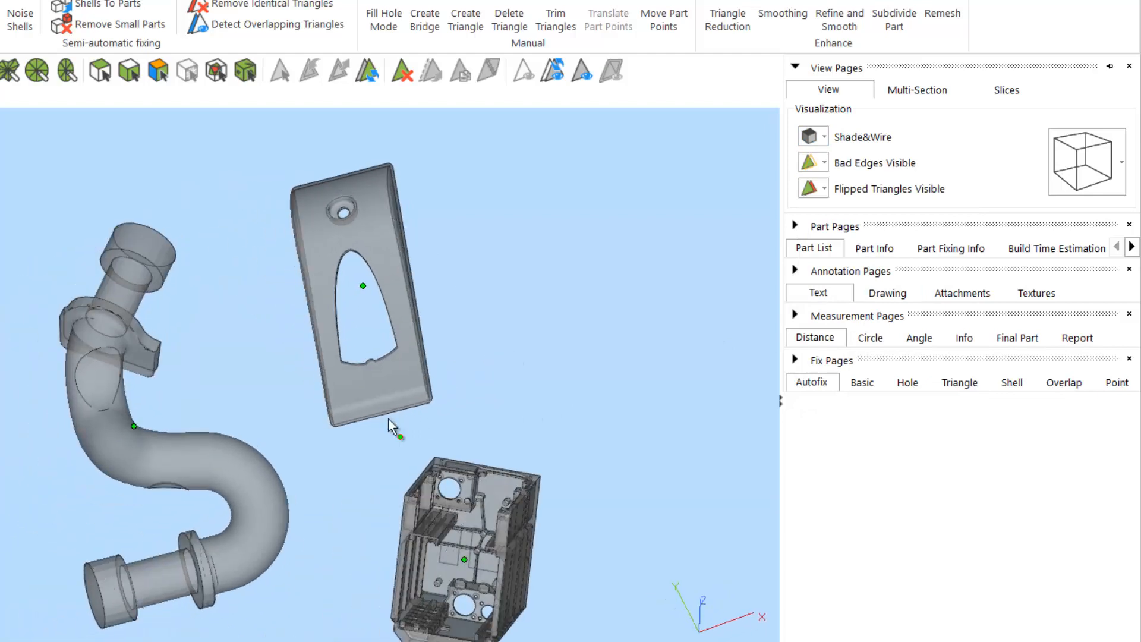
left_click(826, 137)
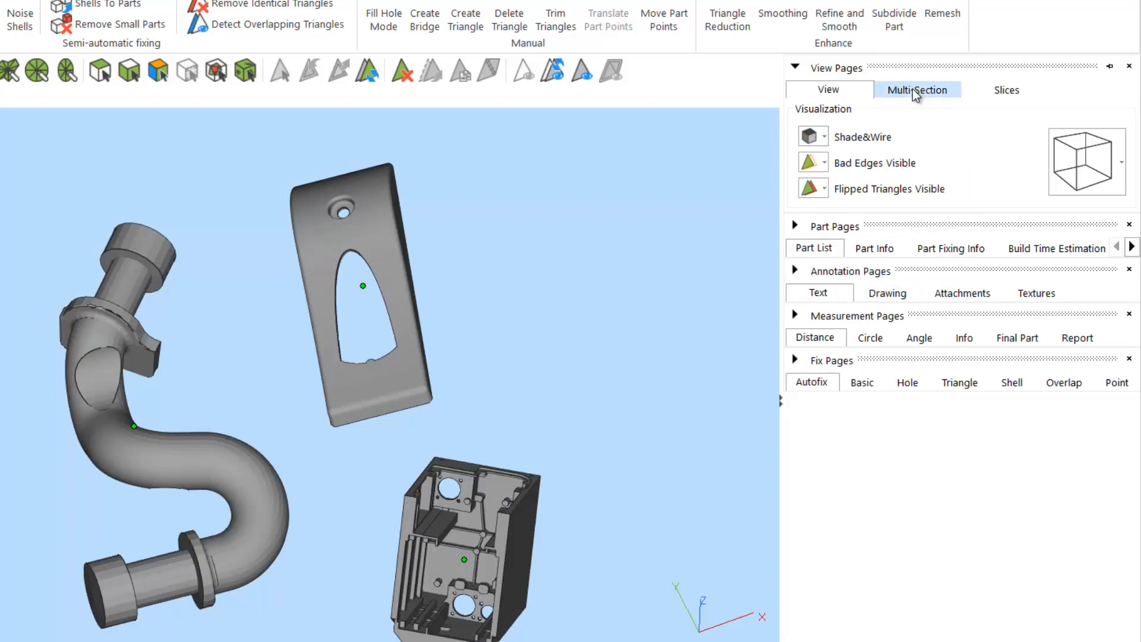
Activate the X, Y and Z sections in Multi-Section so cut lines cross the parts
left_click(916, 89)
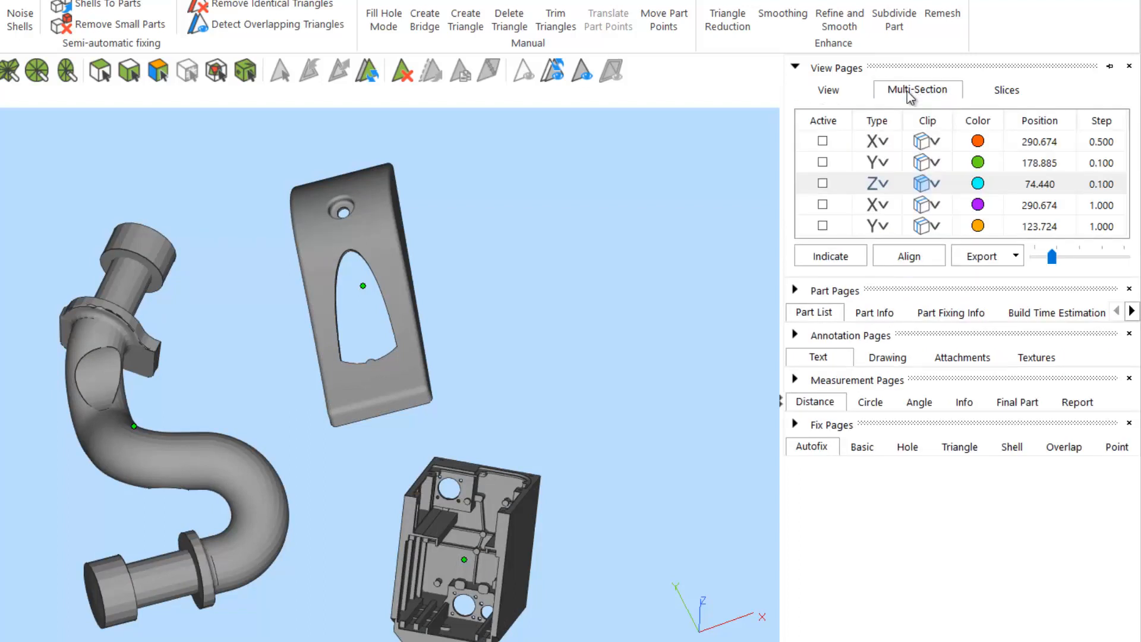
left_click(823, 140)
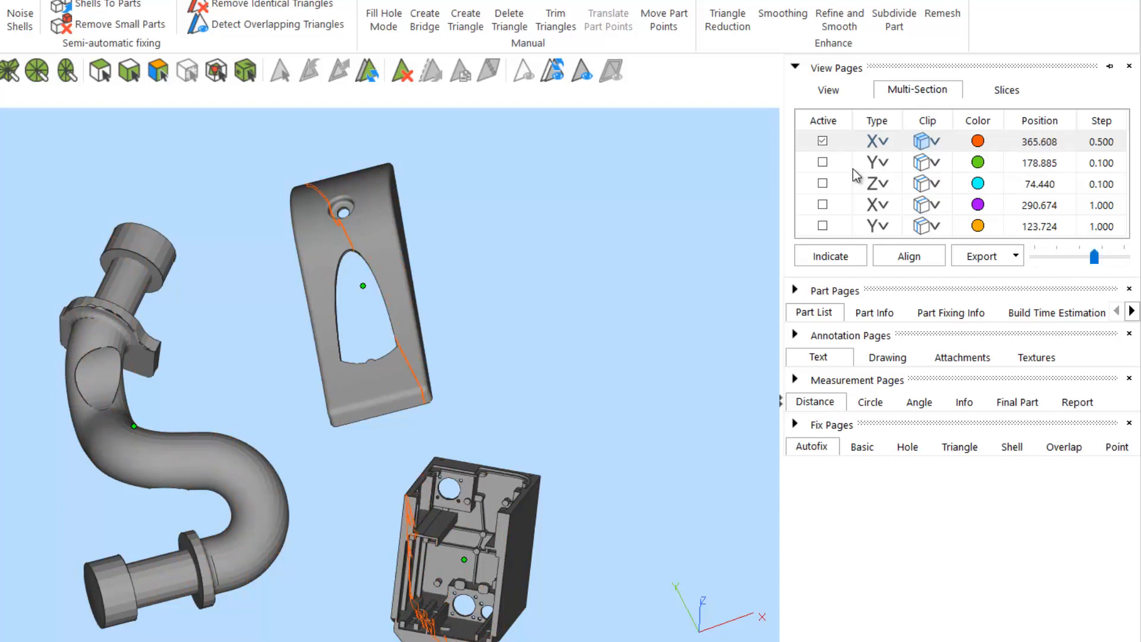
left_click(822, 183)
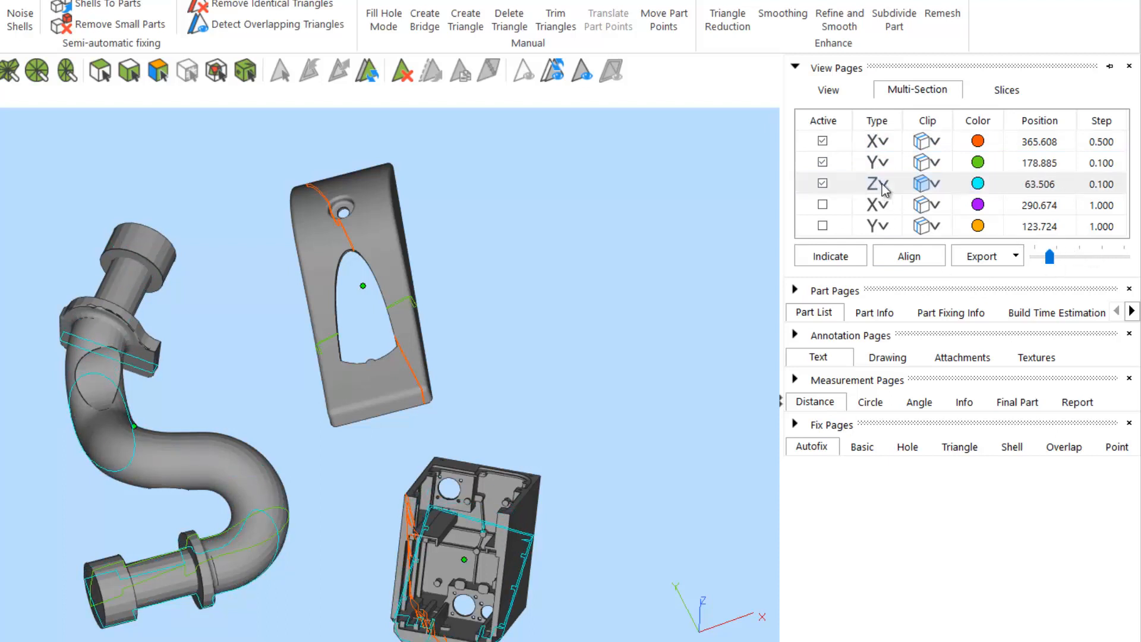
Inspect the Z section's orientation options and dismiss them unchanged
left_click(877, 183)
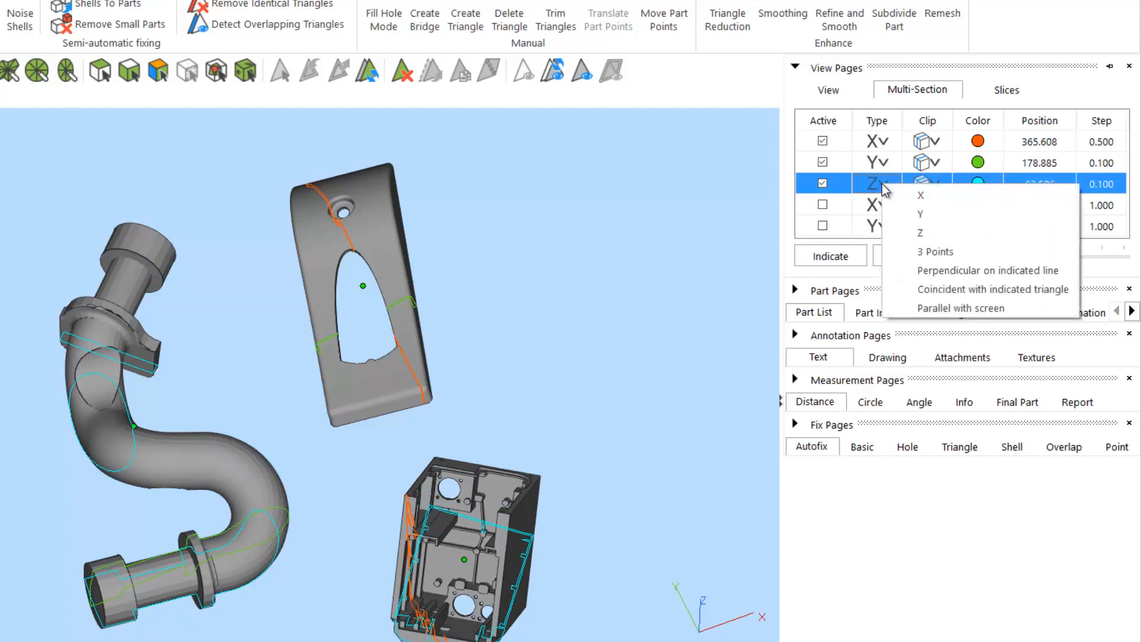
mouse_move(921, 232)
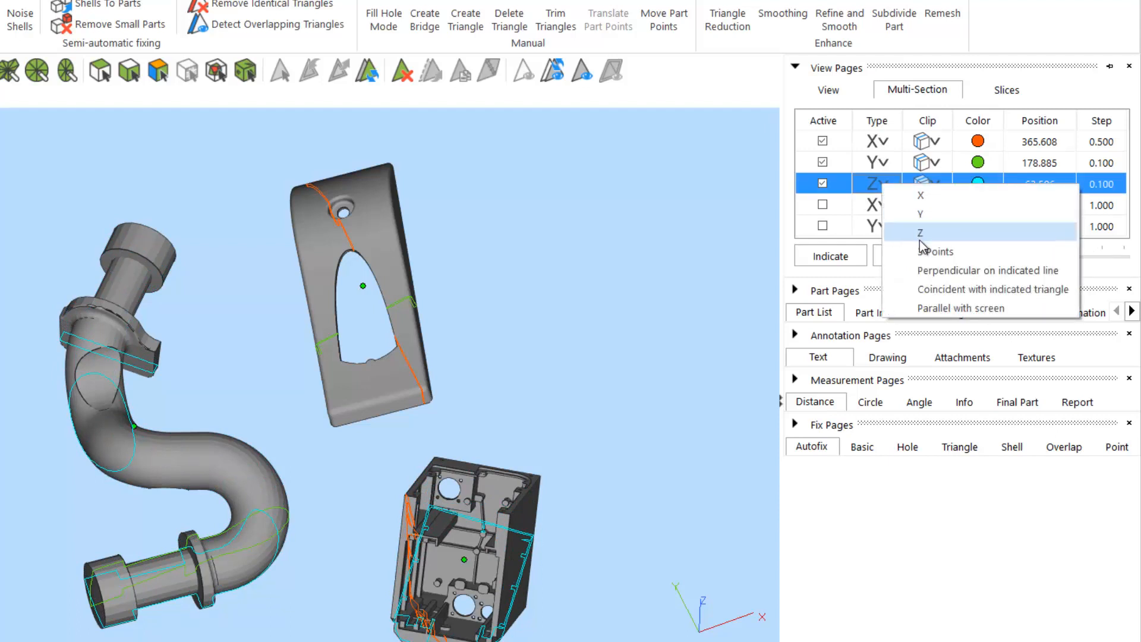
mouse_move(940, 308)
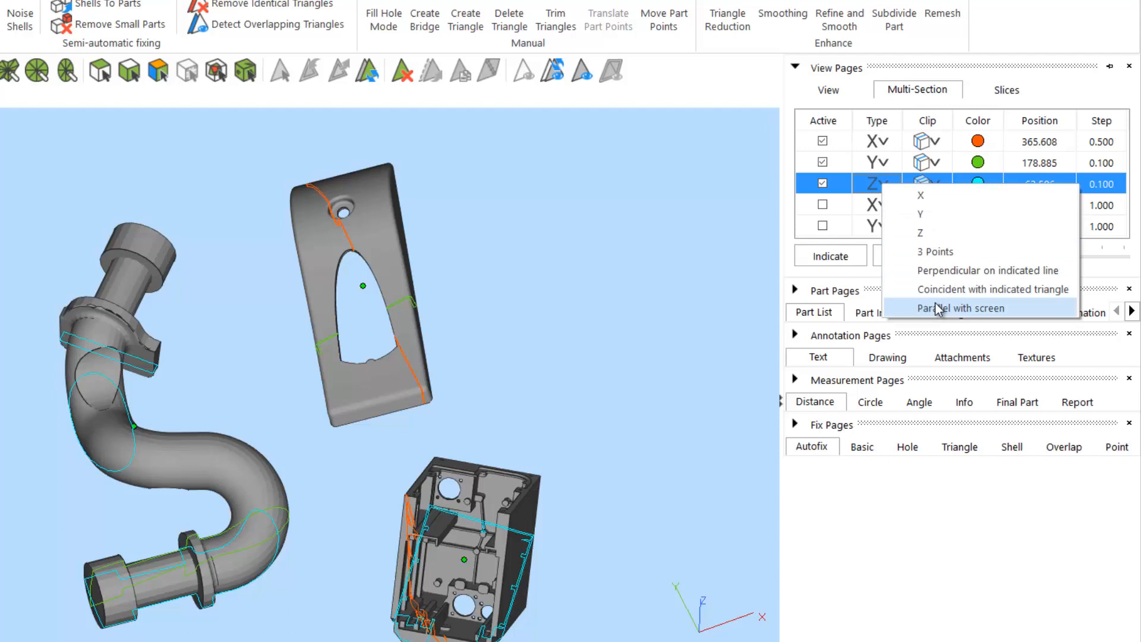
left_click(960, 308)
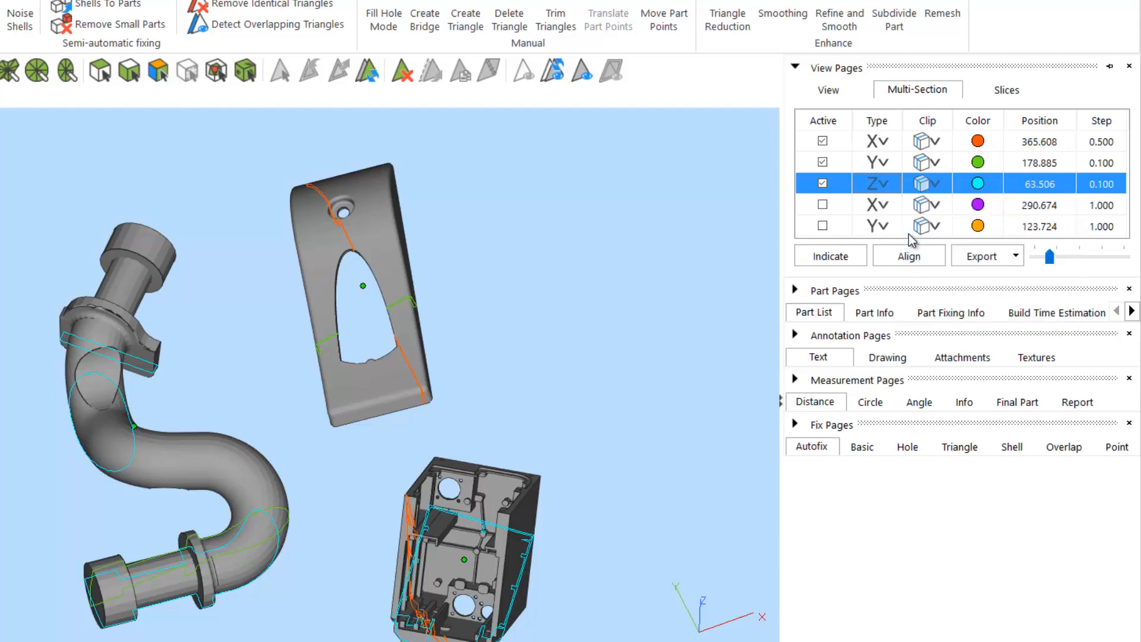
mouse_move(1050, 258)
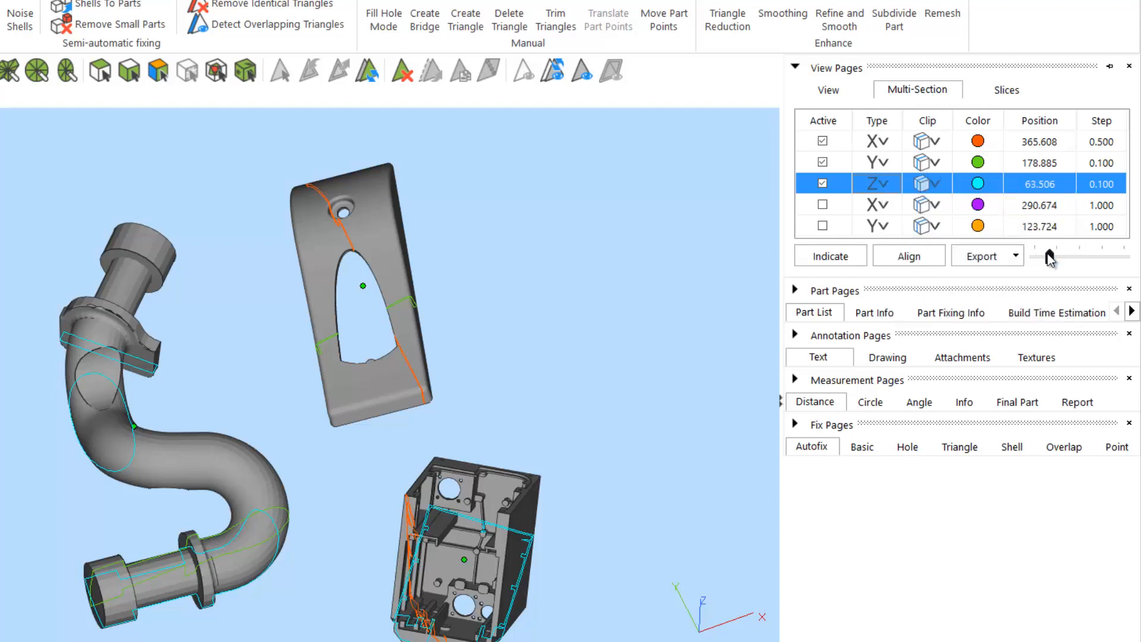
Clip the parts on one side of the X section, then restore Section on Part
left_click(936, 141)
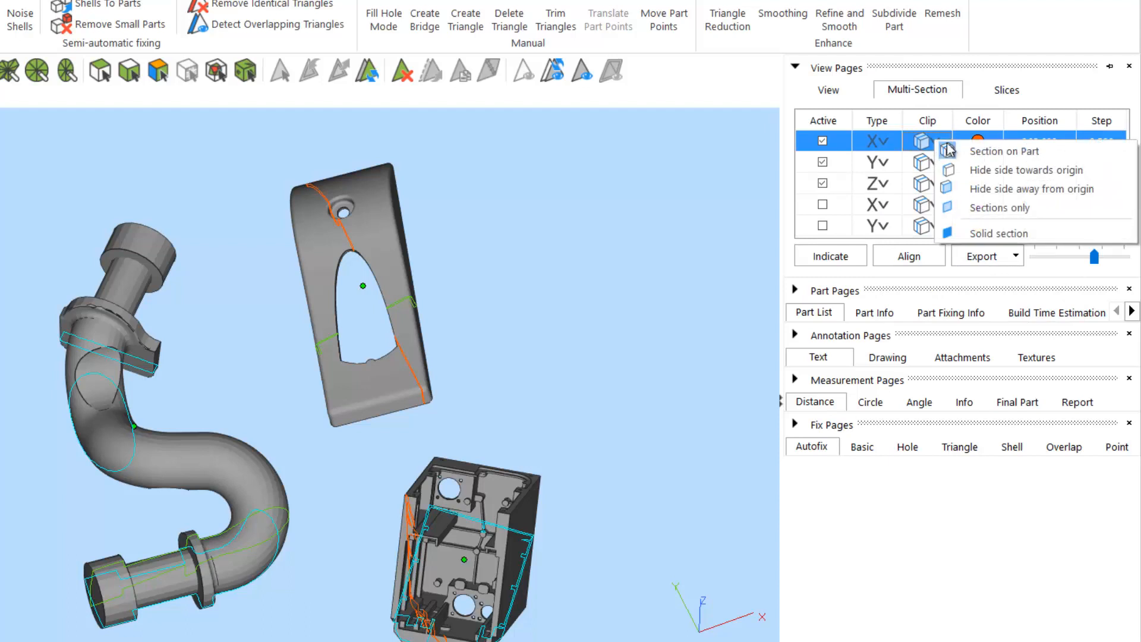
mouse_move(1005, 151)
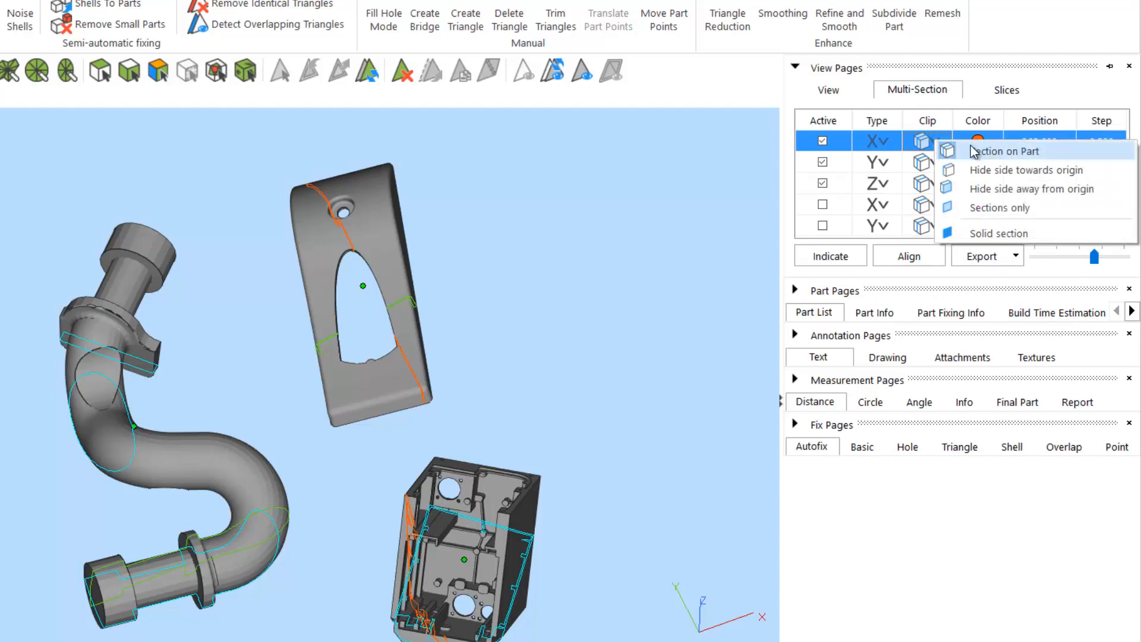
mouse_move(979, 170)
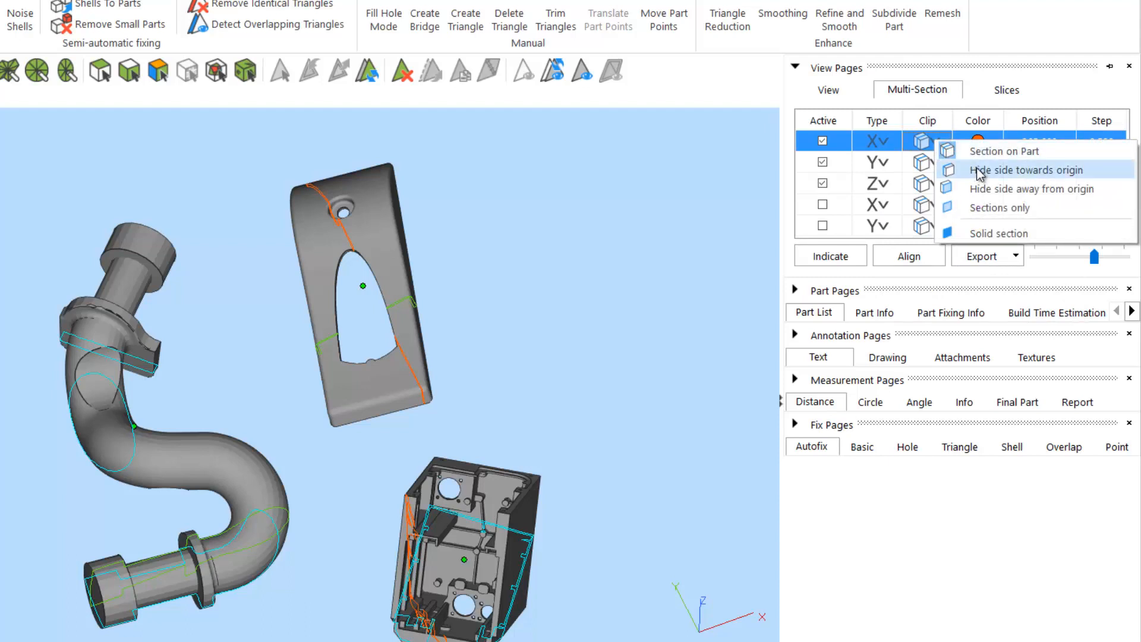
left_click(1027, 170)
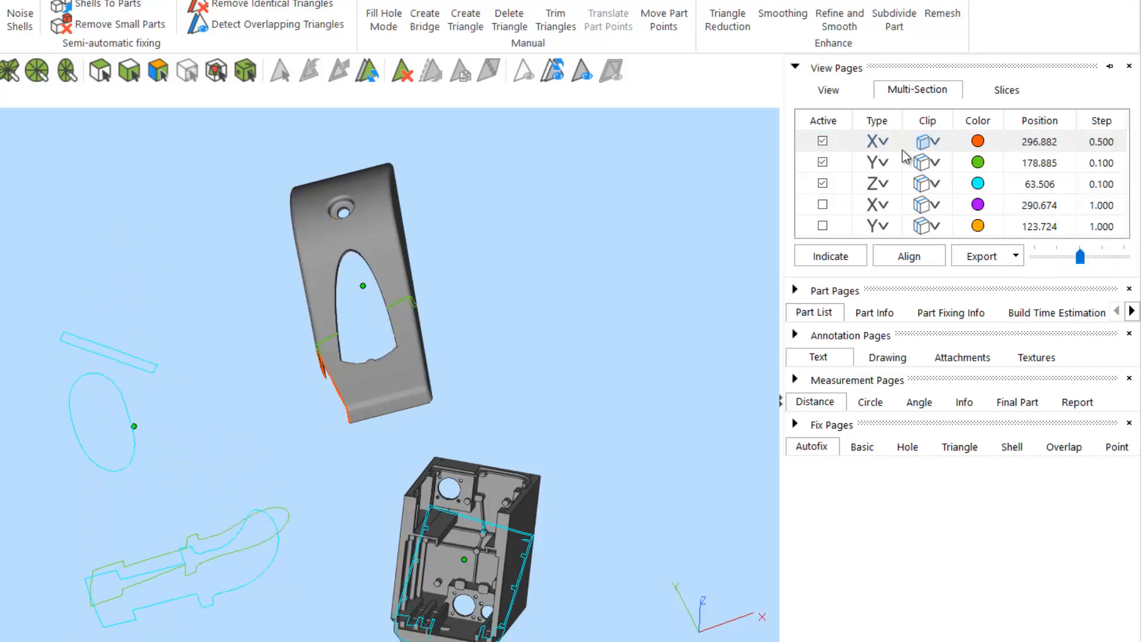
left_click(928, 140)
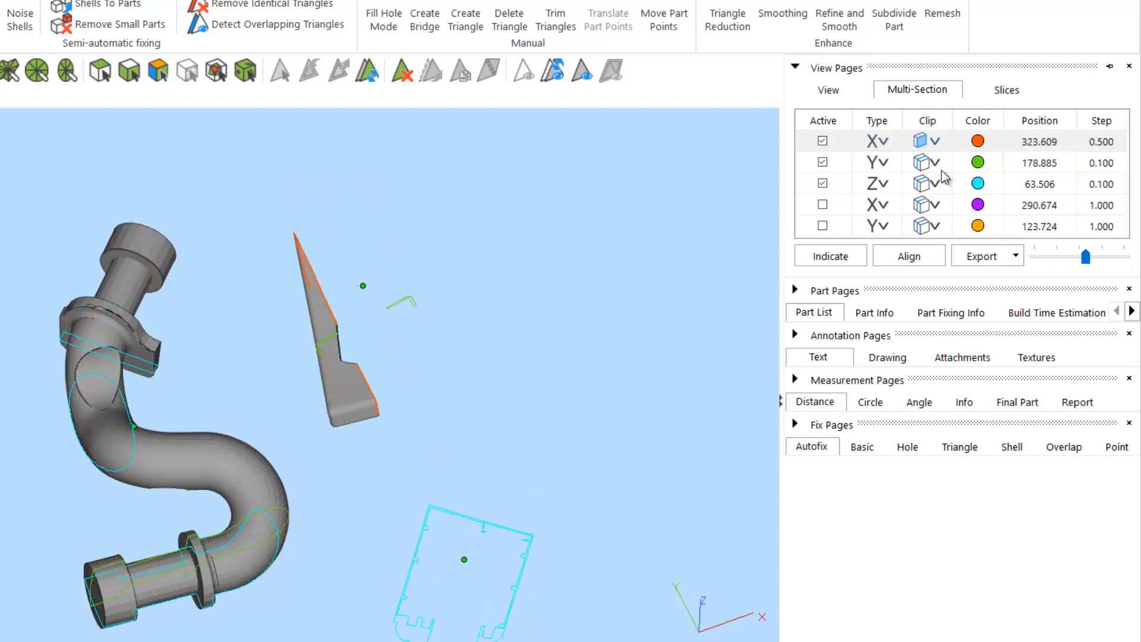
left_click(938, 141)
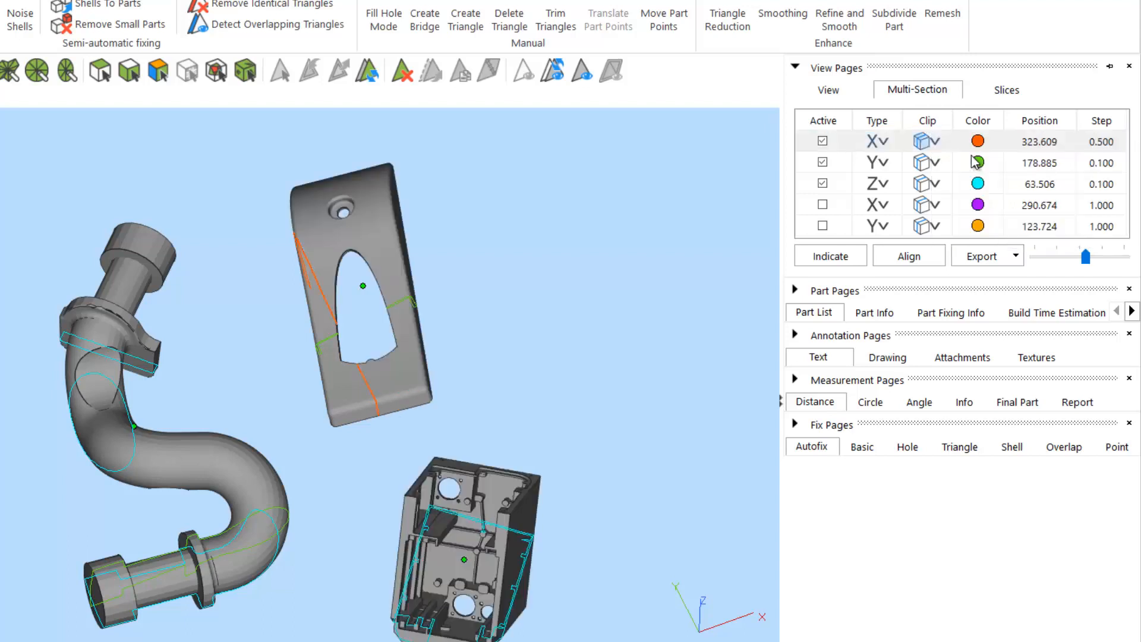
Switch off all active cutting sections
left_click(823, 183)
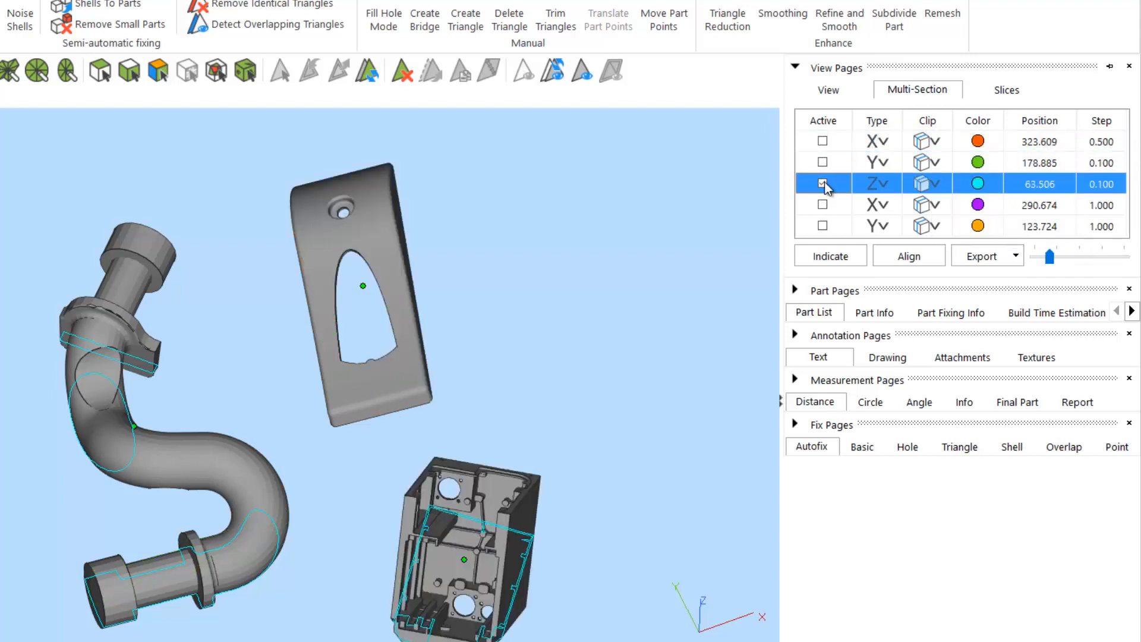
left_click(823, 184)
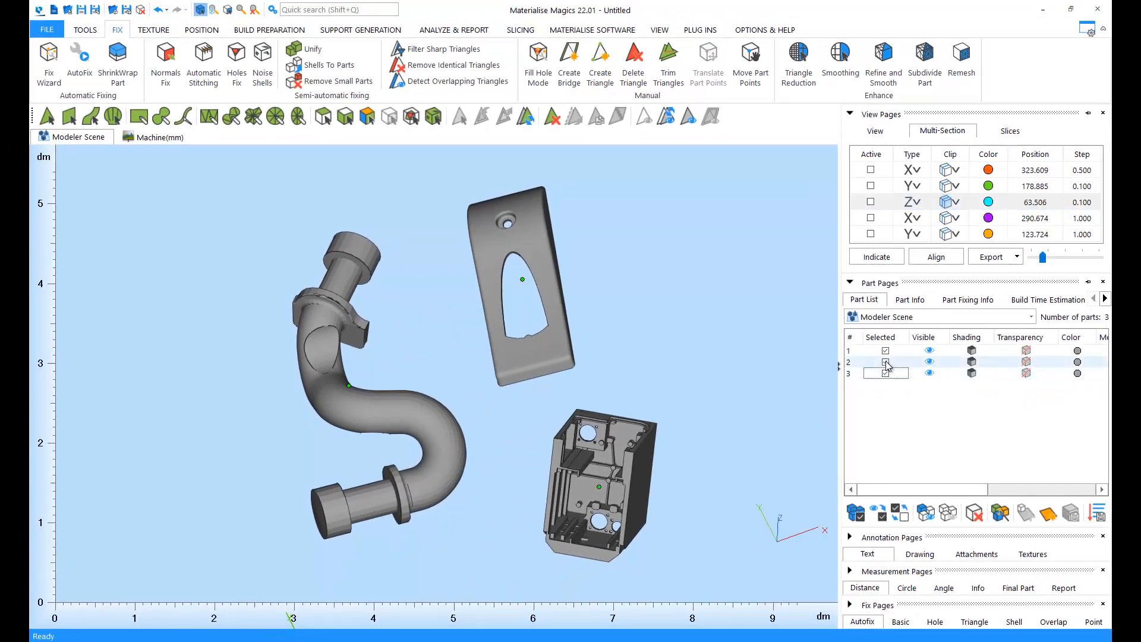
In the Part List show the plate again, set the bracket to triangle shading, and reach the pipe's colour chooser
left_click(885, 372)
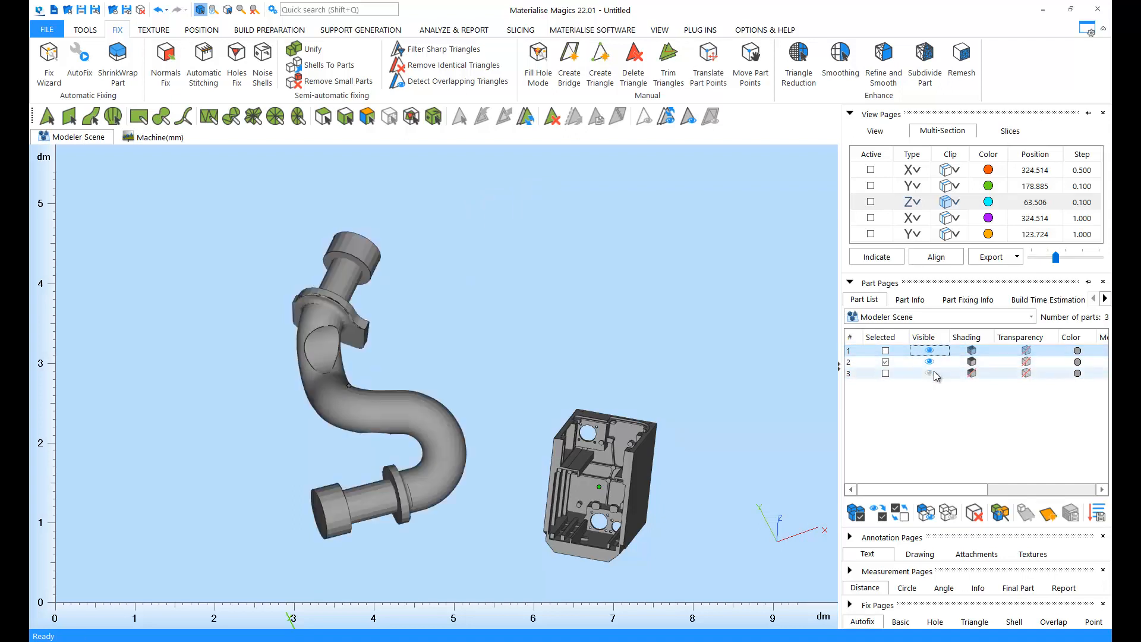
left_click(930, 372)
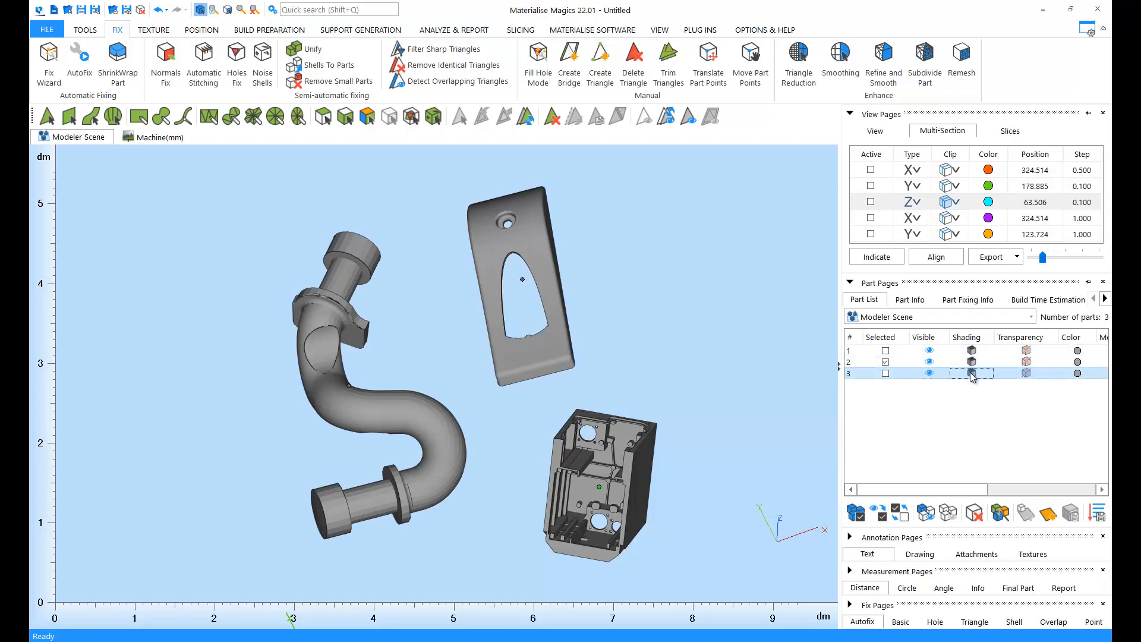
left_click(971, 372)
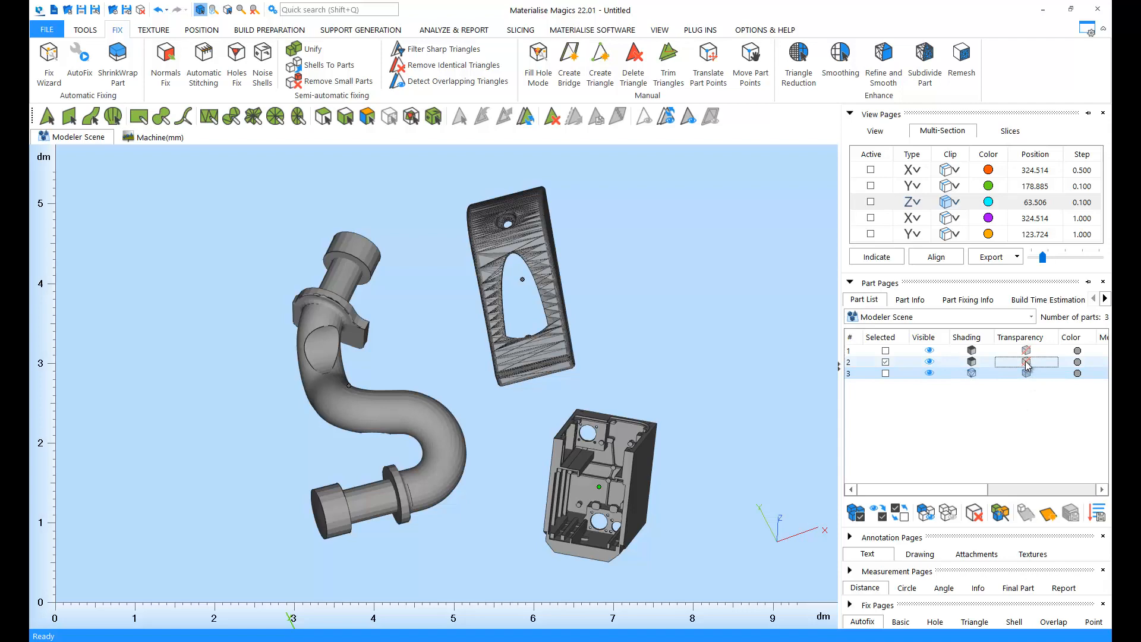
mouse_move(1049, 365)
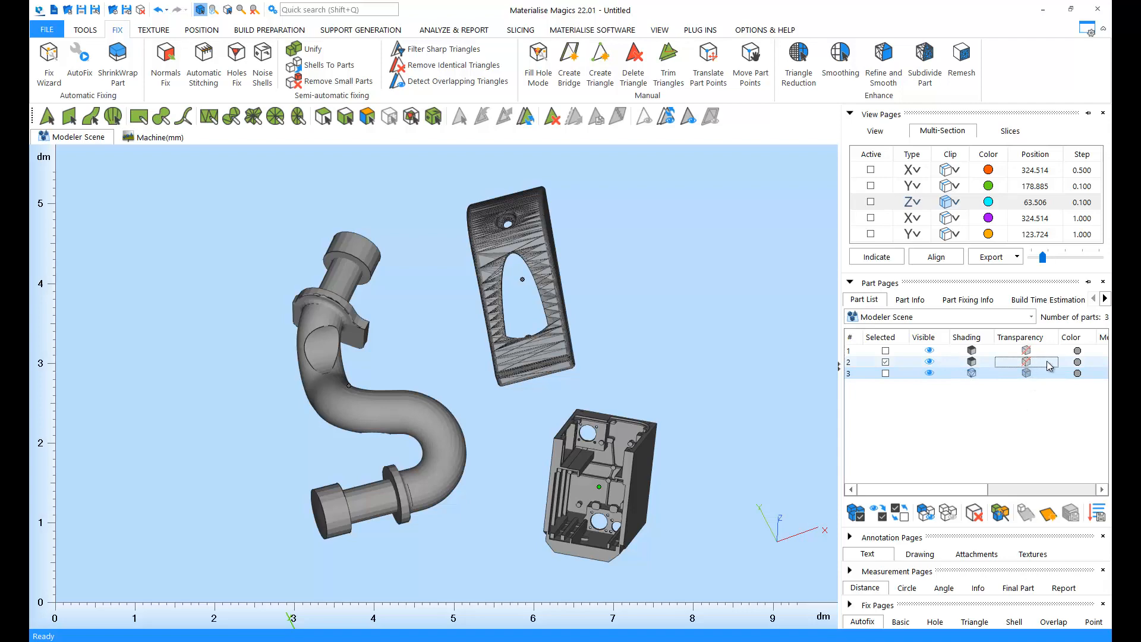
left_click(1079, 361)
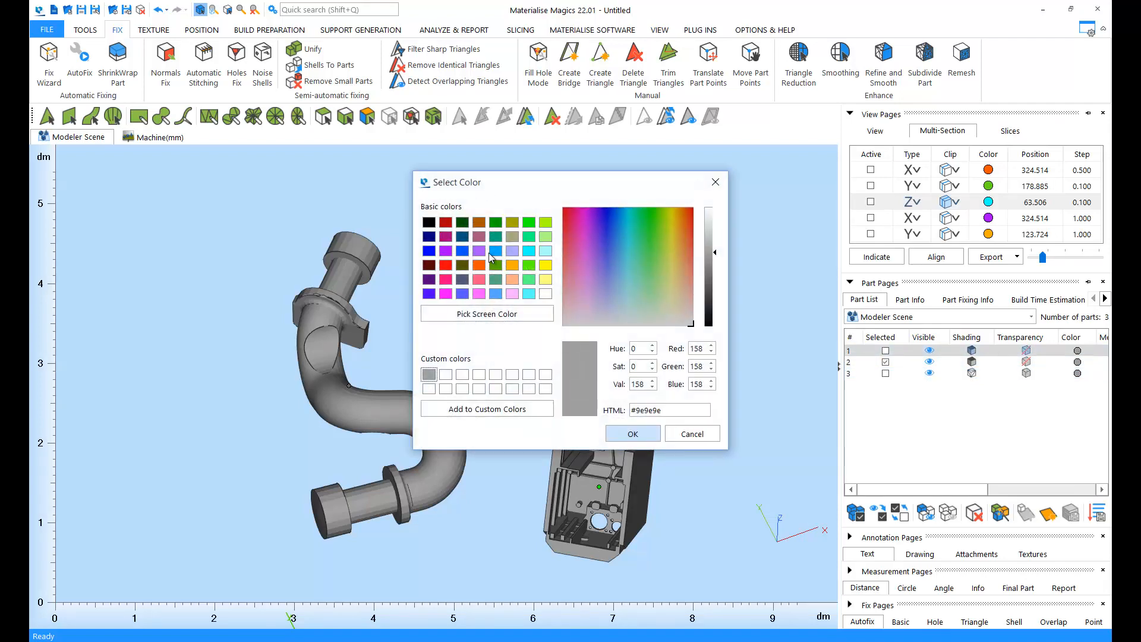
Colour the pipe purple and show Part Info with dimensions and mesh details
left_click(631, 433)
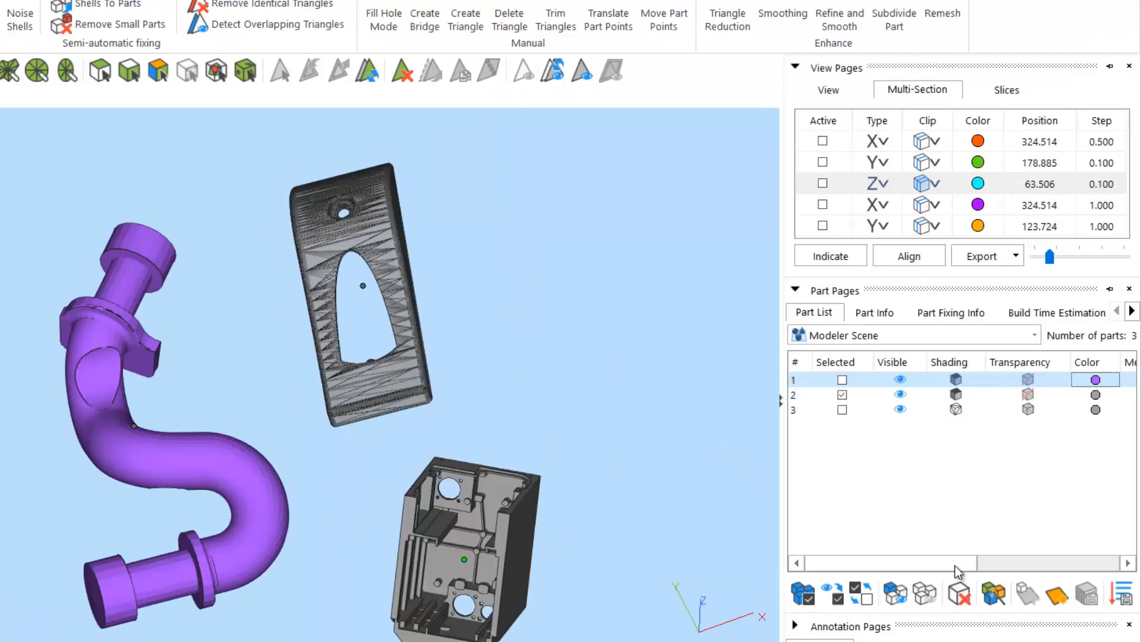
scroll("right", 3)
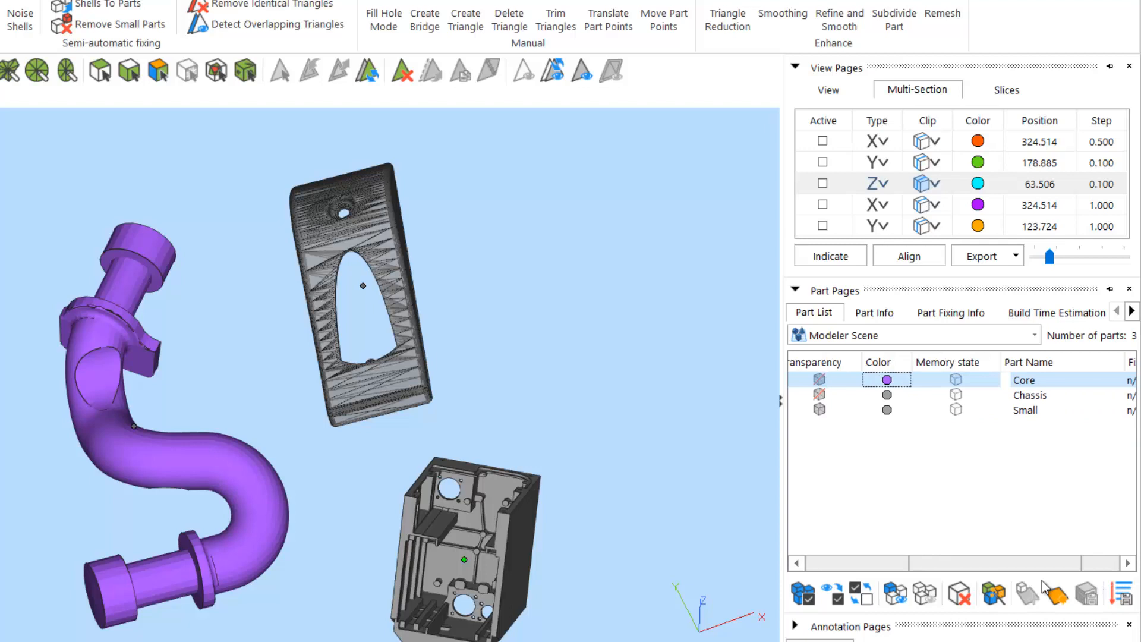
left_click(874, 313)
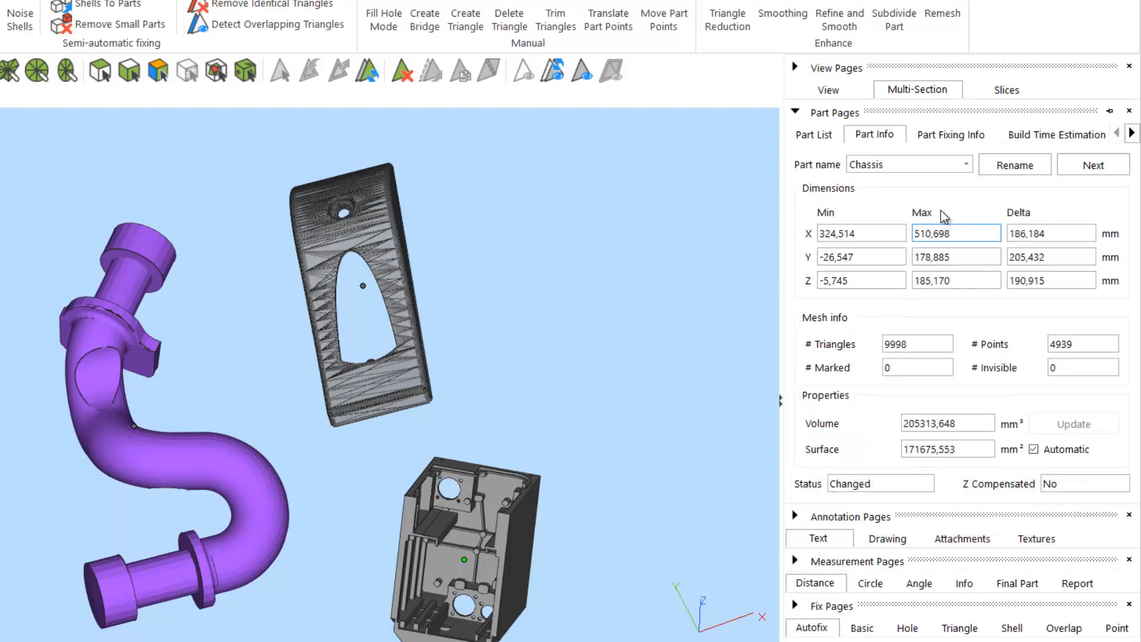
Show the Core part's info, then switch to Part Fixing Info diagnostics
left_click(967, 164)
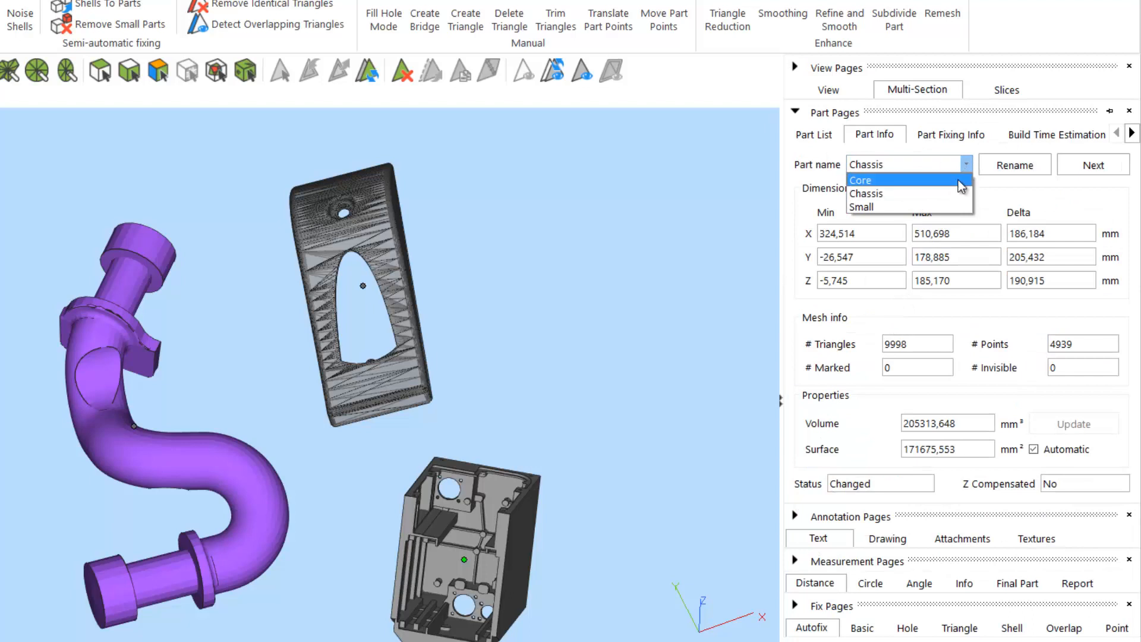
left_click(861, 179)
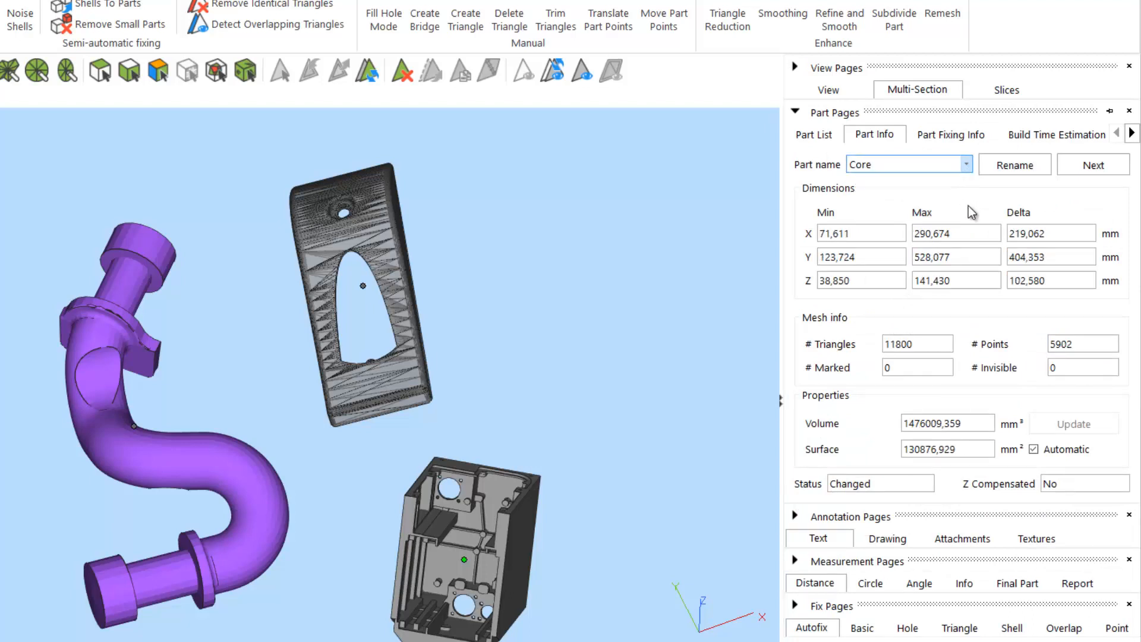
mouse_move(999, 214)
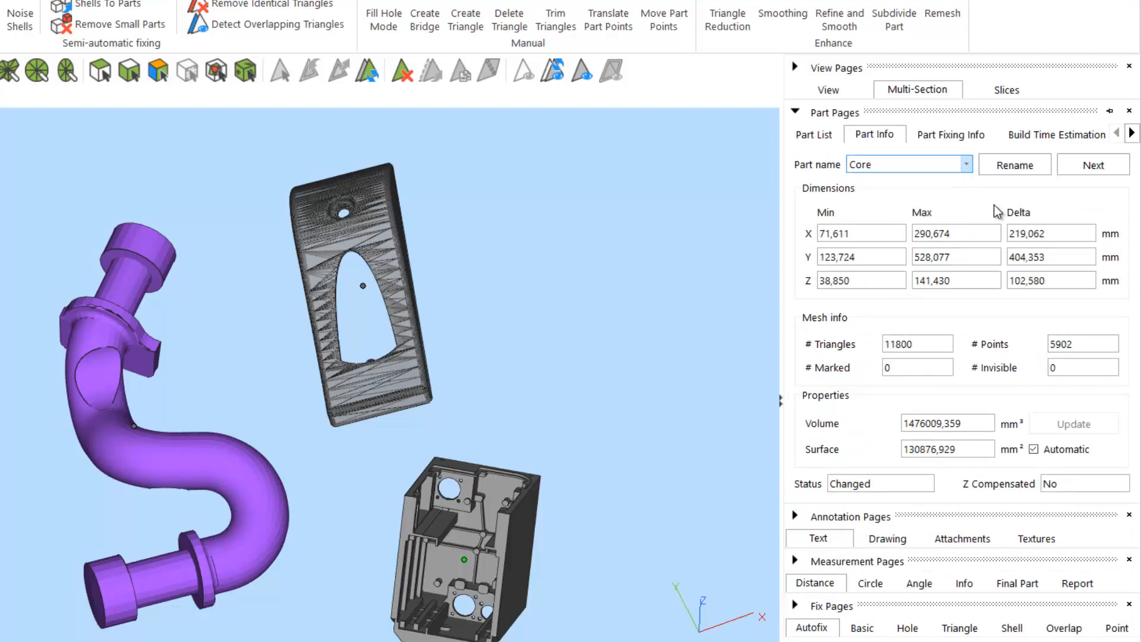
mouse_move(1033, 207)
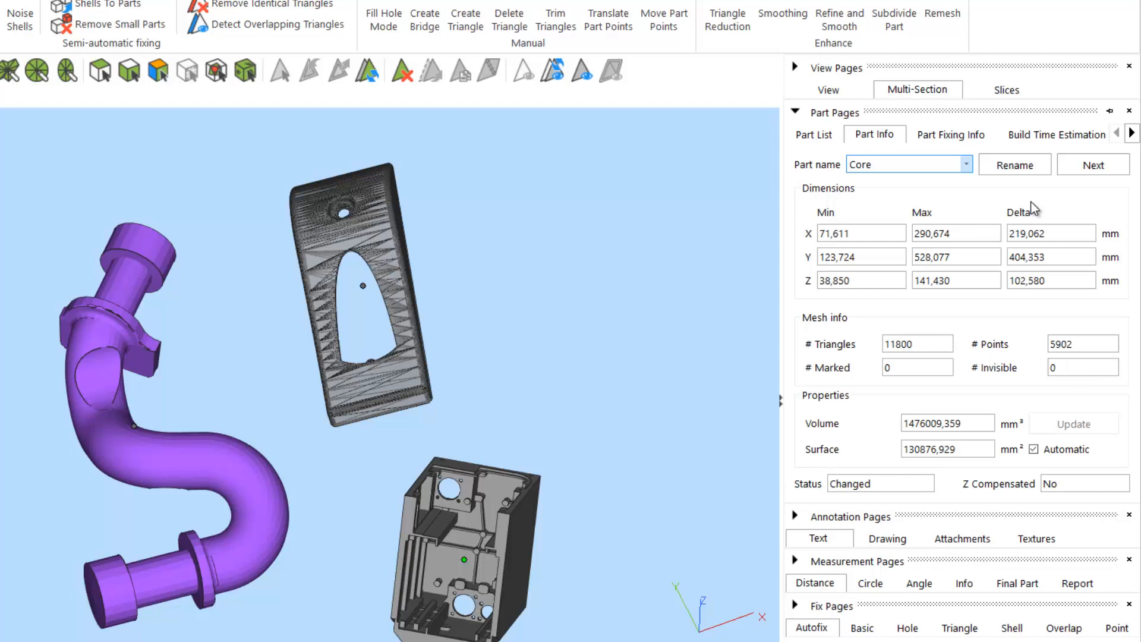
mouse_move(967, 199)
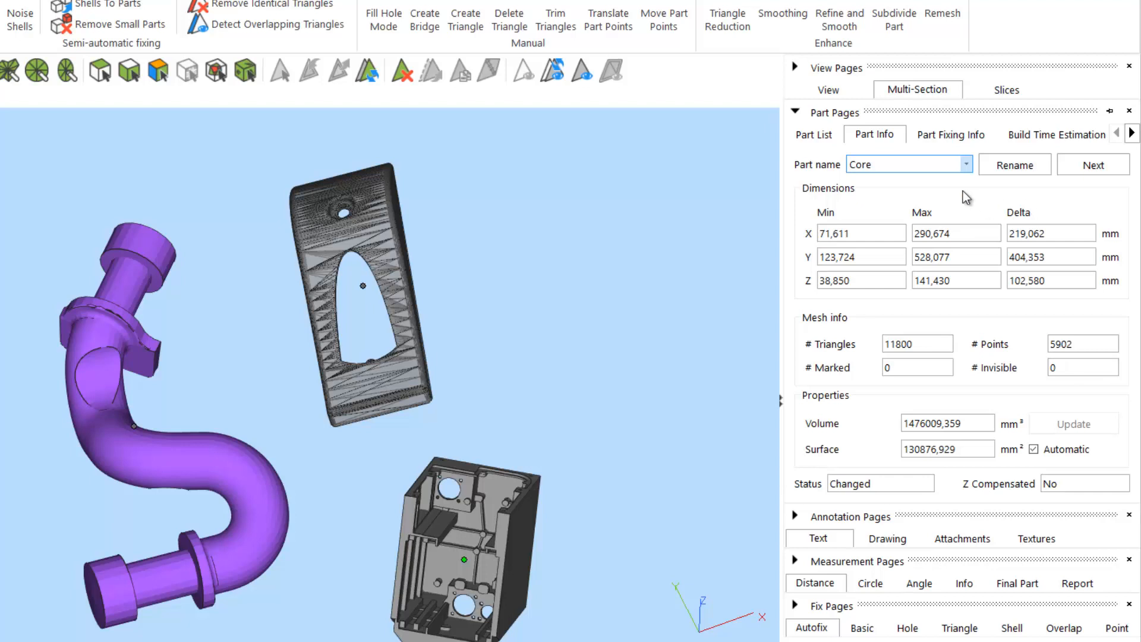
left_click(951, 134)
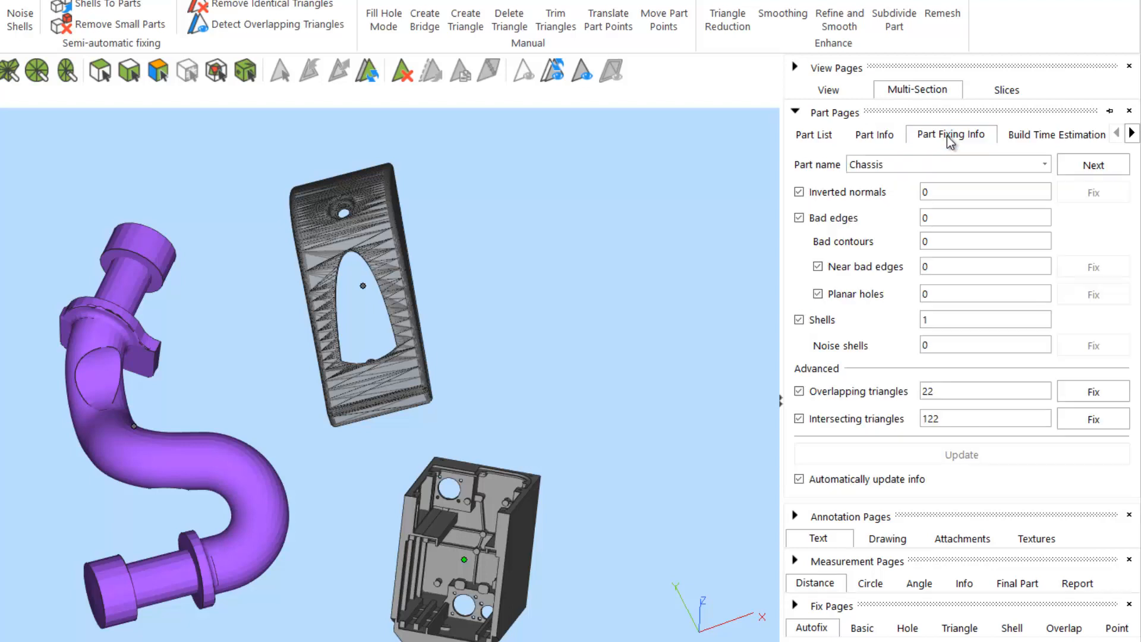
Check the Small part's fixing report, then collapse the Part Pages panel
left_click(1046, 164)
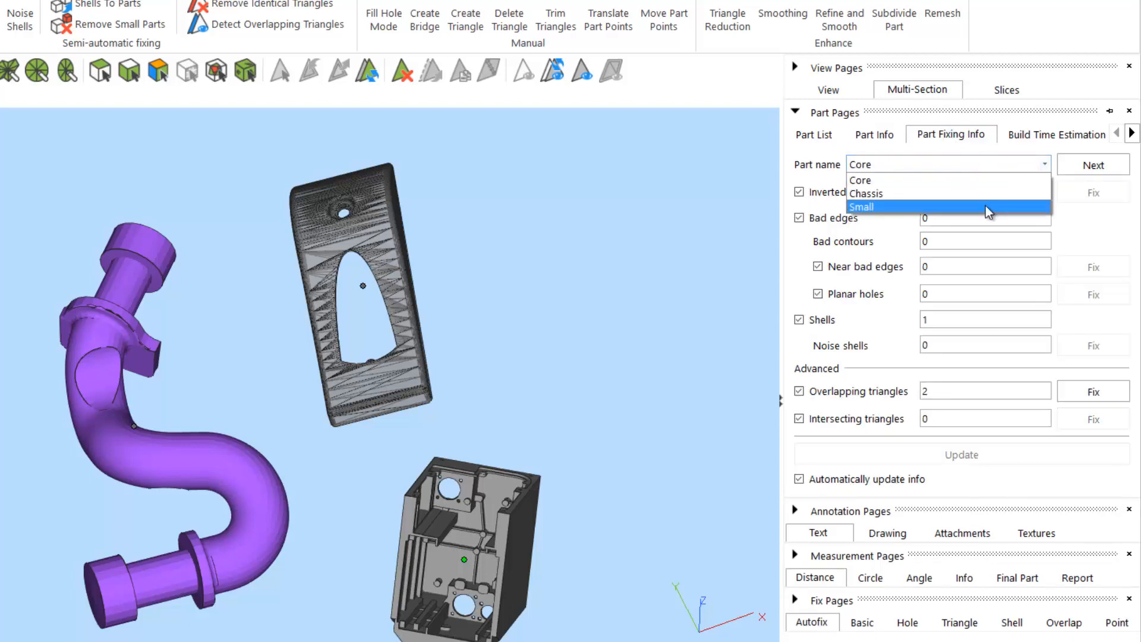
left_click(862, 207)
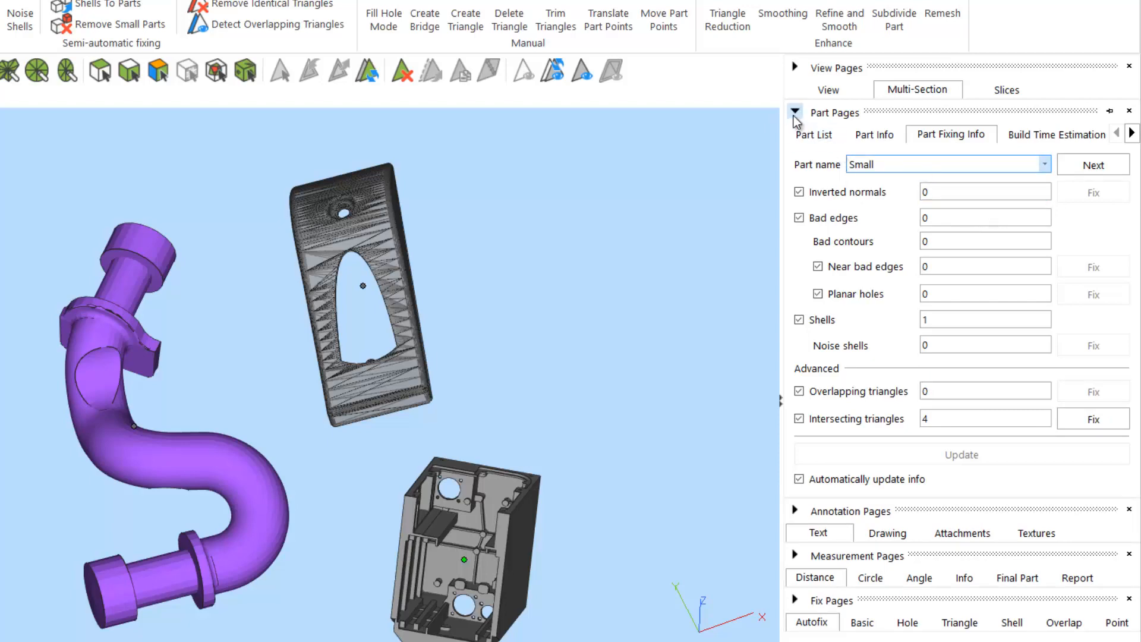
left_click(796, 67)
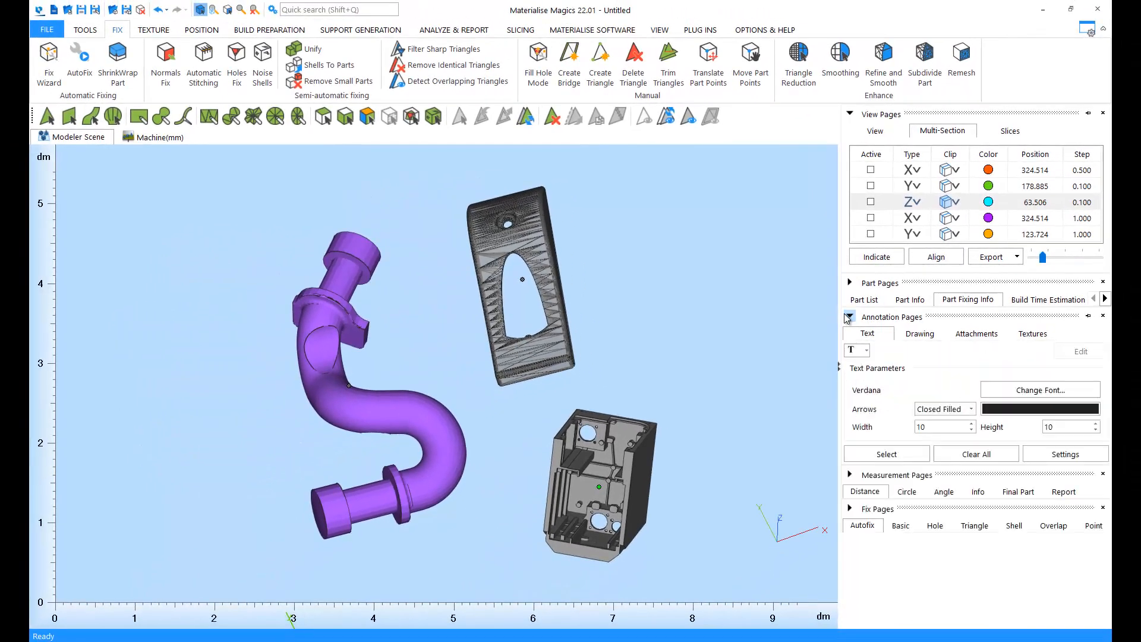
Collapse Annotation Pages and briefly expand Measurement Pages and Fix Pages
left_click(848, 317)
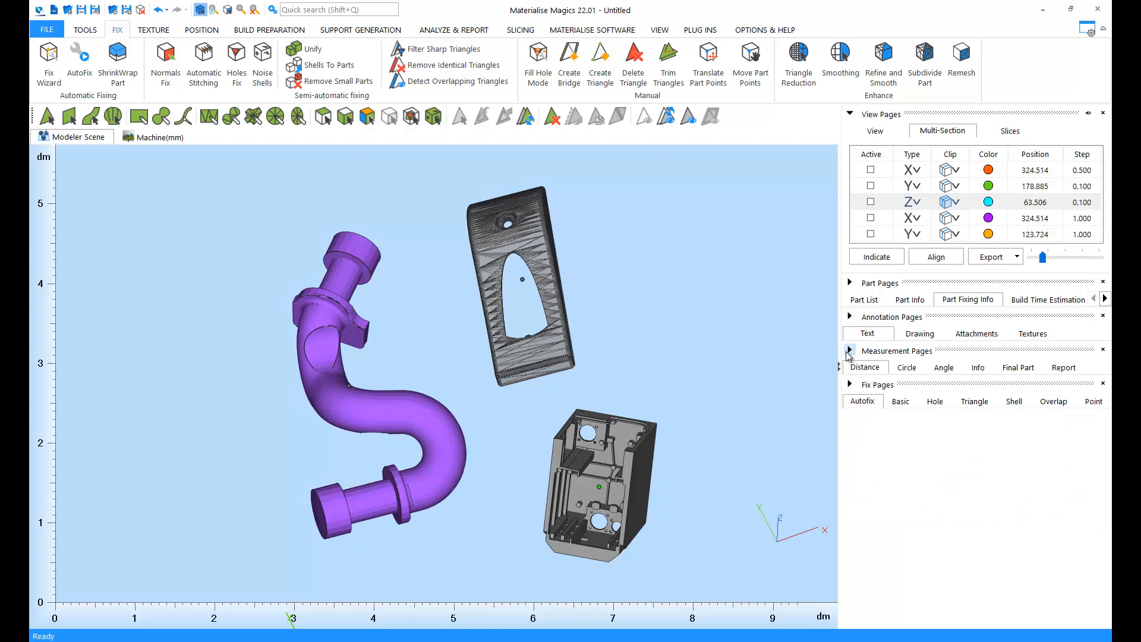
left_click(849, 349)
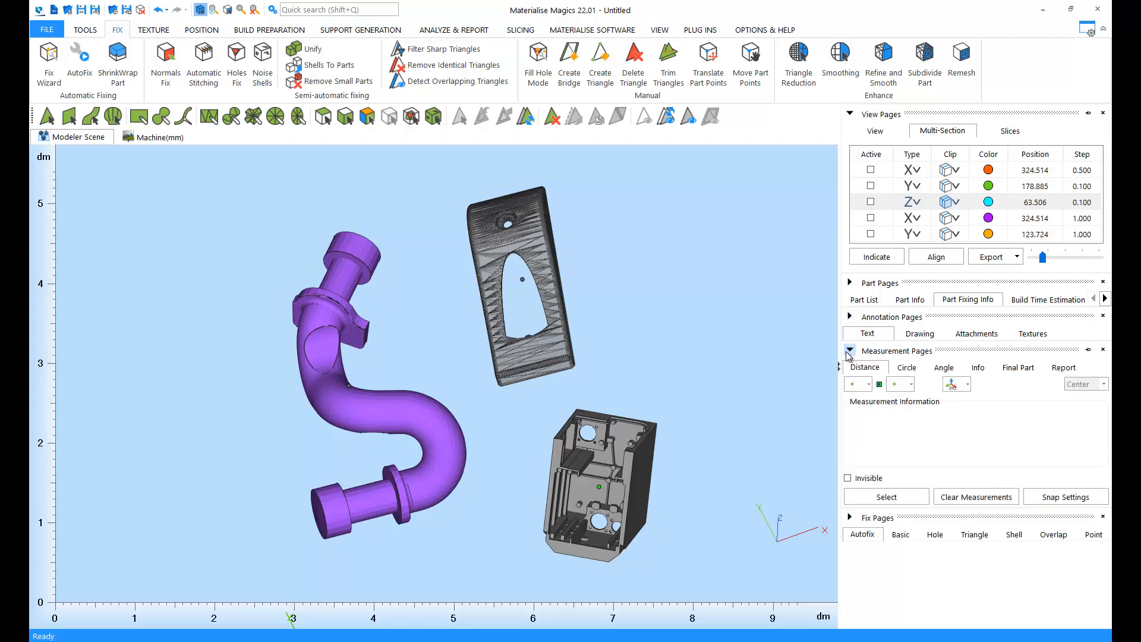
left_click(849, 352)
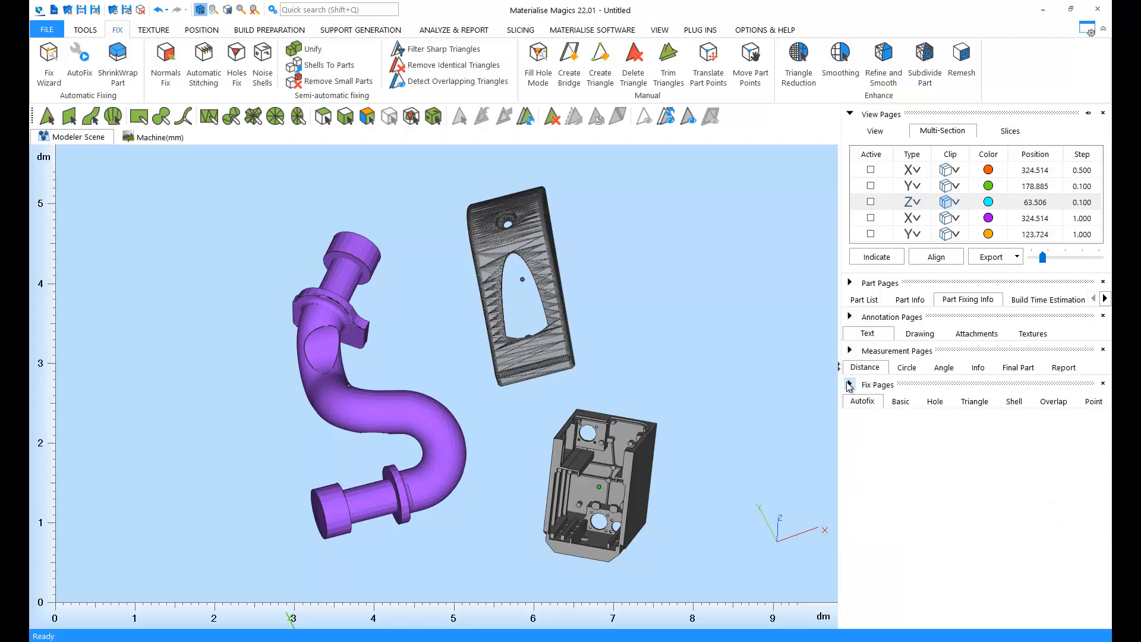
left_click(849, 384)
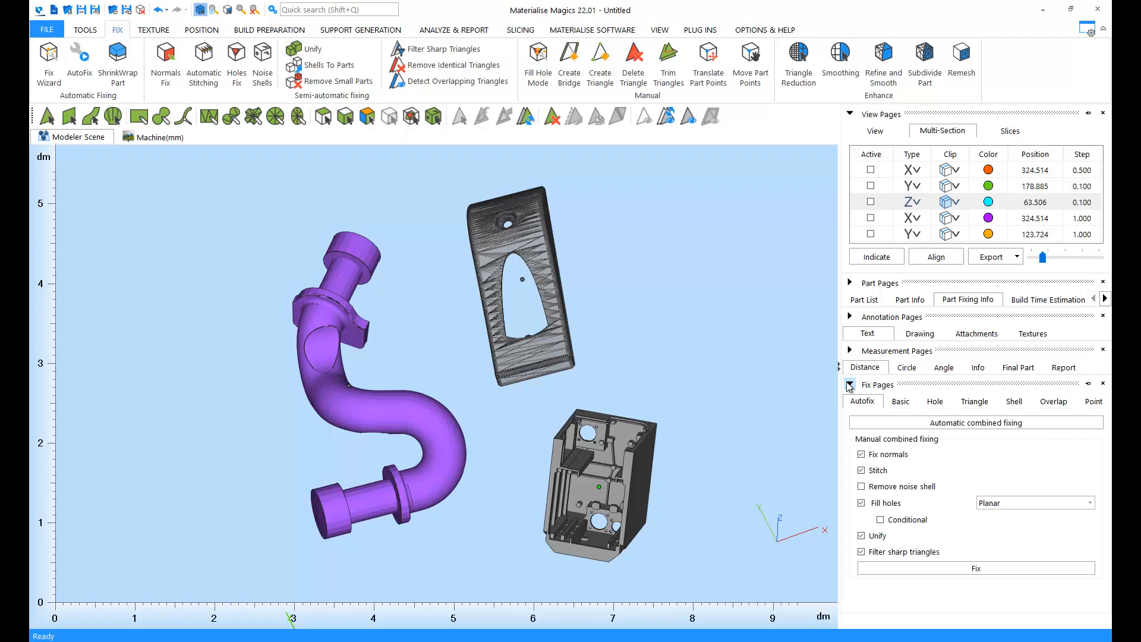
left_click(849, 385)
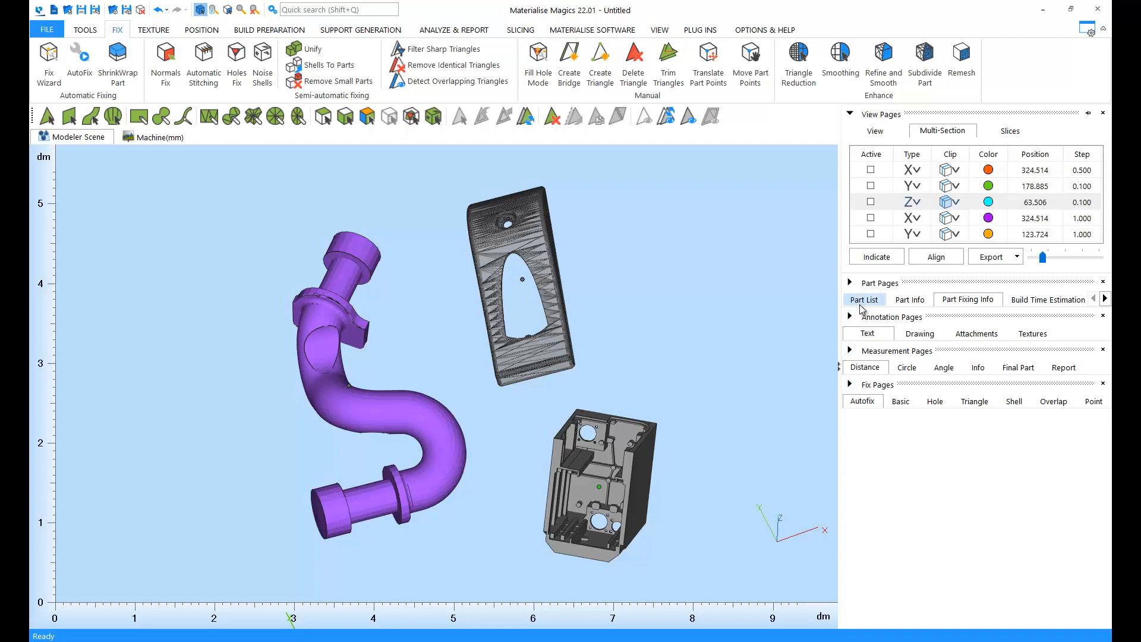
Set all parts to plain shading and return the pipe to grey #9e9e9e
left_click(864, 300)
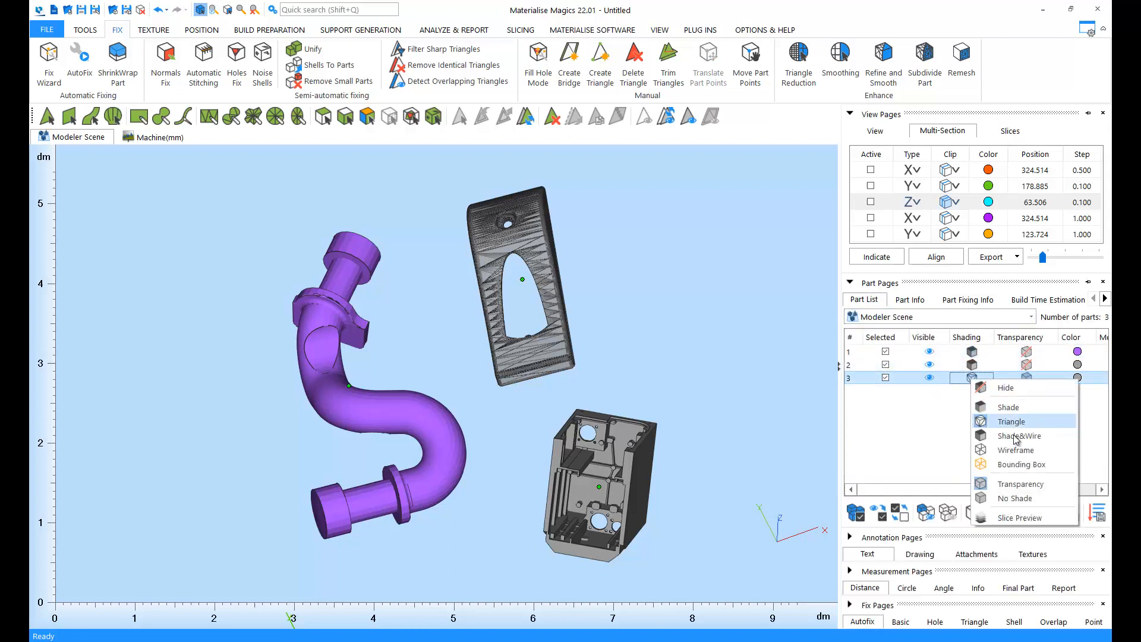
left_click(1078, 377)
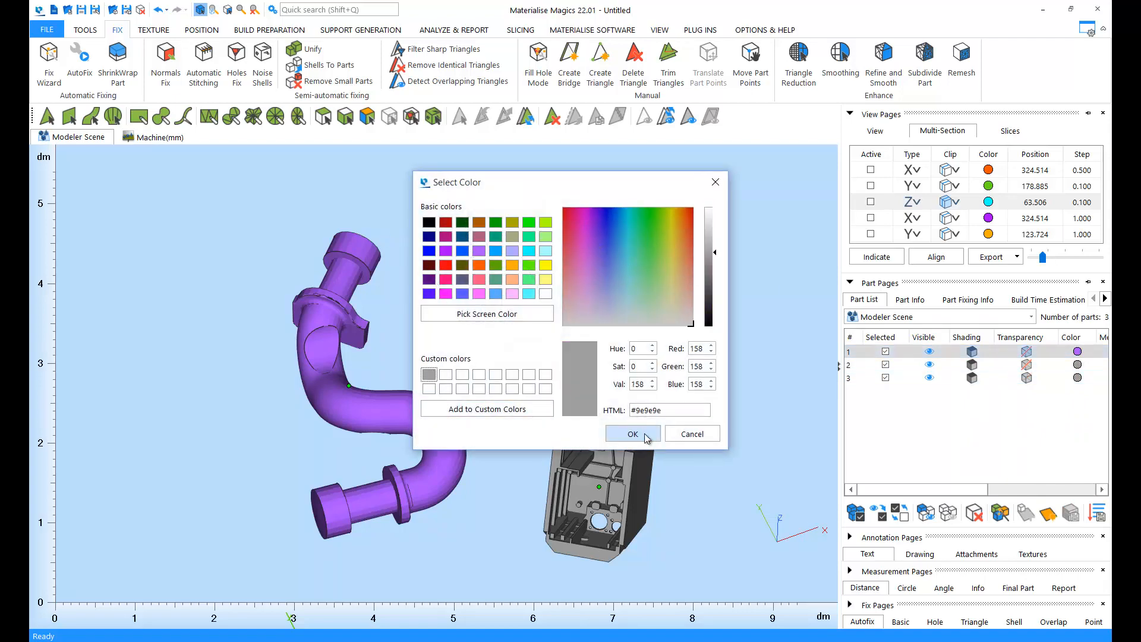
left_click(630, 434)
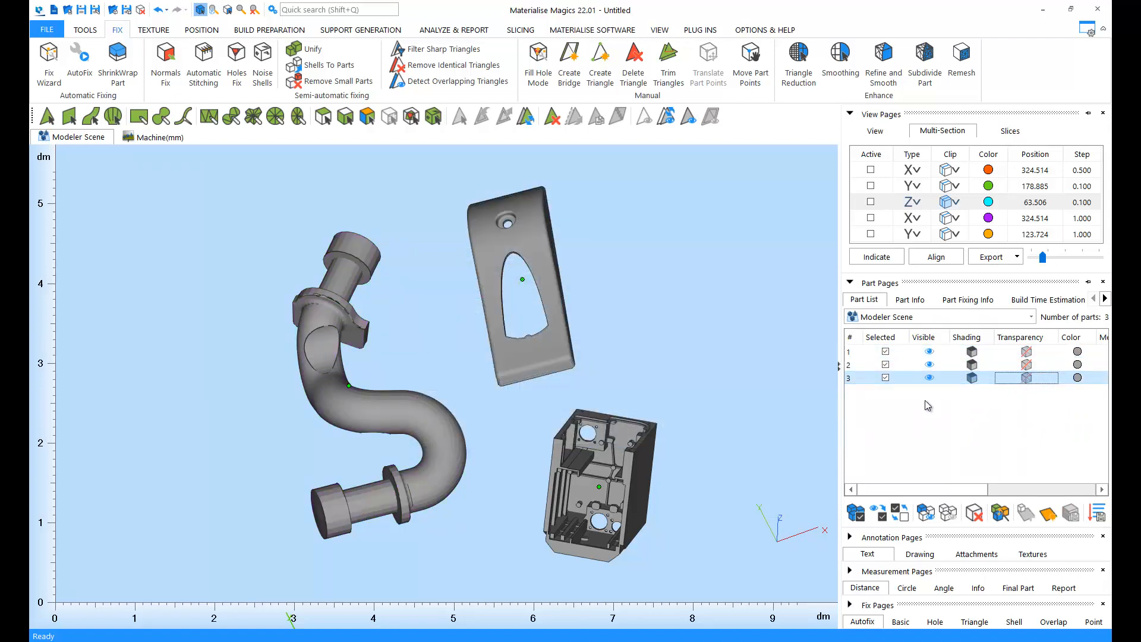
mouse_move(652, 344)
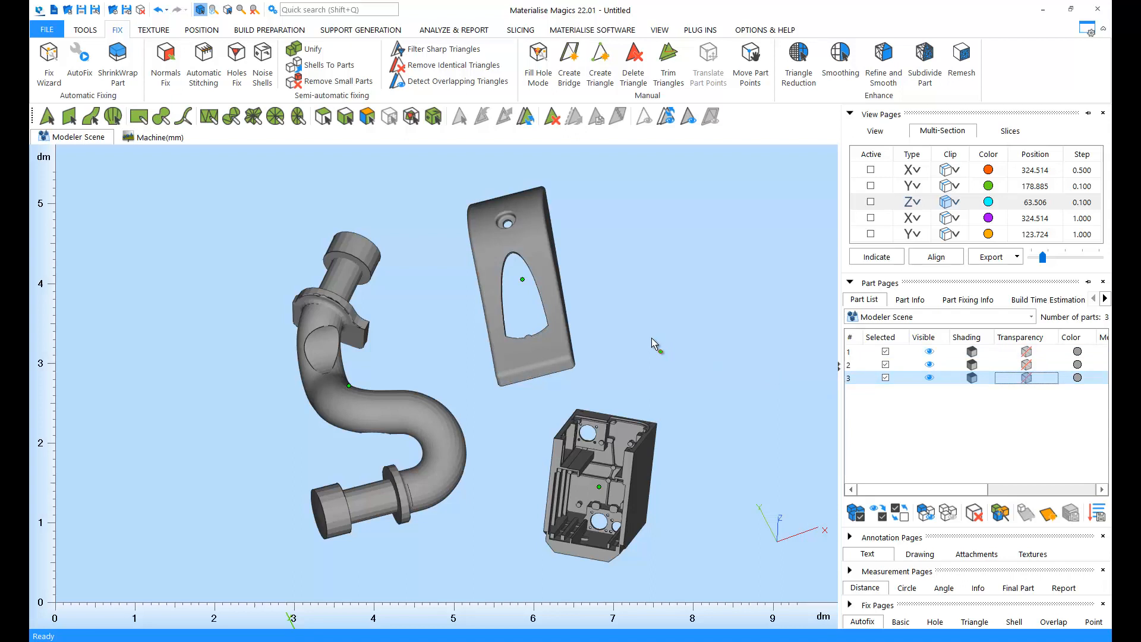
mouse_move(657, 327)
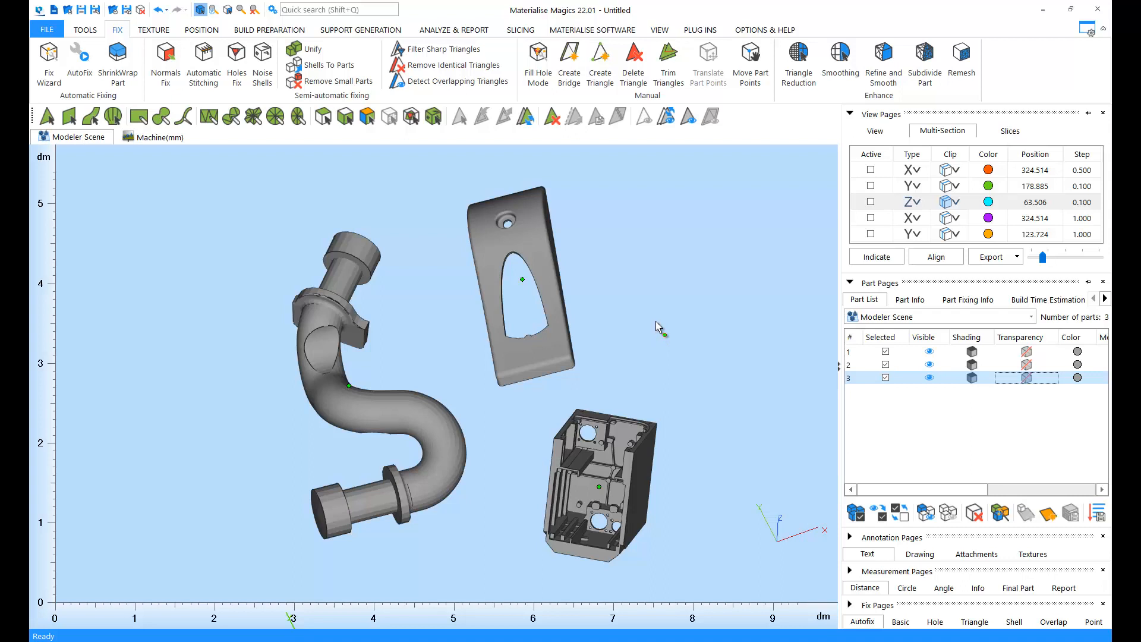
mouse_move(656, 329)
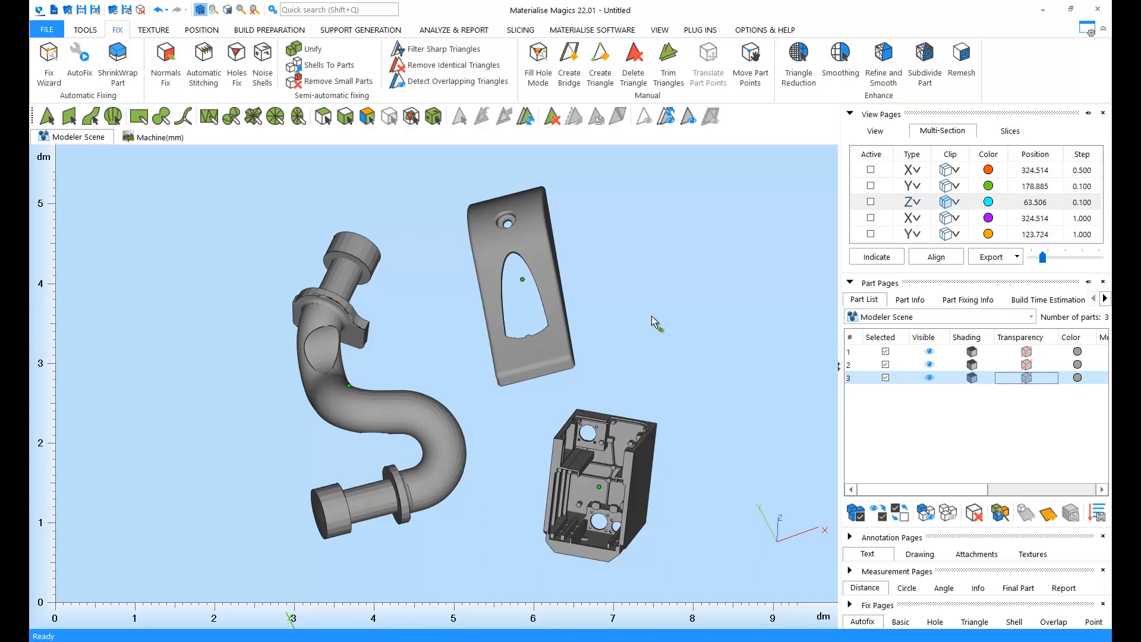
mouse_move(590, 226)
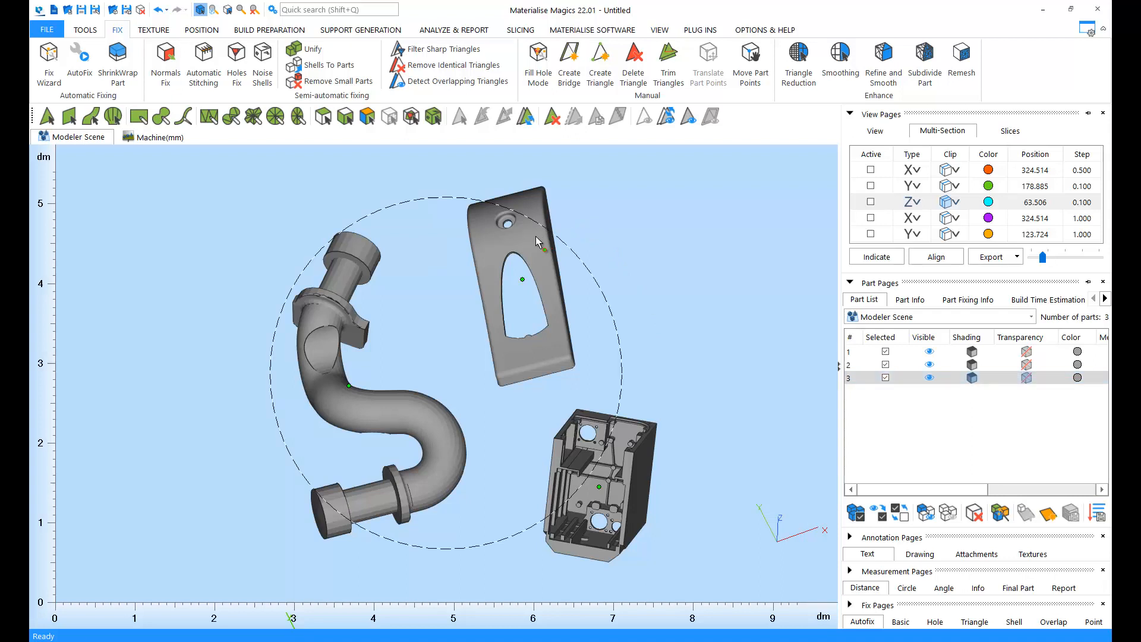
Bring up the radial quick-command menu on the bracket part showing Unload, Rotate and Save
right_click(537, 241)
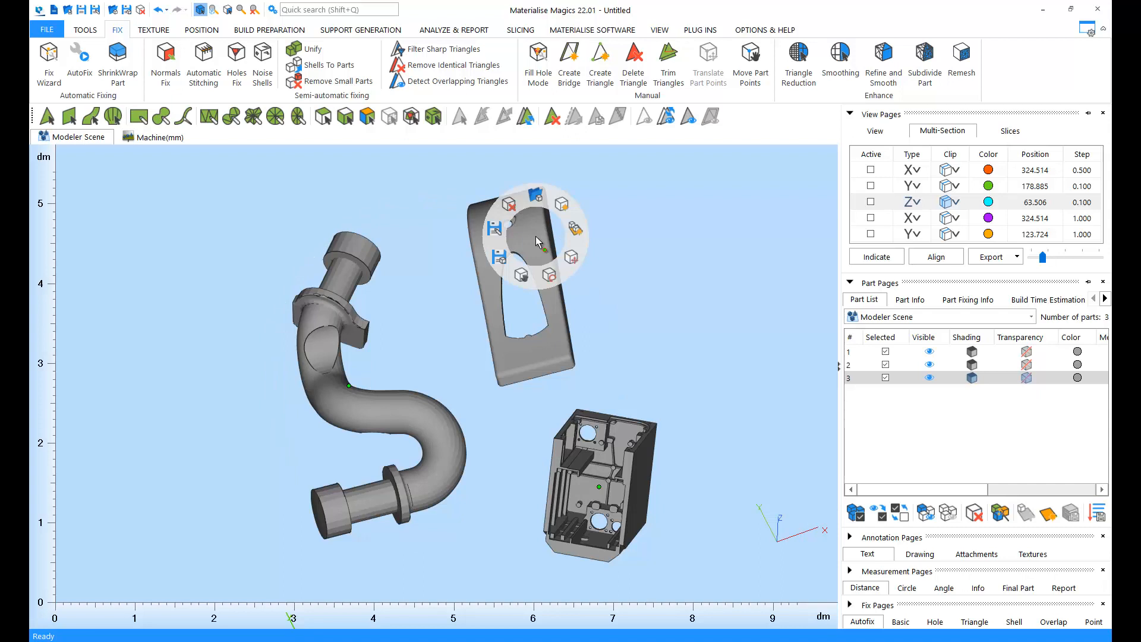
mouse_move(508, 204)
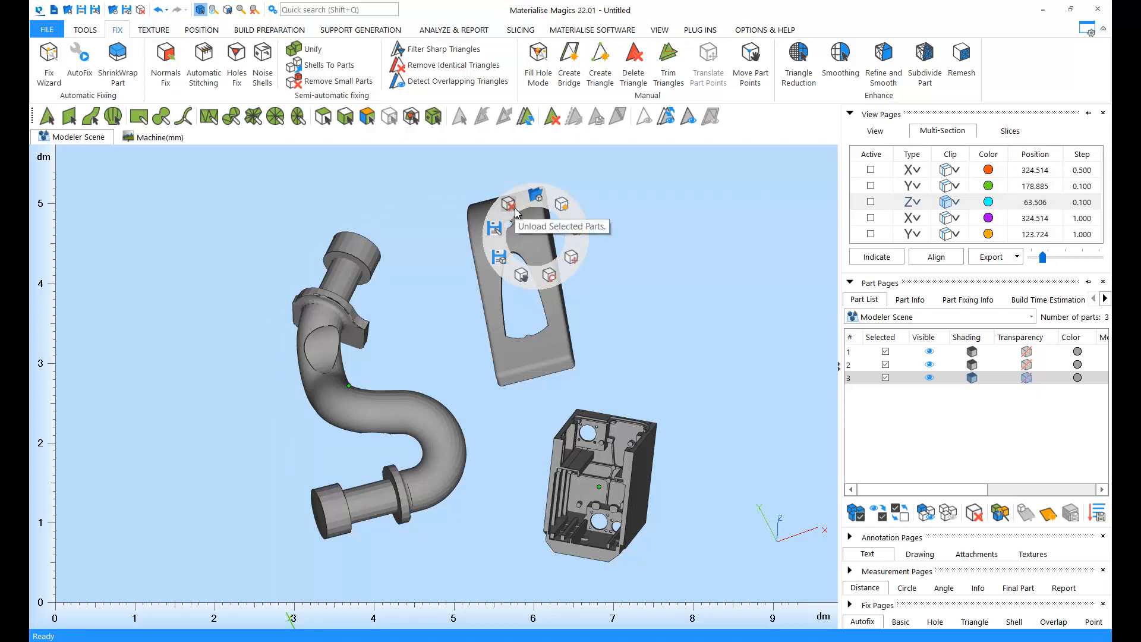
mouse_move(572, 261)
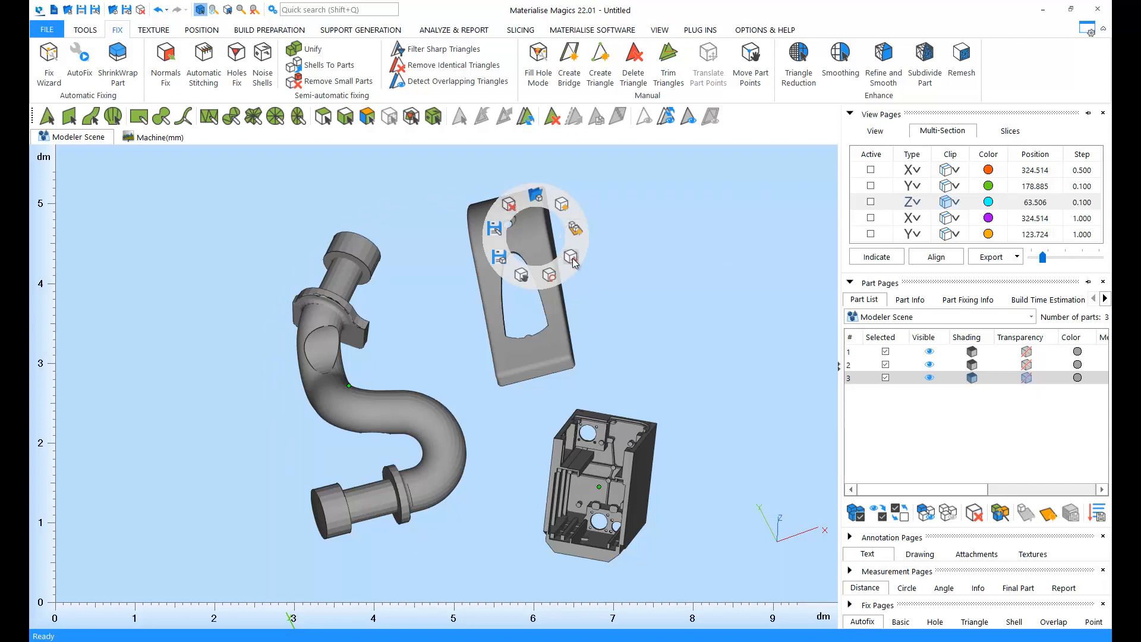
mouse_move(550, 274)
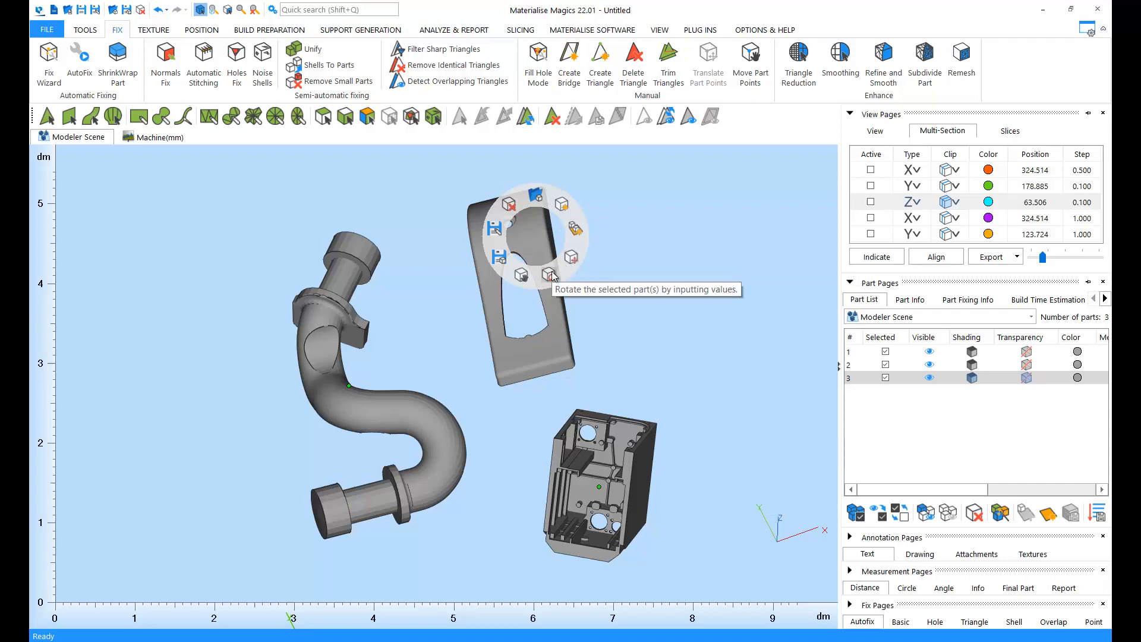
mouse_move(505, 262)
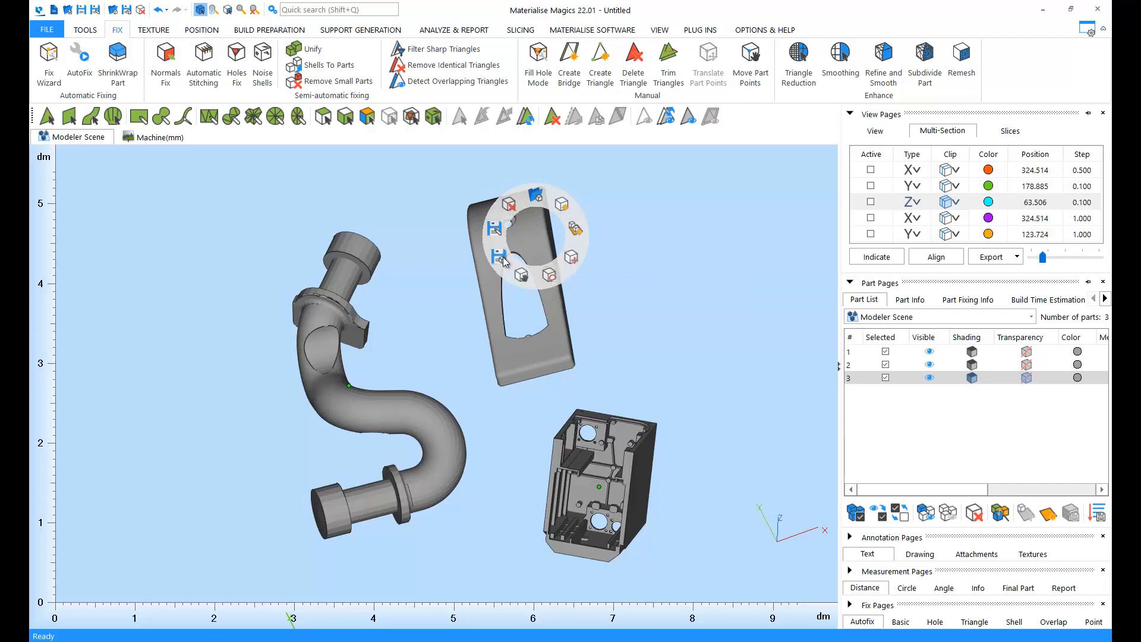
mouse_move(501, 255)
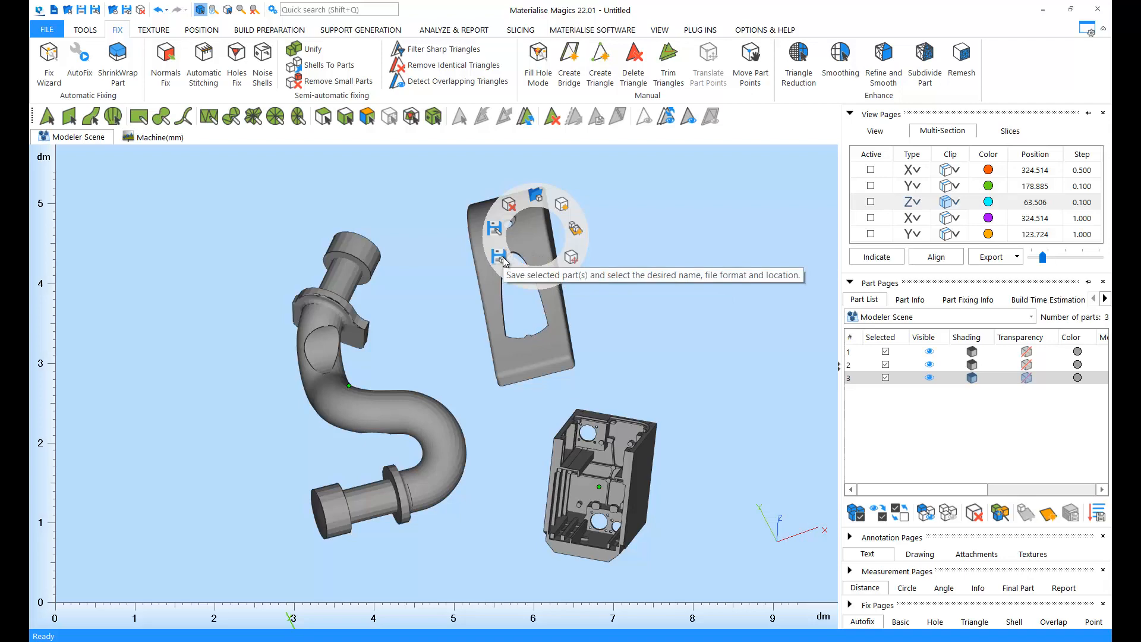
mouse_move(701, 250)
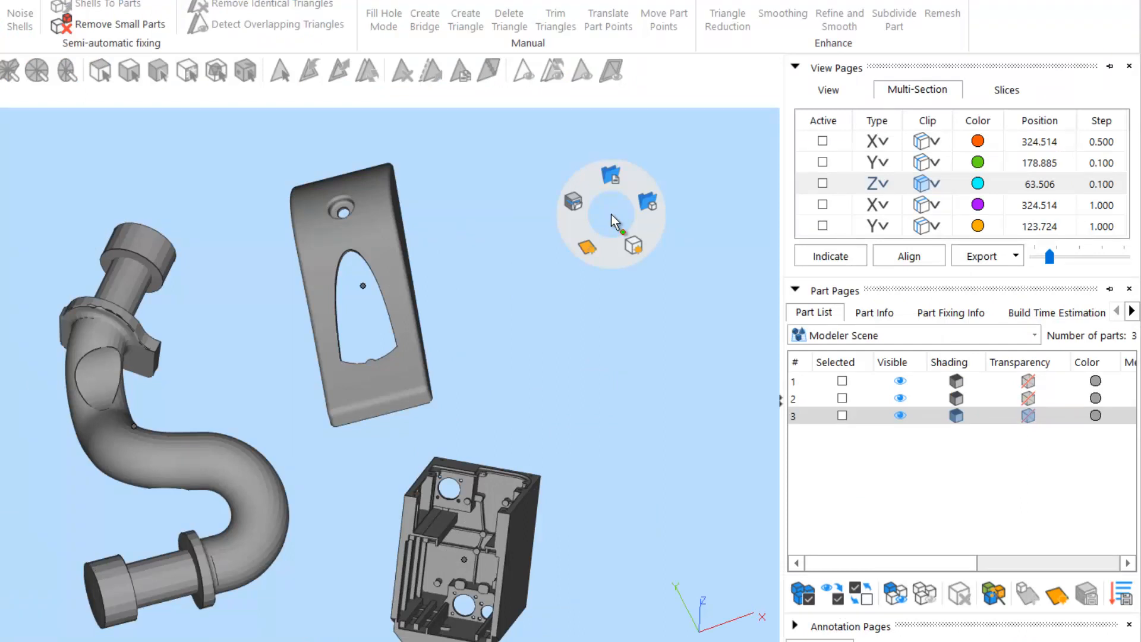
mouse_move(635, 247)
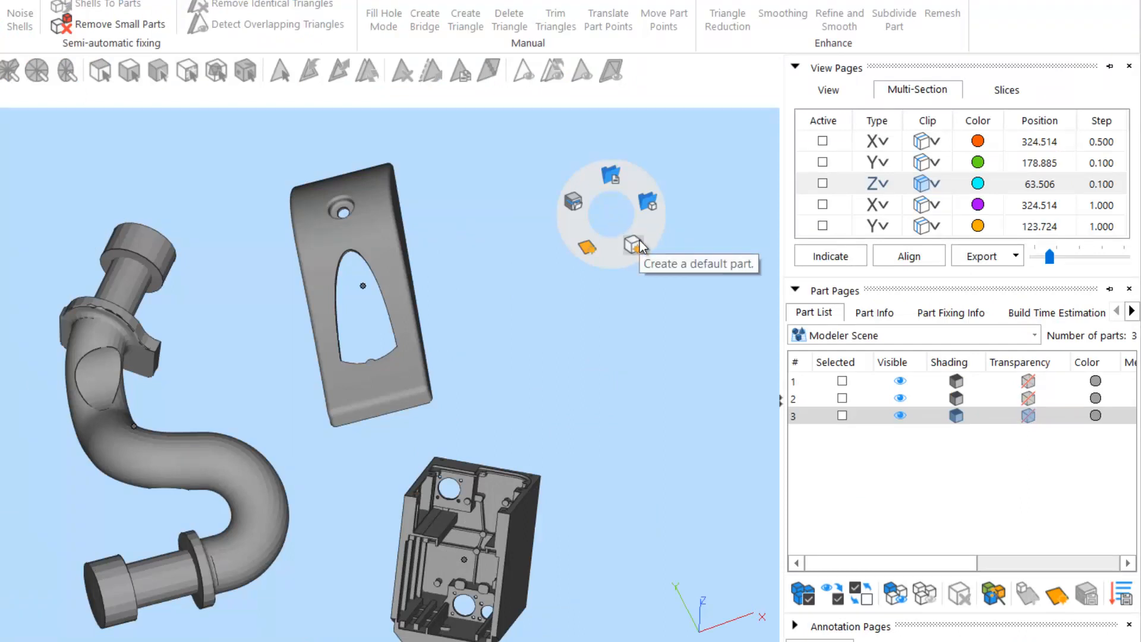
mouse_move(648, 204)
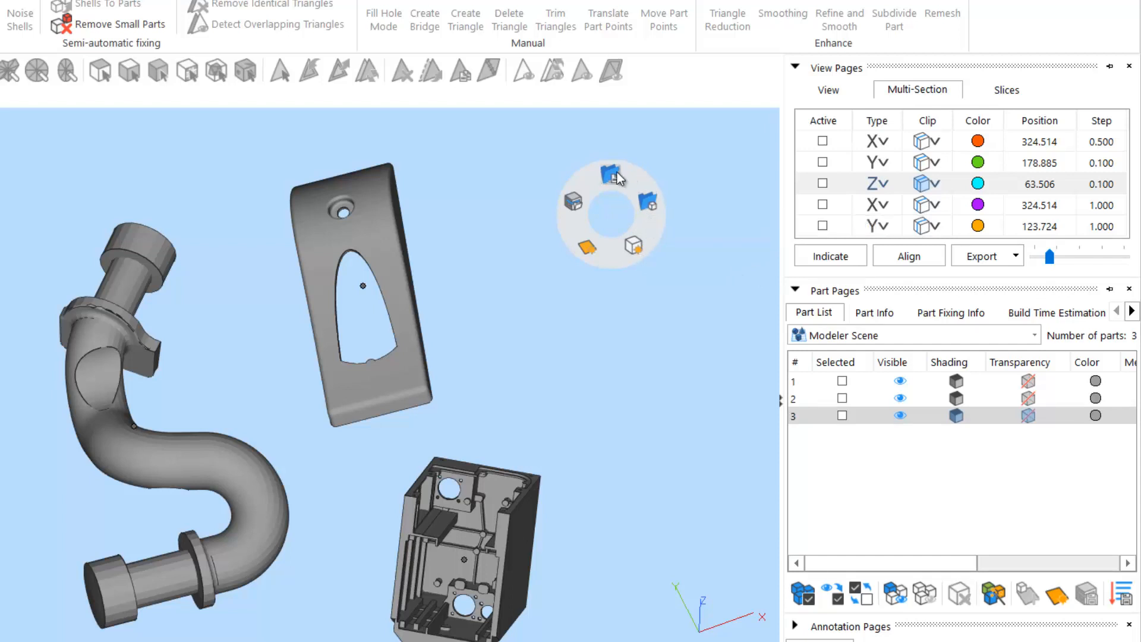
mouse_move(610, 174)
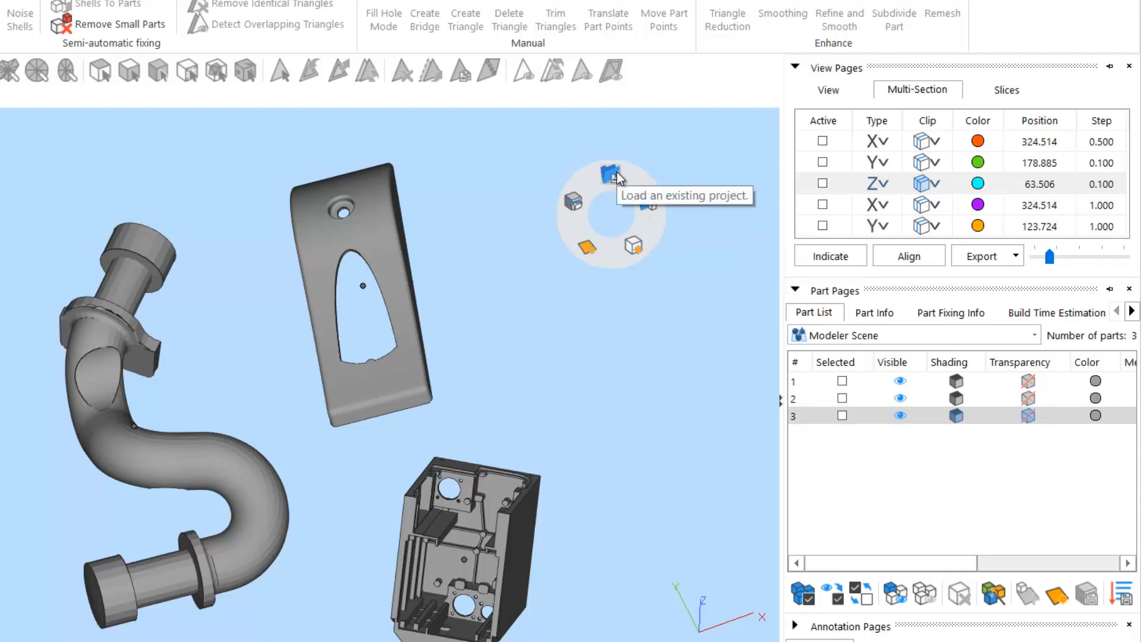
mouse_move(619, 180)
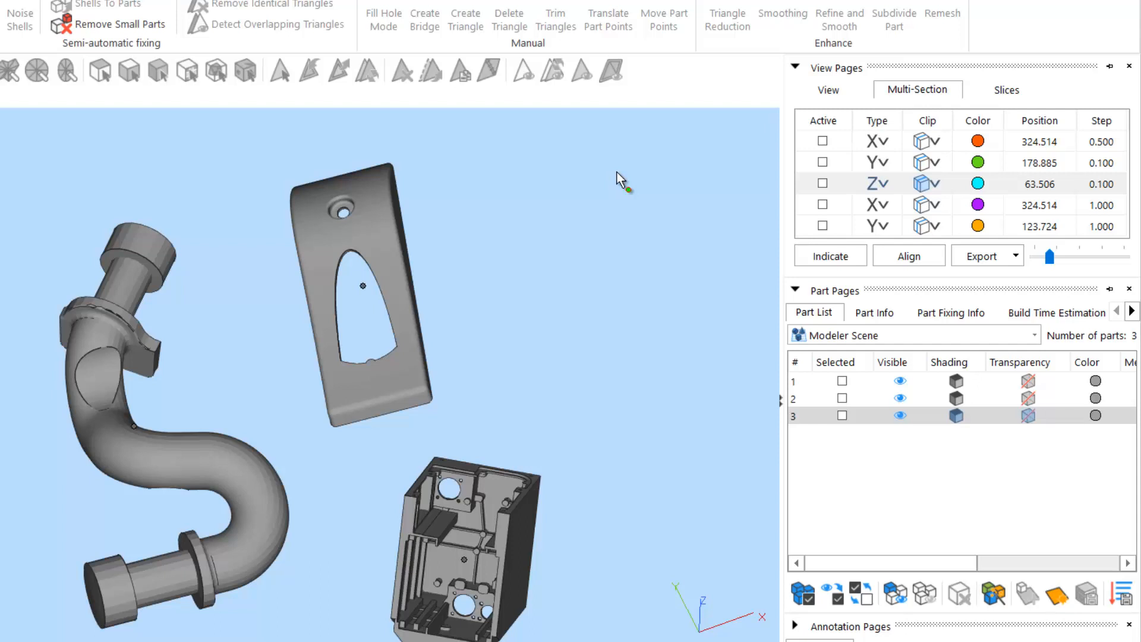
mouse_move(604, 256)
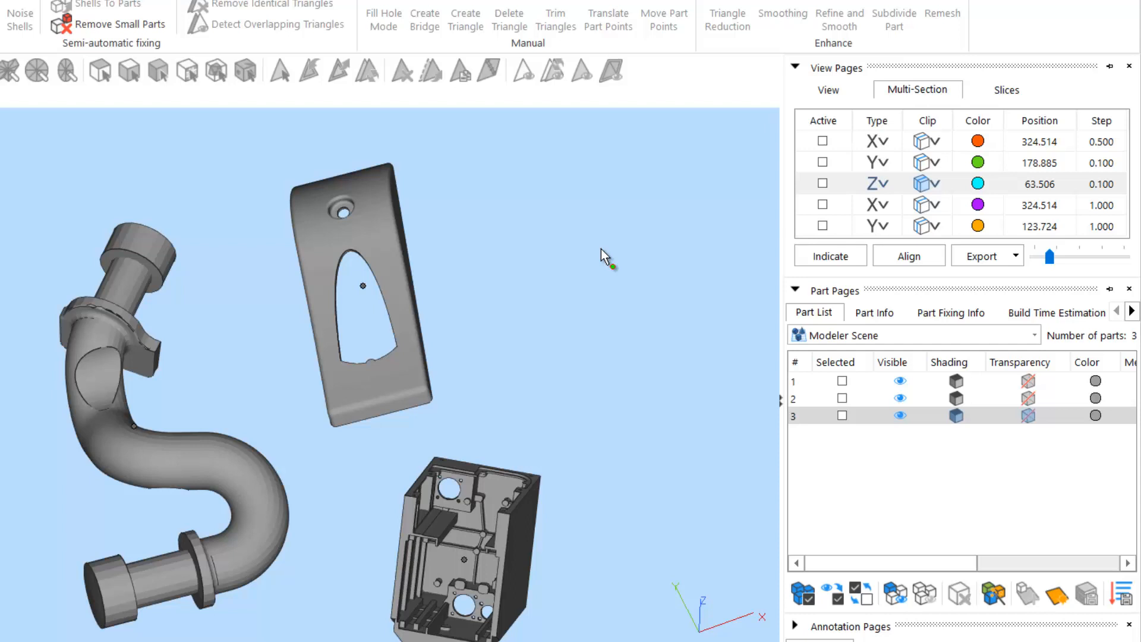
mouse_move(603, 258)
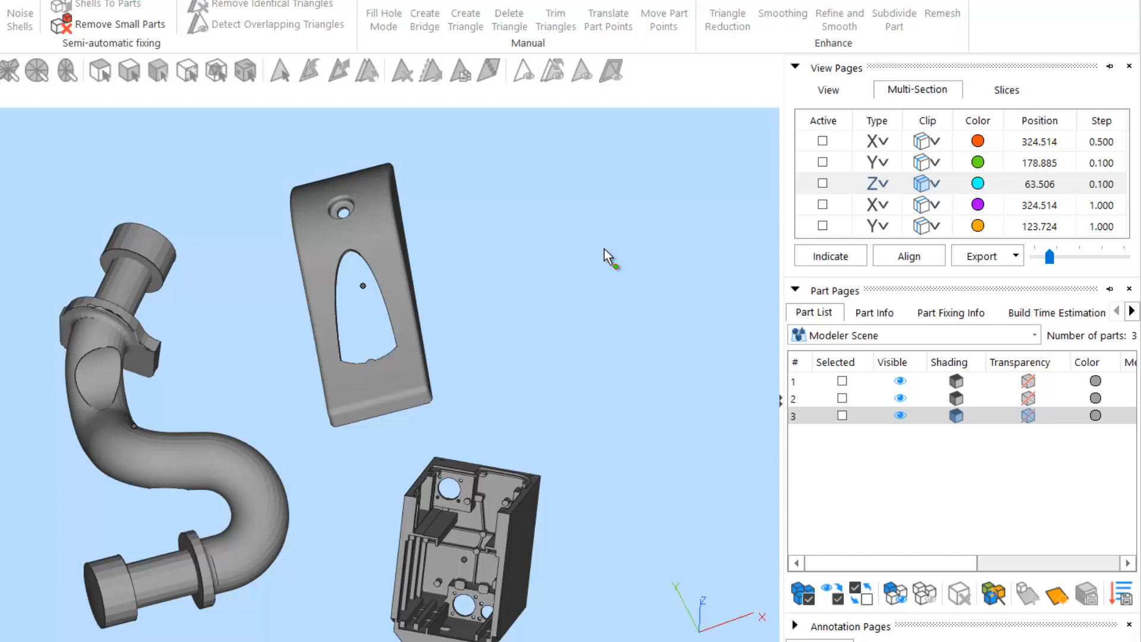
mouse_move(44, 167)
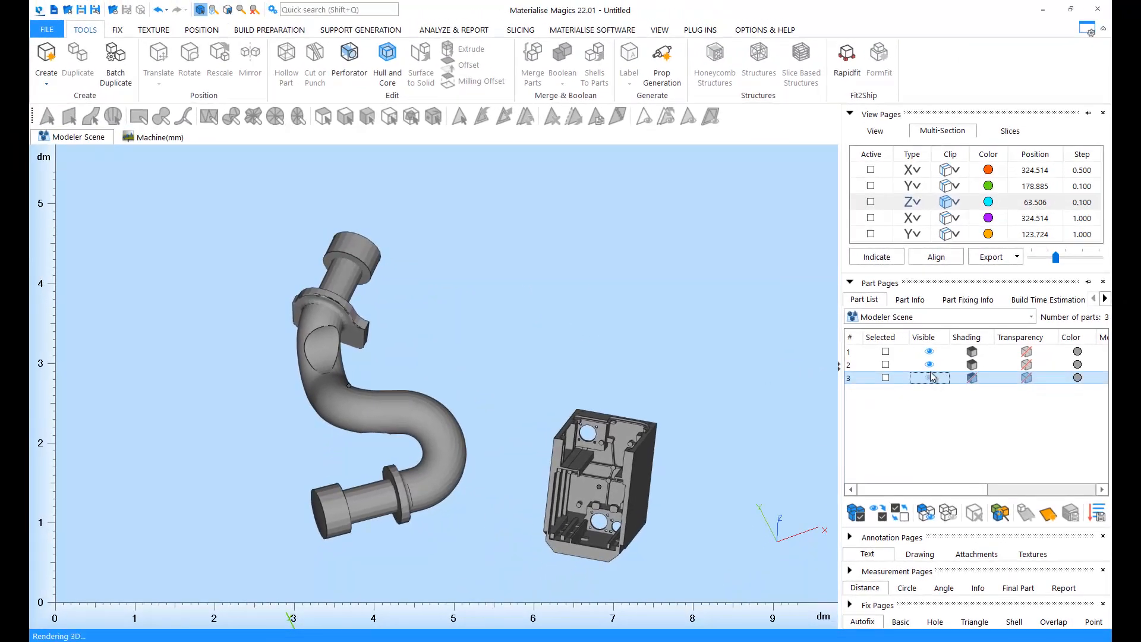
Hide the housing part and set Visualization to Triangle so the pipe shows as a mesh
left_click(930, 377)
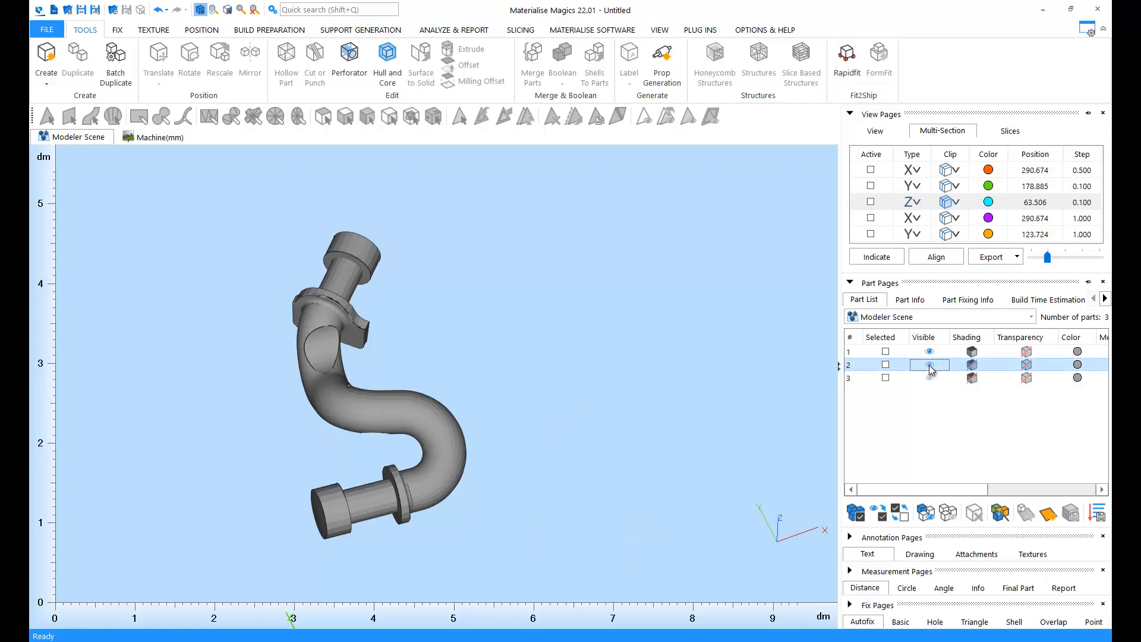
left_click(875, 130)
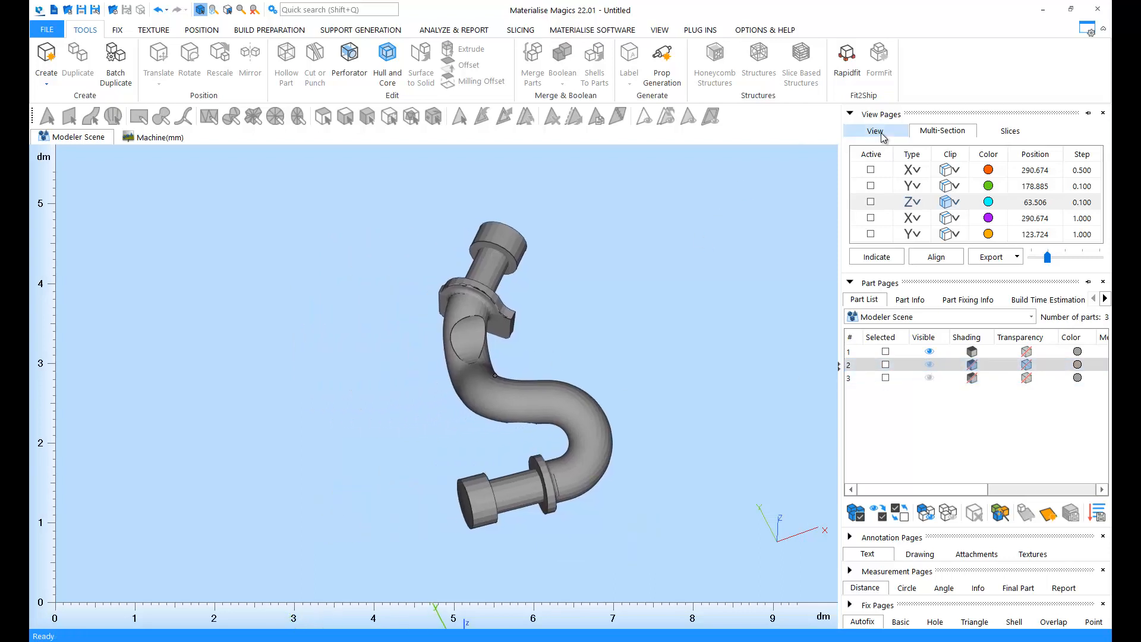
left_click(874, 130)
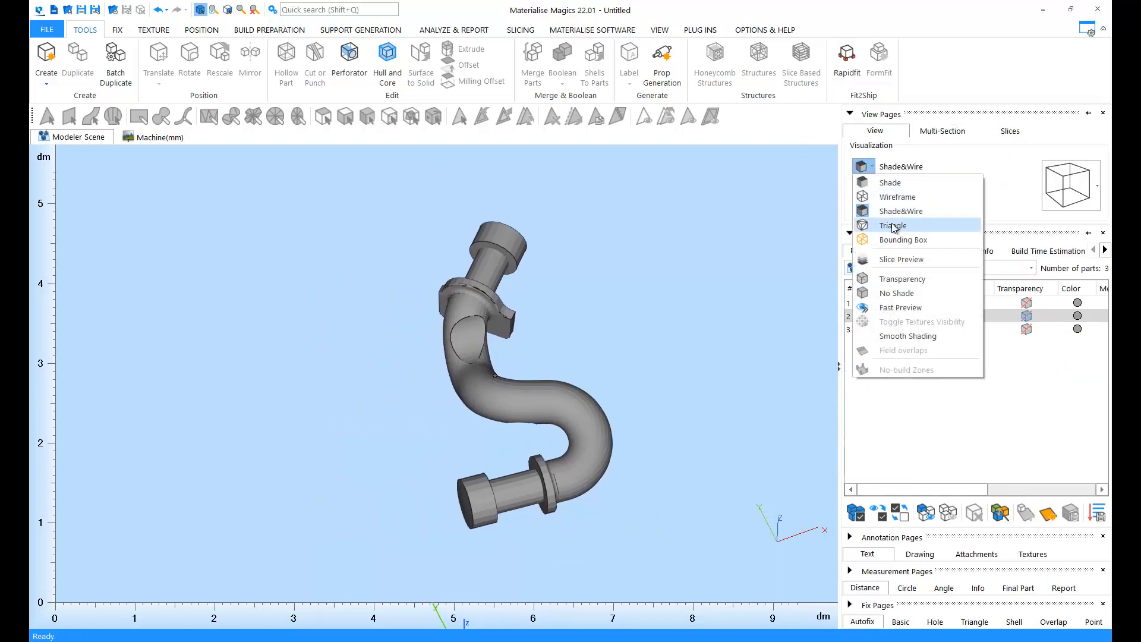
left_click(893, 224)
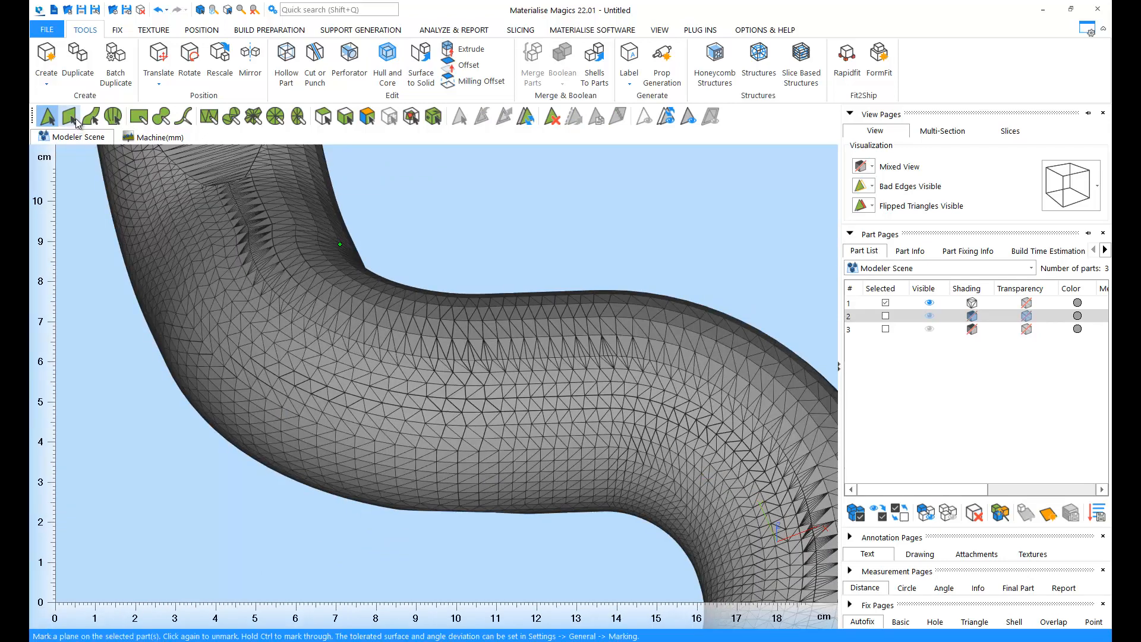
mouse_move(70, 117)
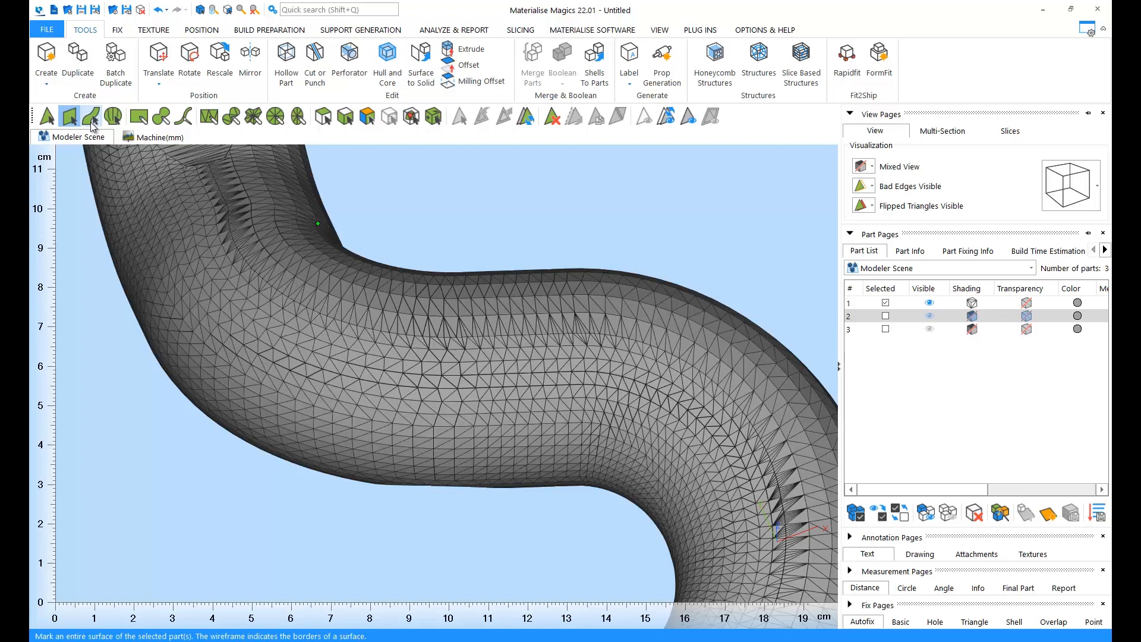
mouse_move(92, 116)
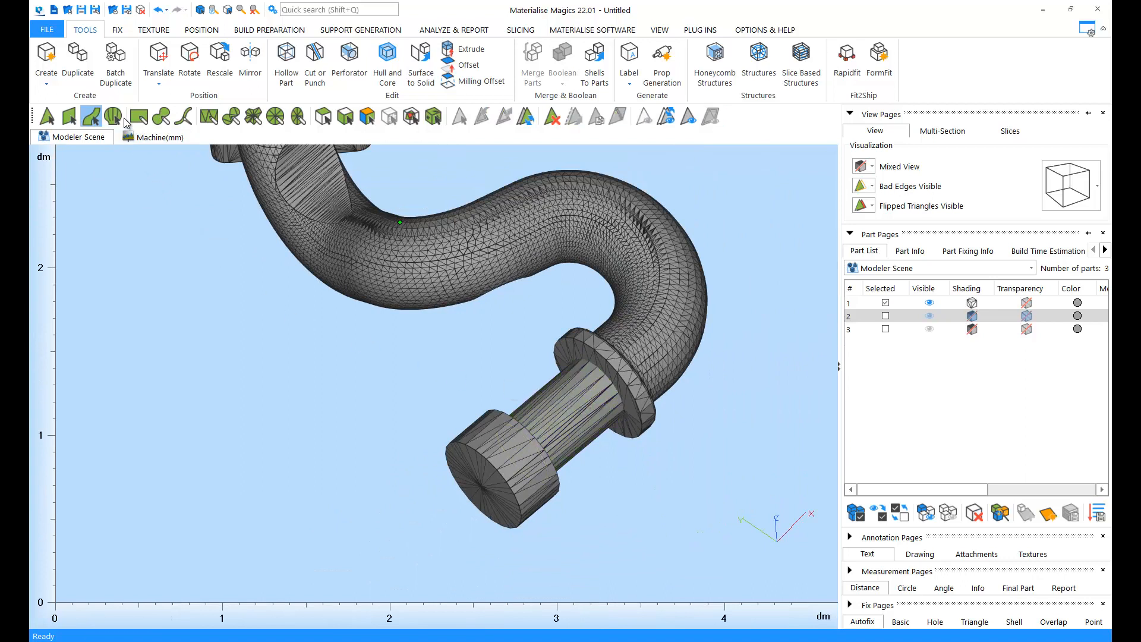
mouse_move(113, 117)
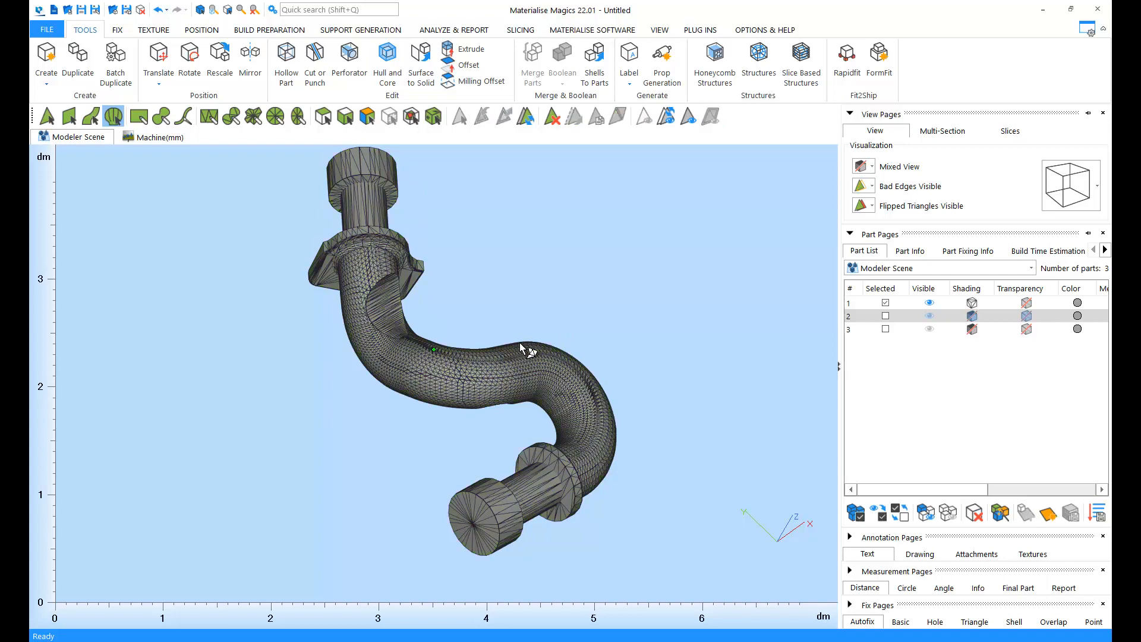
mouse_move(584, 283)
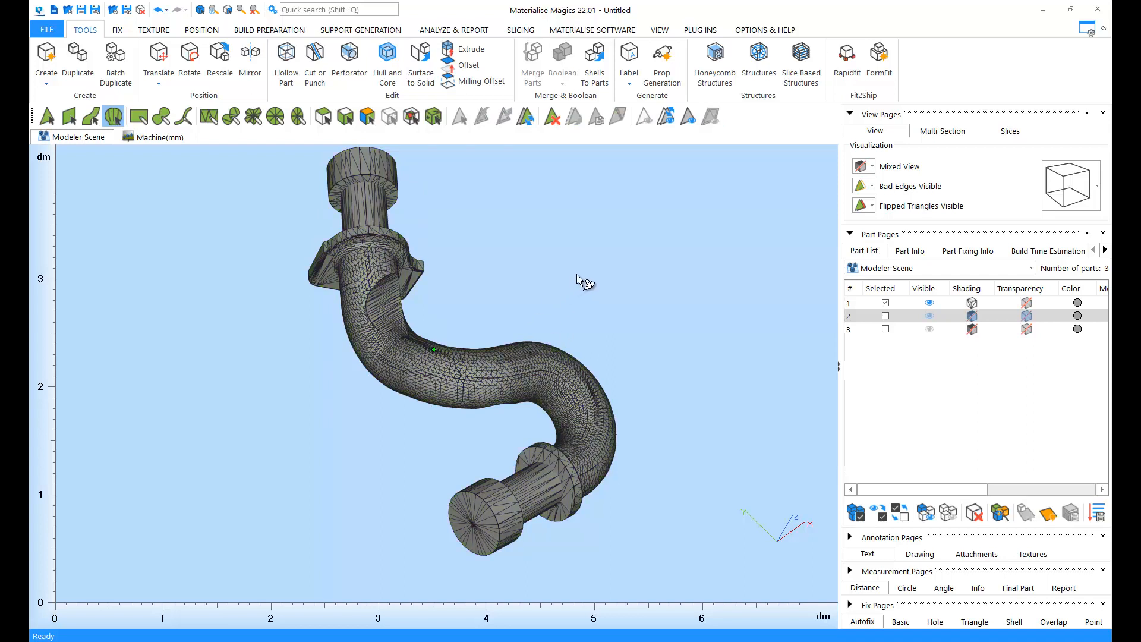